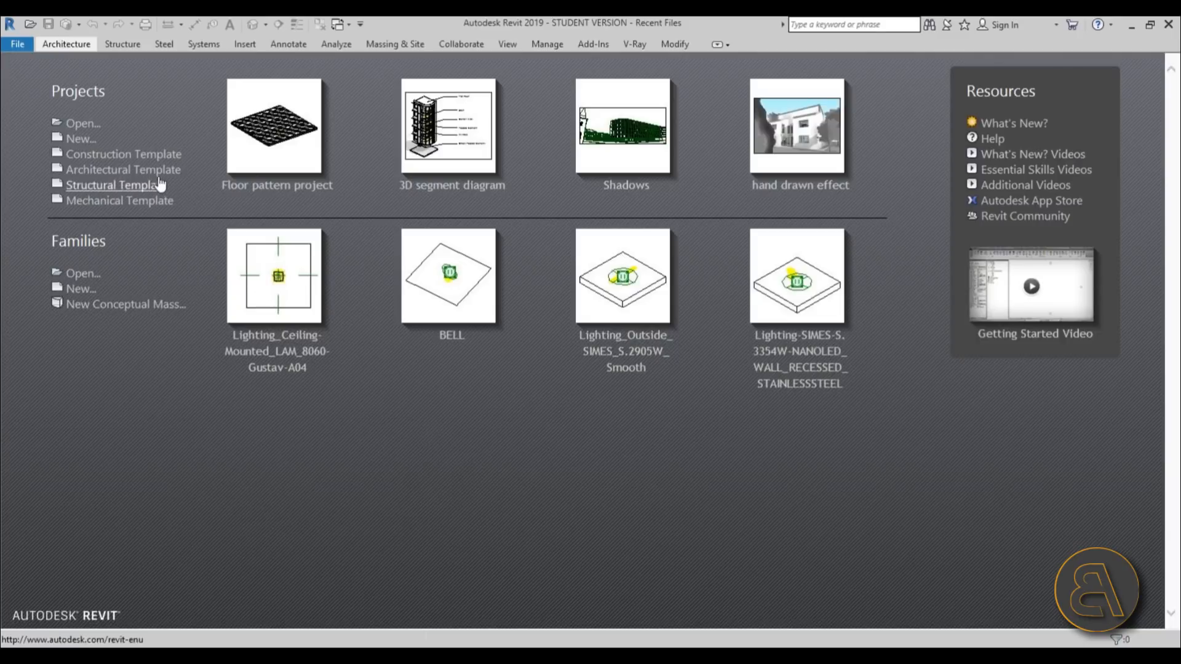
Create a new project from a template on the Recent Files page.
click(110, 185)
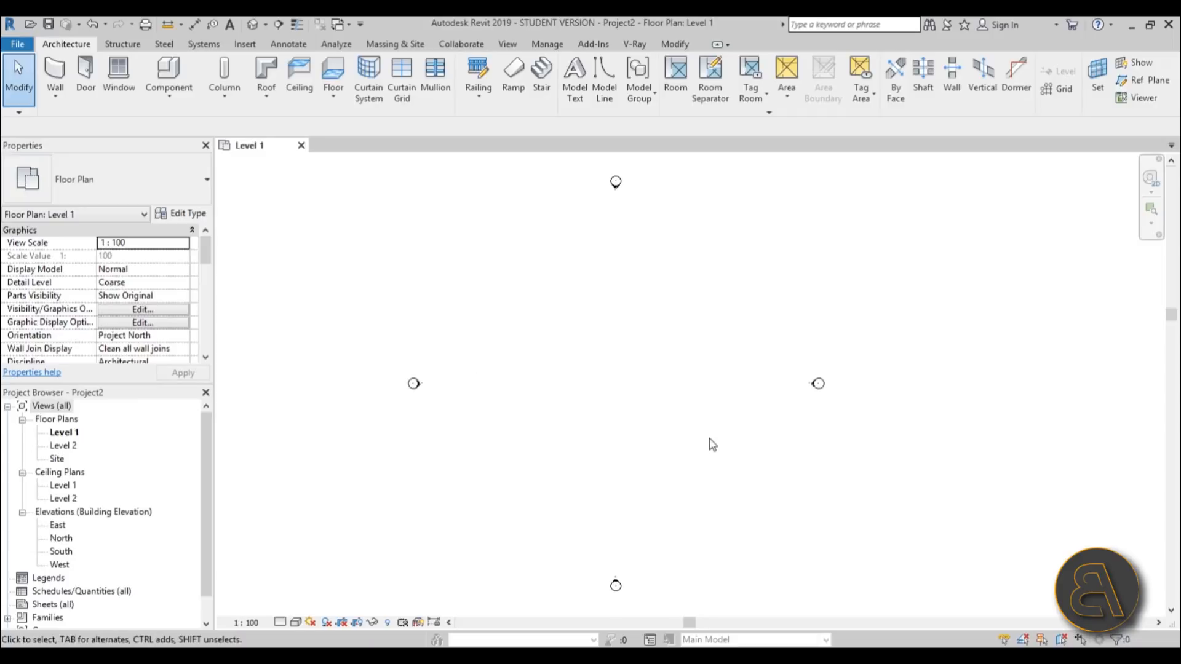
mouse_move(332, 71)
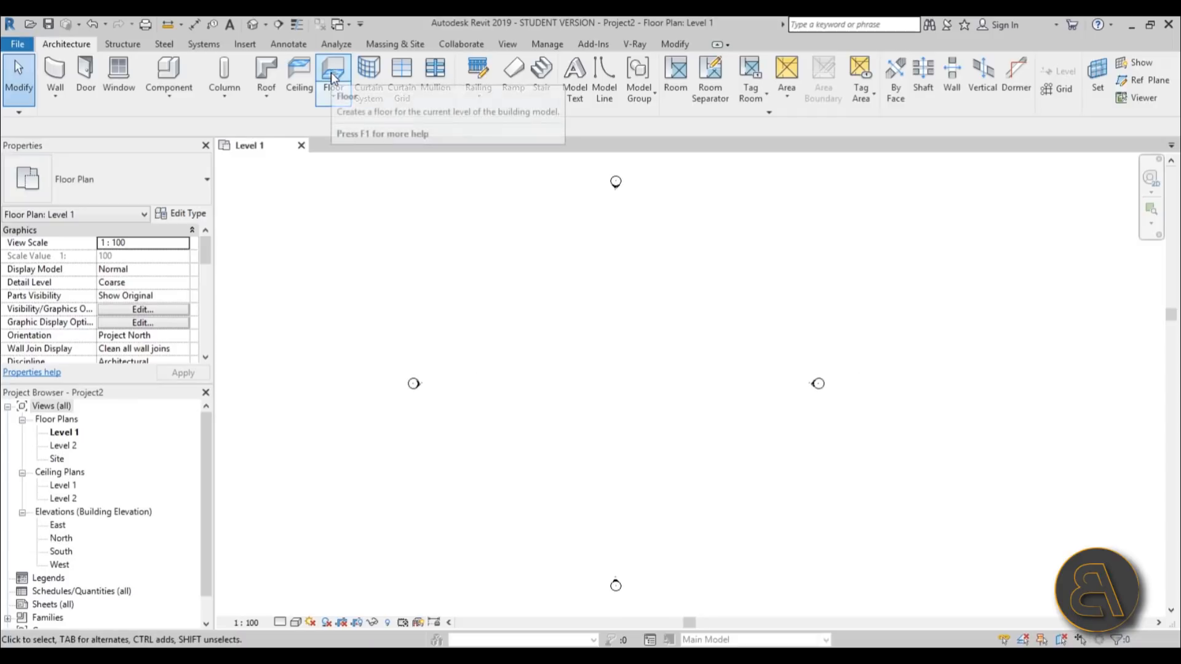
Sketch a 5000×5000 floor slab, then a larger floor slab to its right.
click(332, 75)
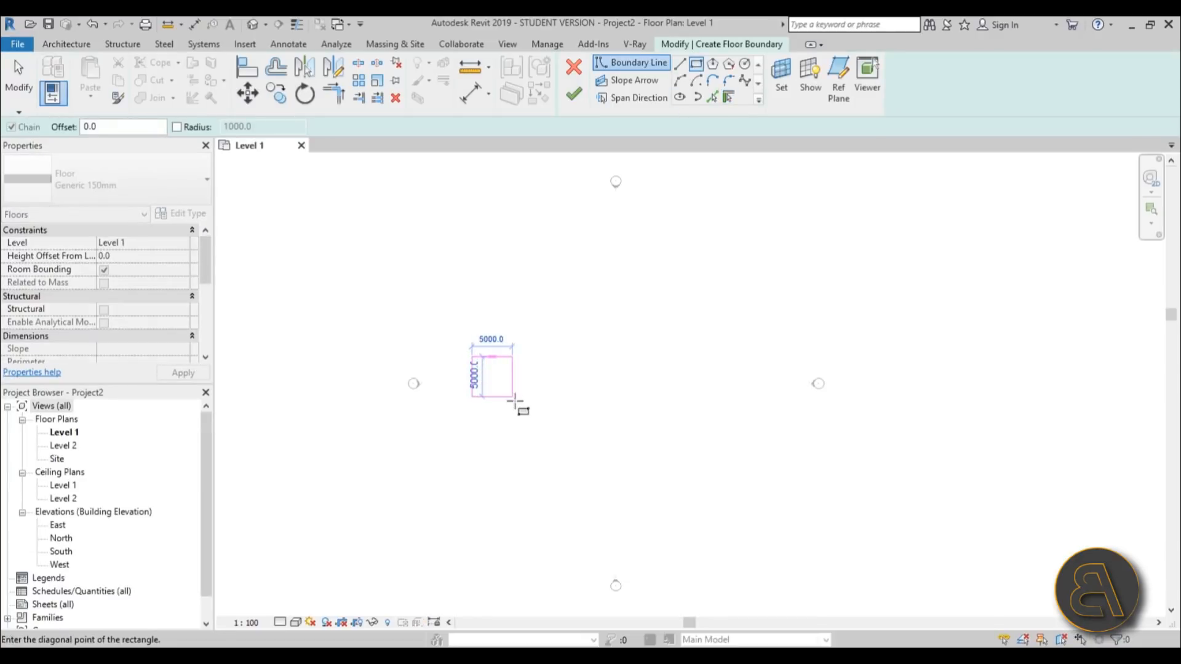
click(574, 94)
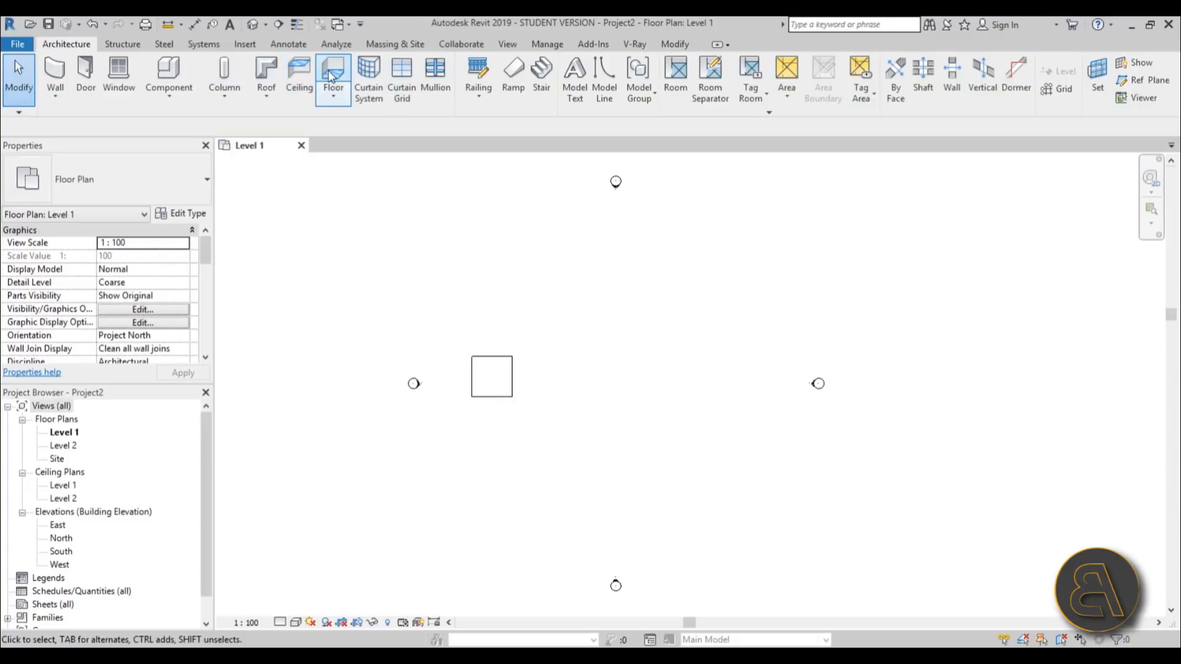
click(333, 75)
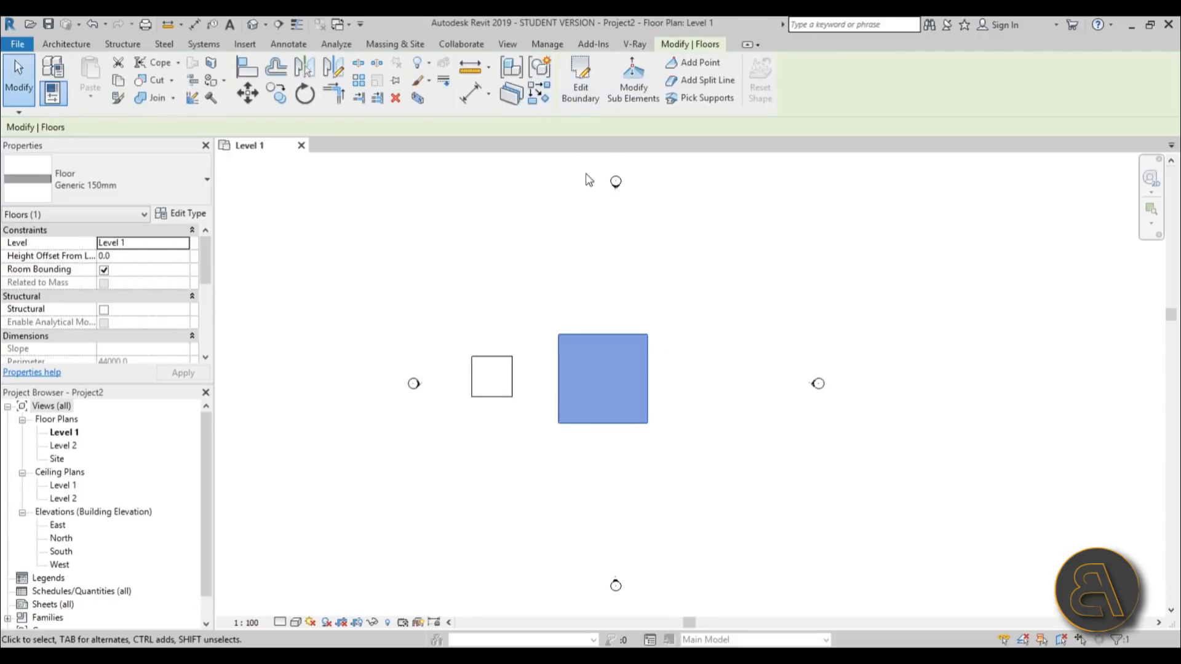
click(580, 79)
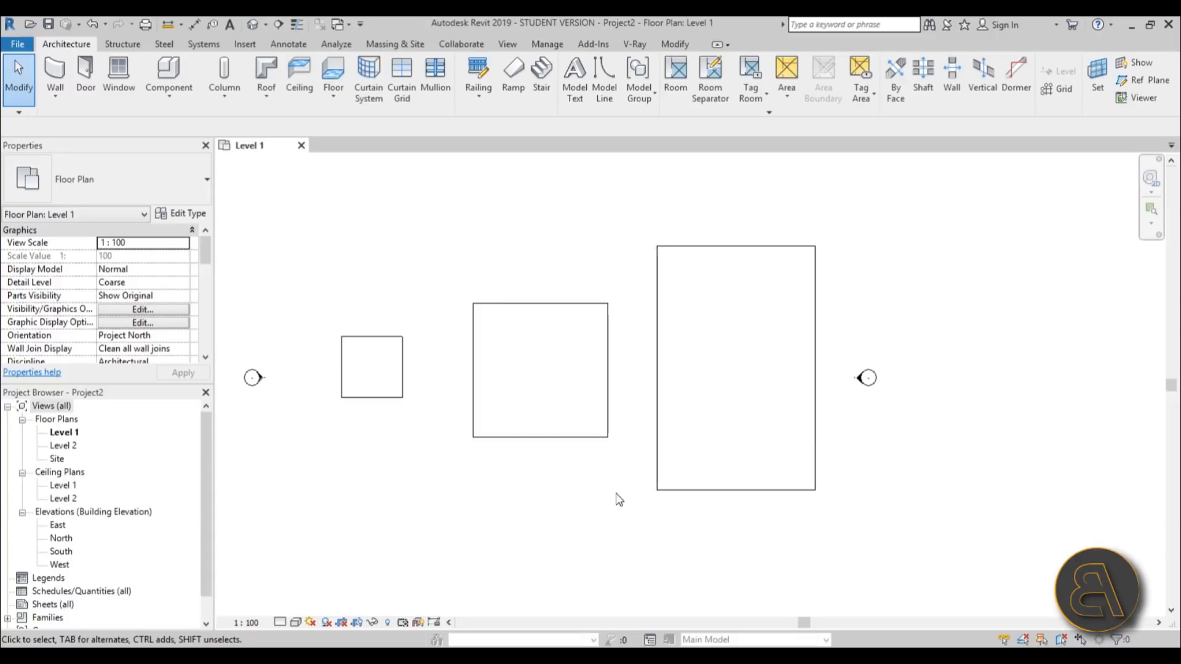
mouse_move(392, 326)
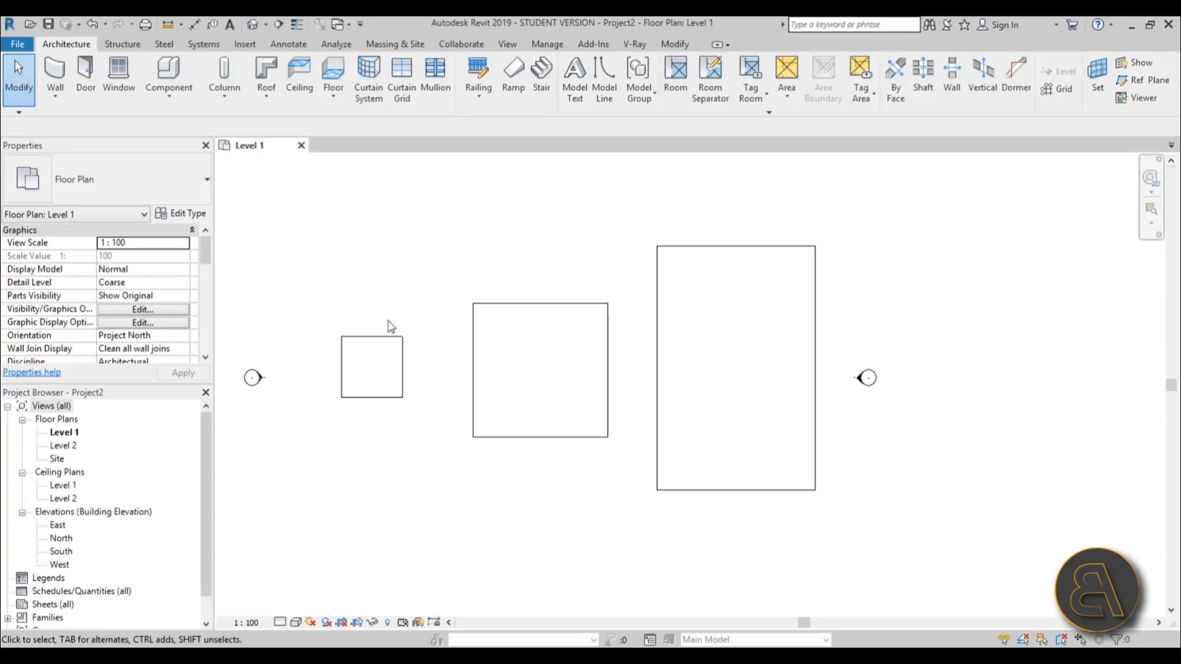
mouse_move(441, 401)
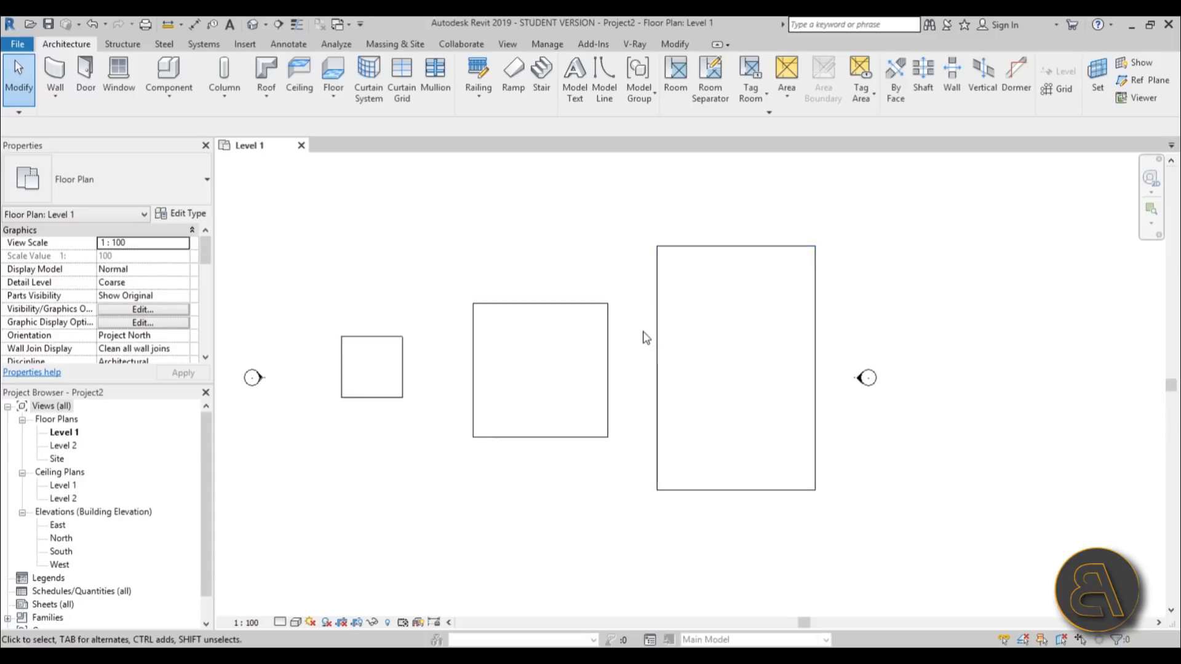
mouse_move(645, 342)
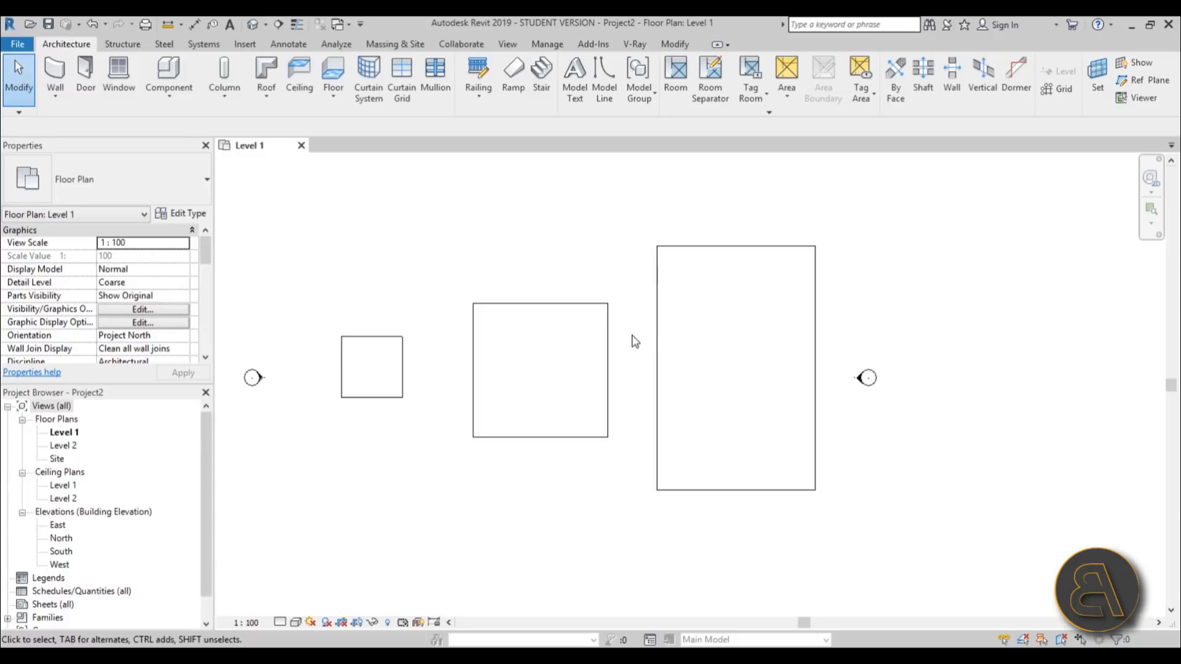
mouse_move(318, 440)
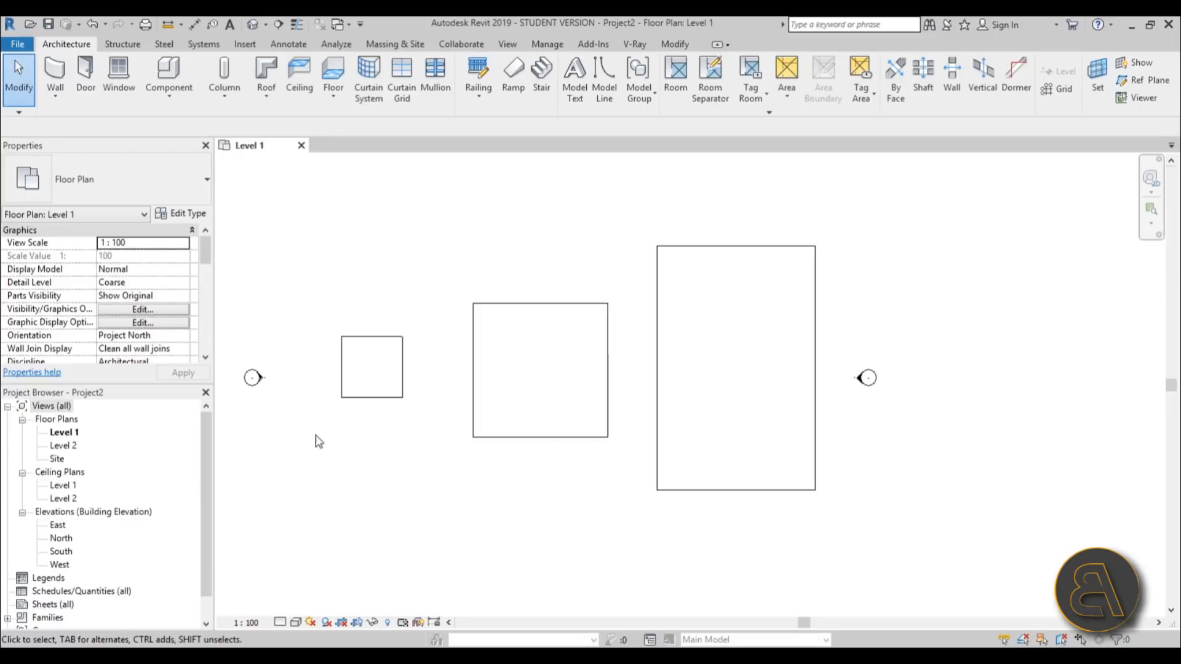
mouse_move(420, 443)
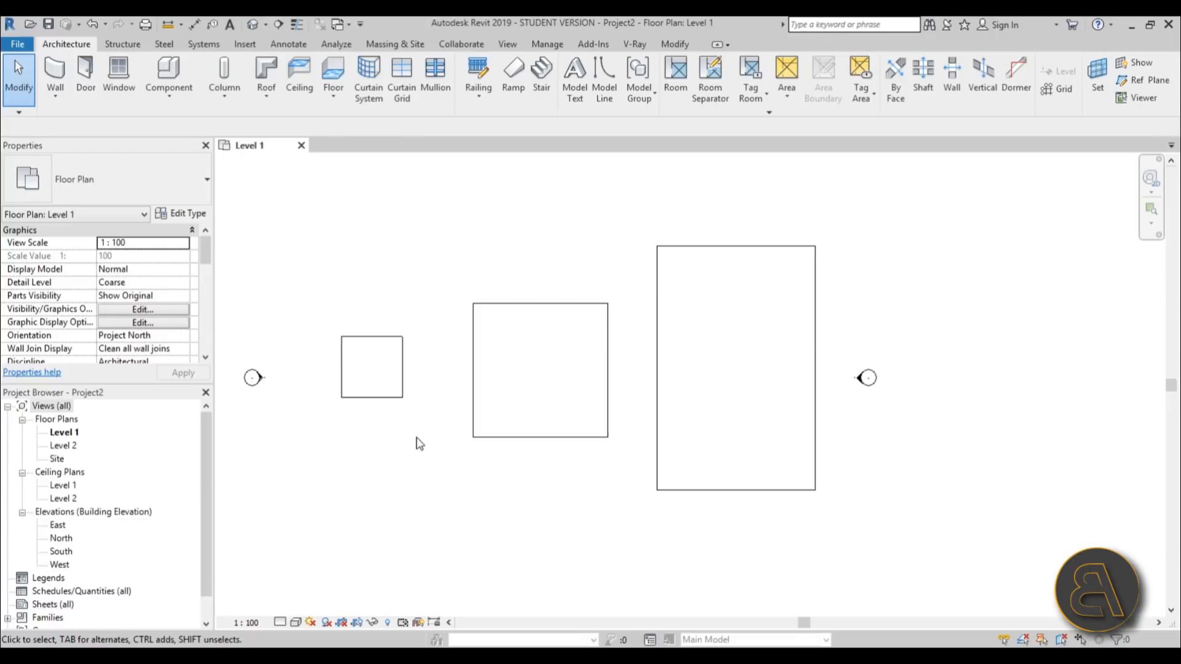
mouse_move(638, 266)
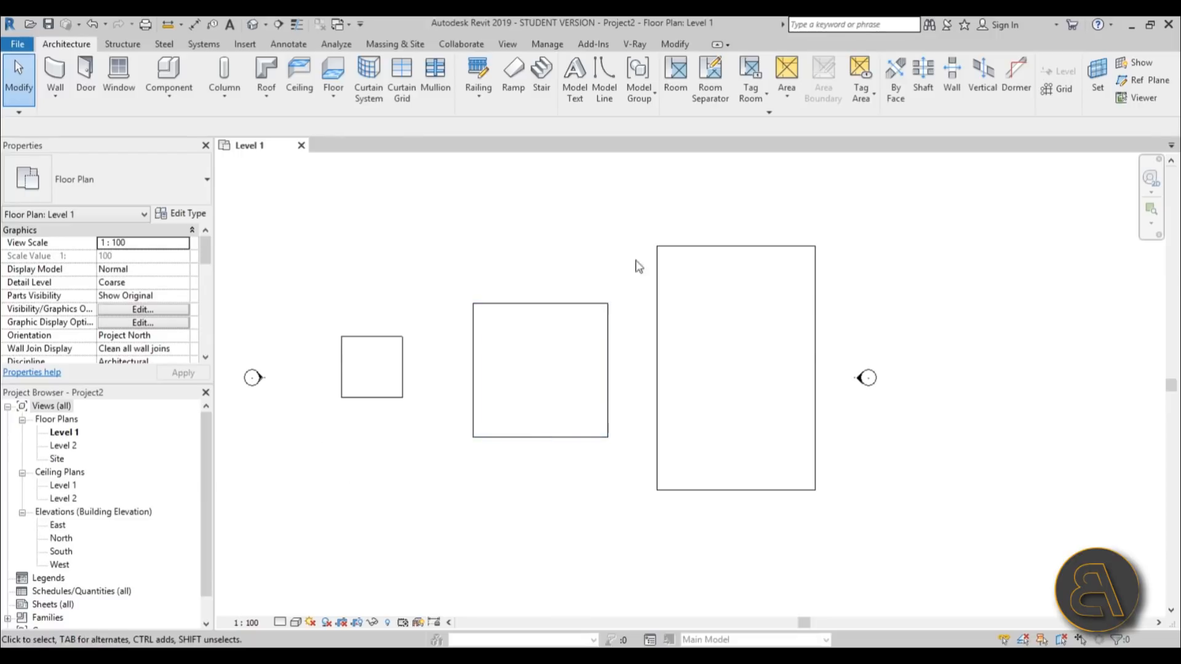
mouse_move(489, 467)
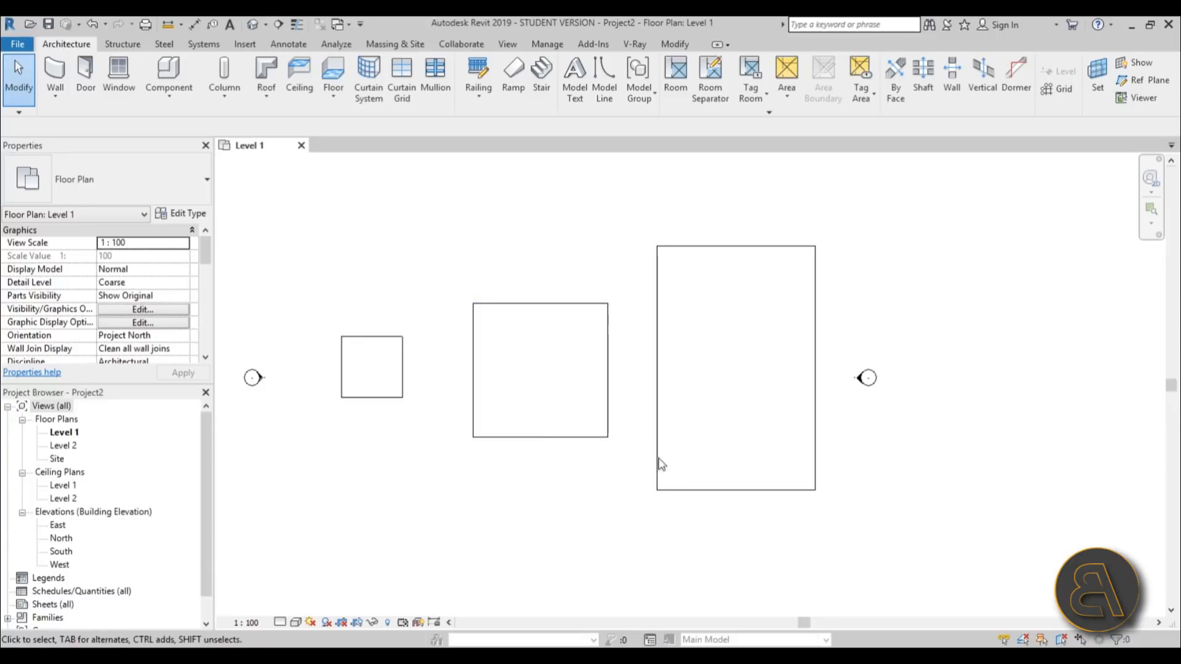
mouse_move(588, 487)
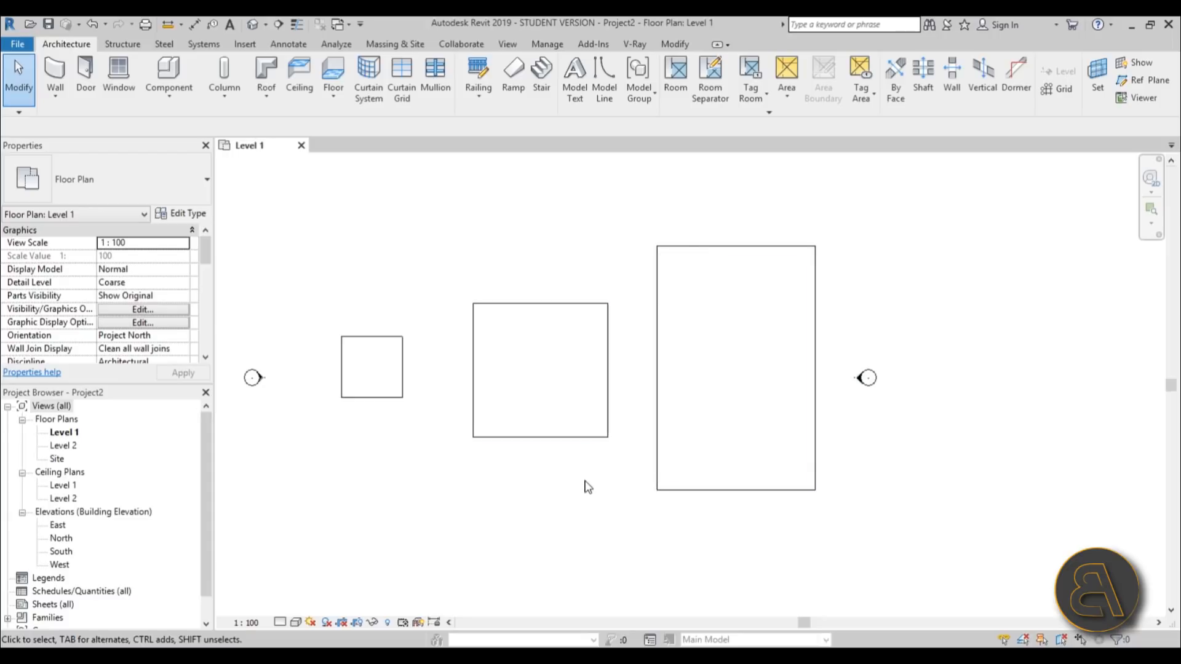
click(541, 369)
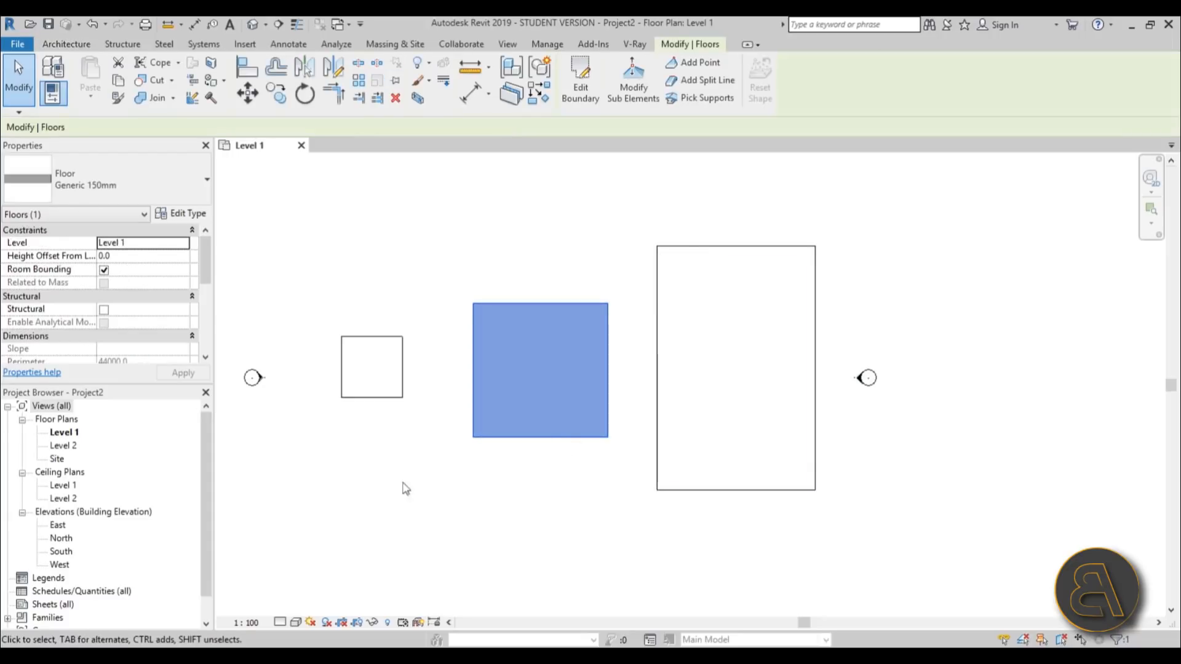
scroll(down, 3)
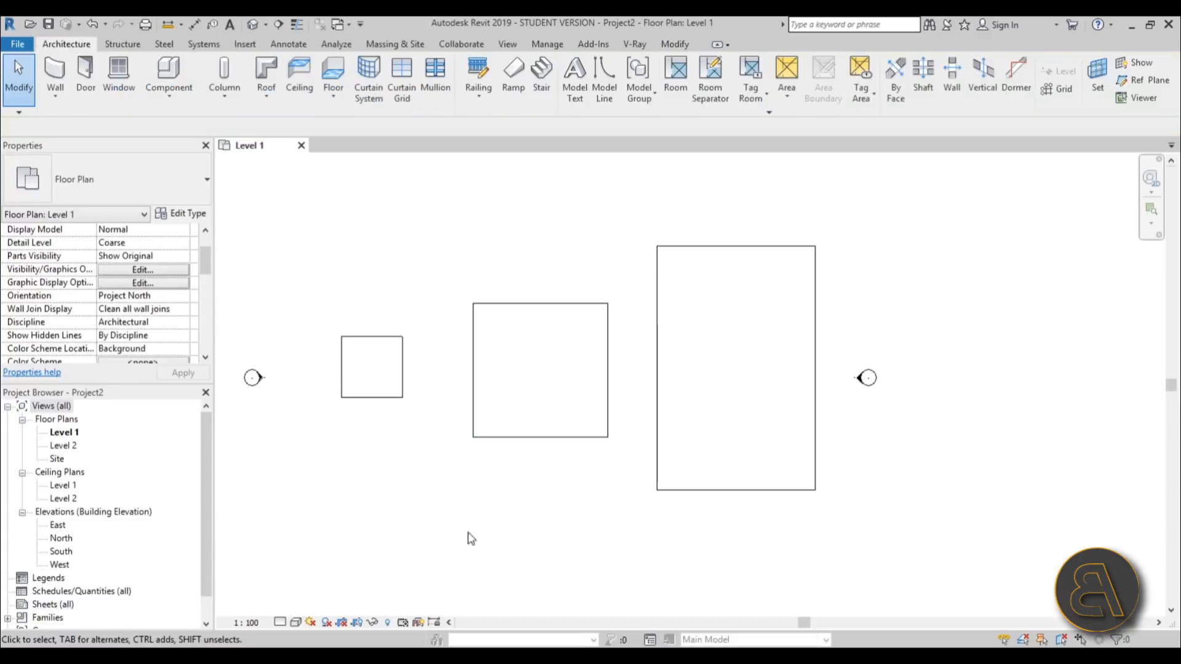
click(540, 369)
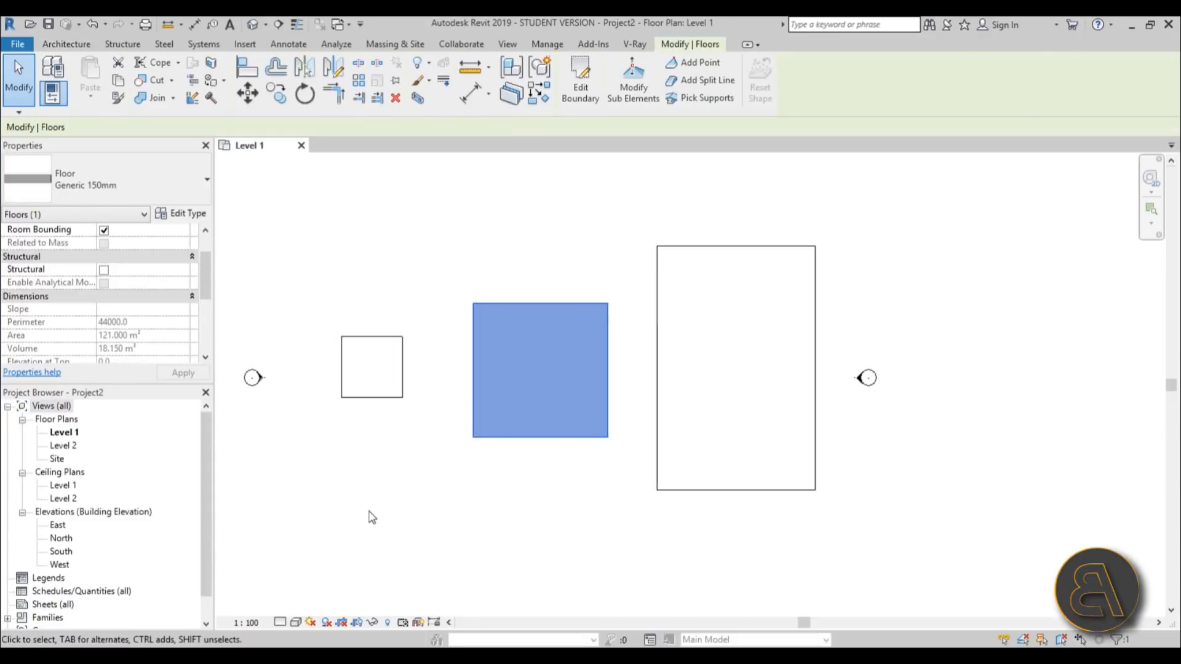
click(580, 480)
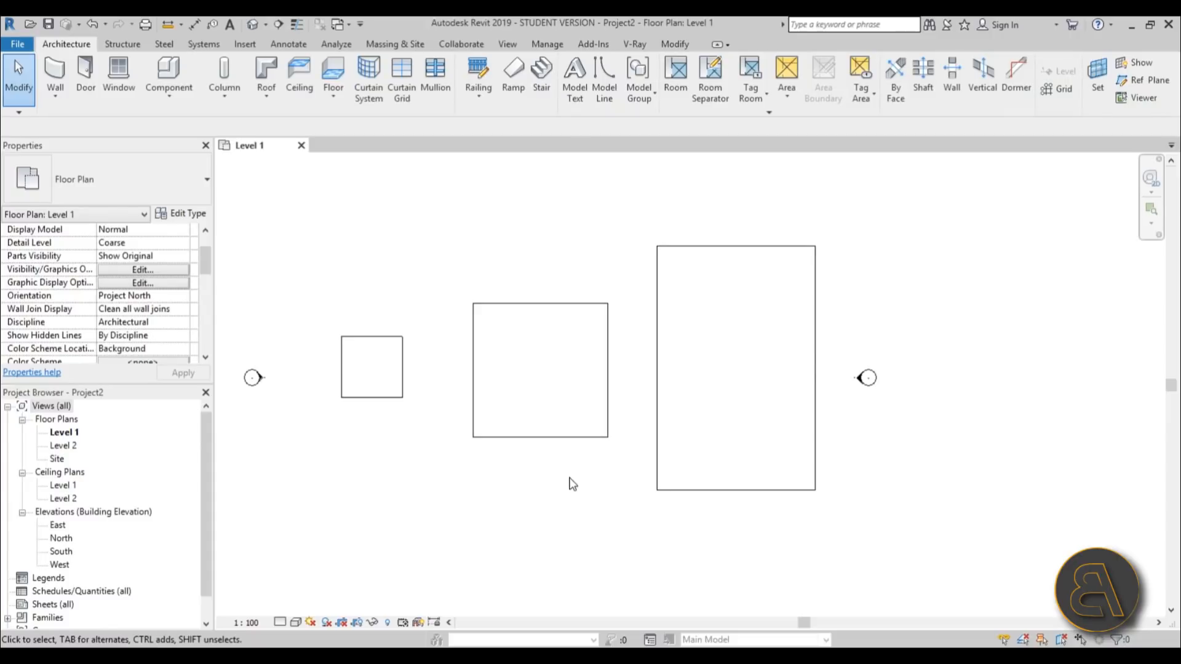
mouse_move(598, 502)
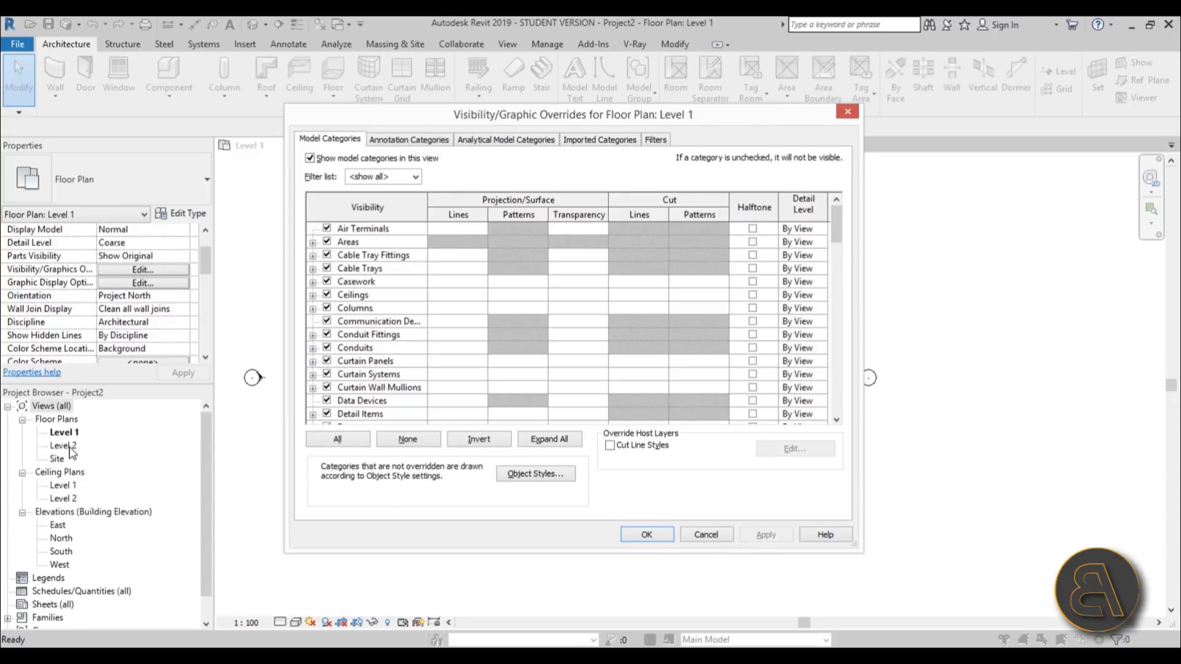
mouse_move(611, 466)
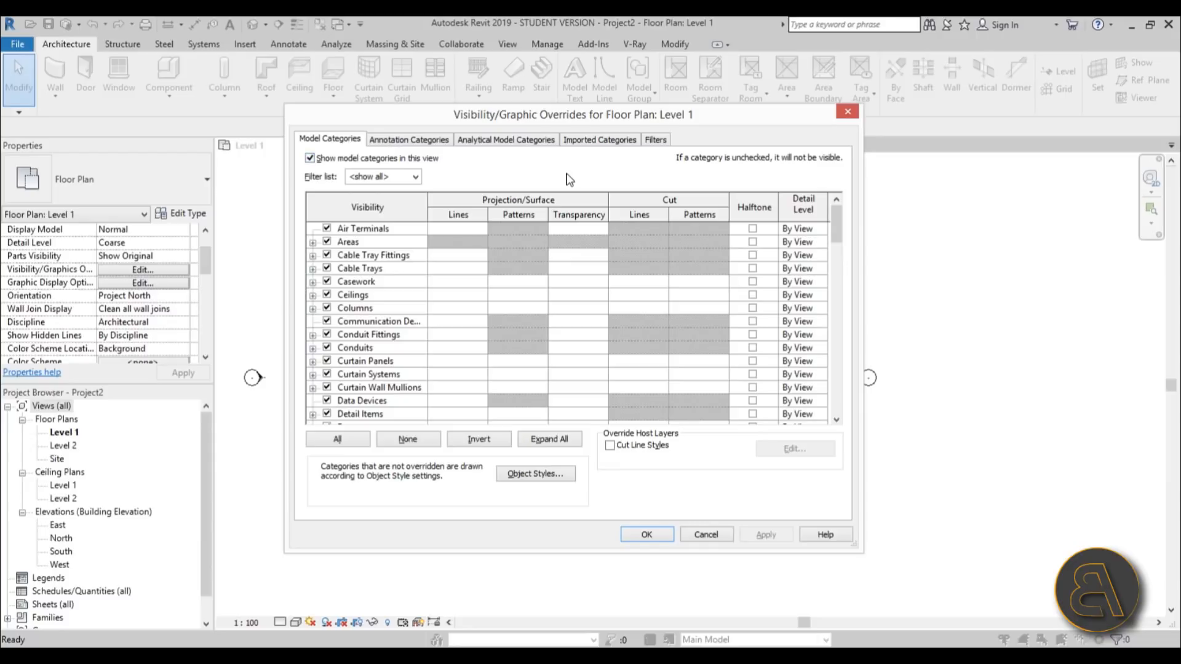
mouse_move(651, 172)
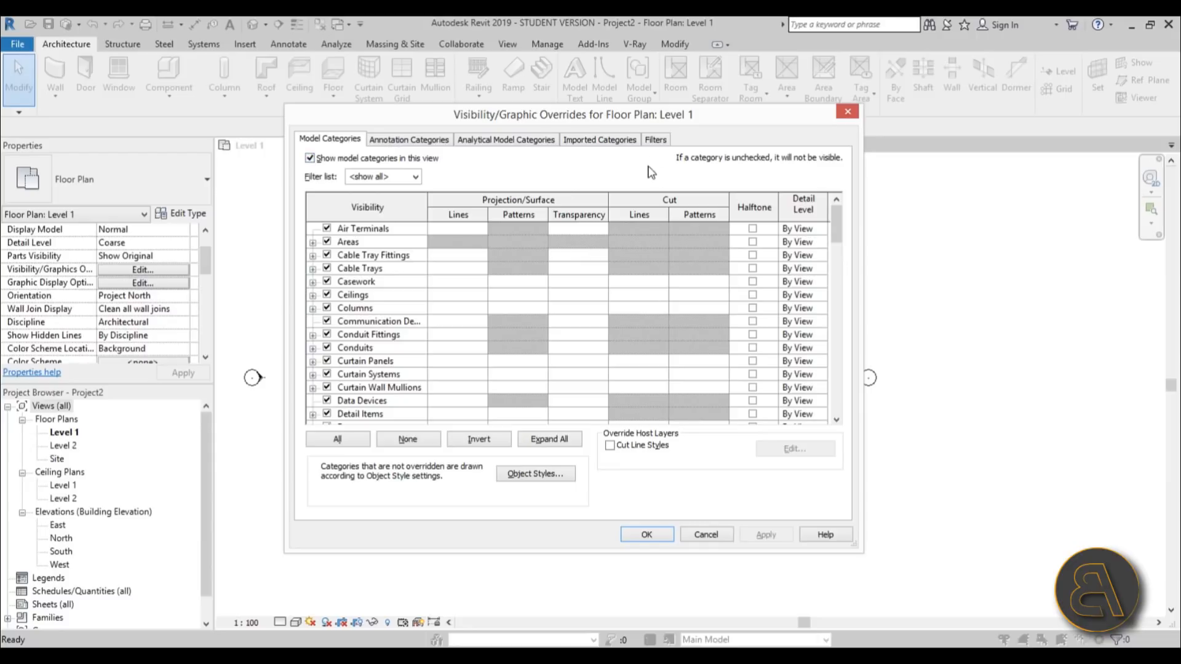
Open Level 1's Visibility/Graphic Overrides to view its empty Filters list.
click(654, 140)
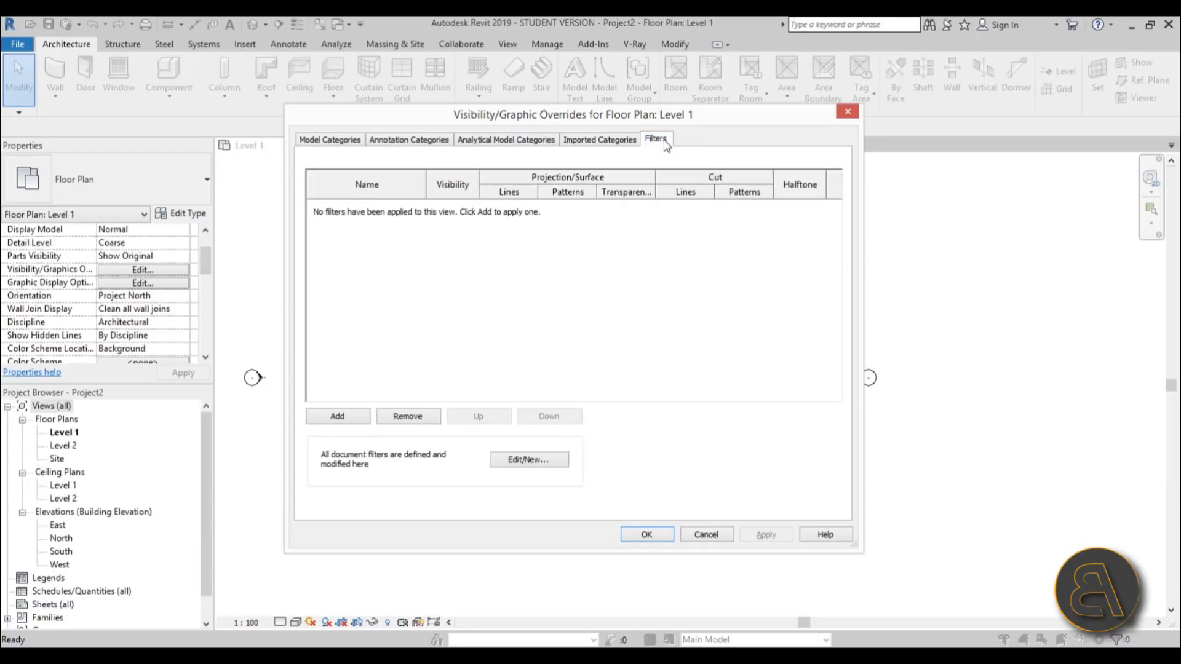
mouse_move(933, 235)
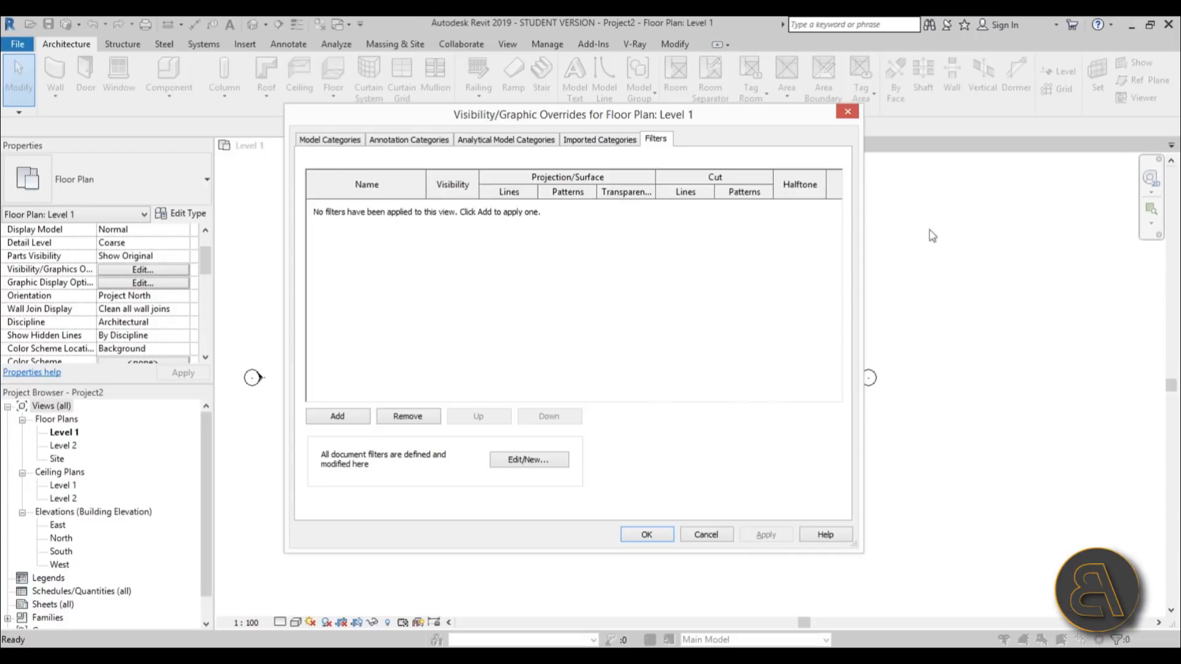
mouse_move(870, 518)
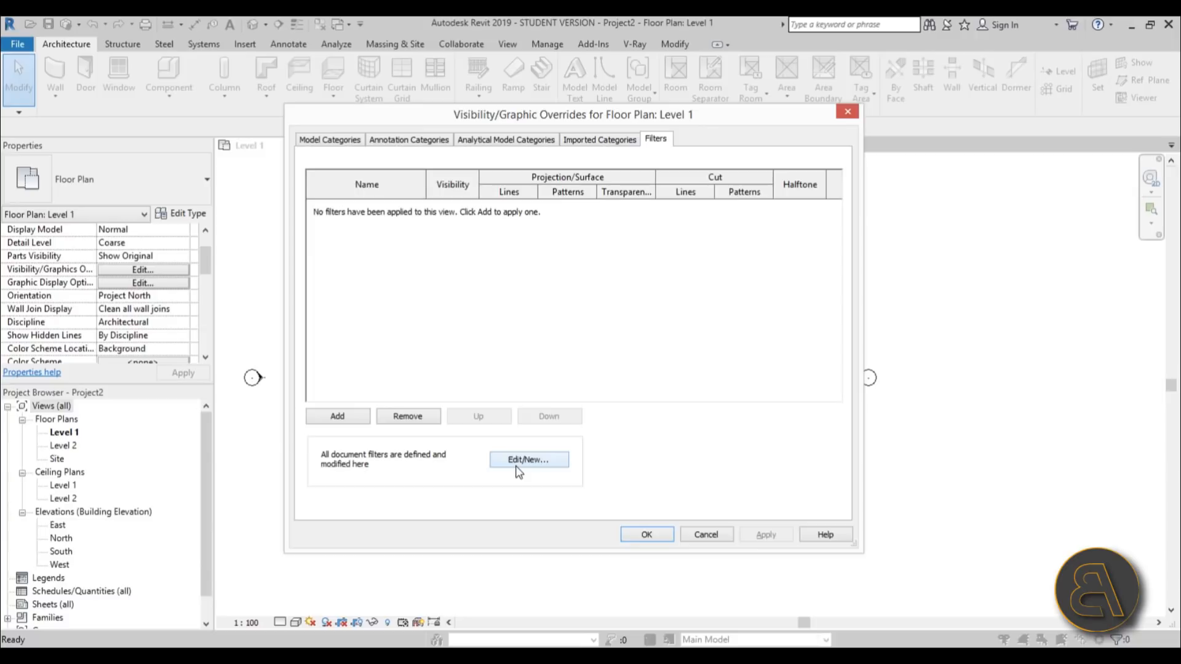
Move the Filters dialog higher on screen and start a new filter, defaulting to Filter 1.
click(528, 459)
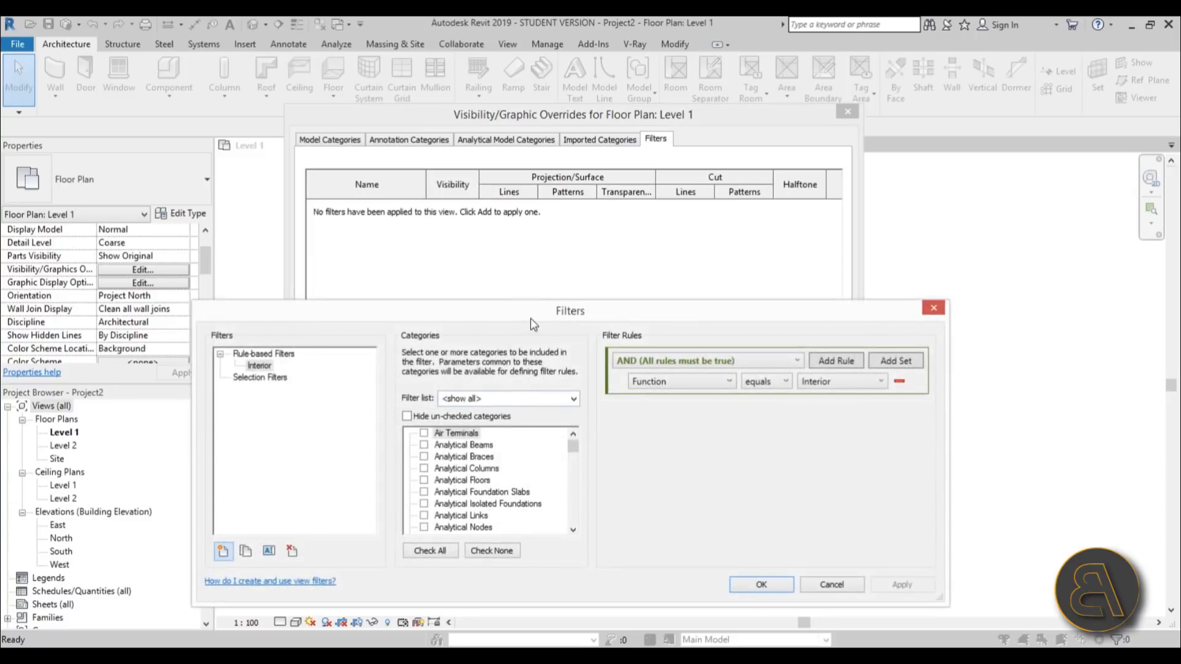
drag(570, 310, 570, 175)
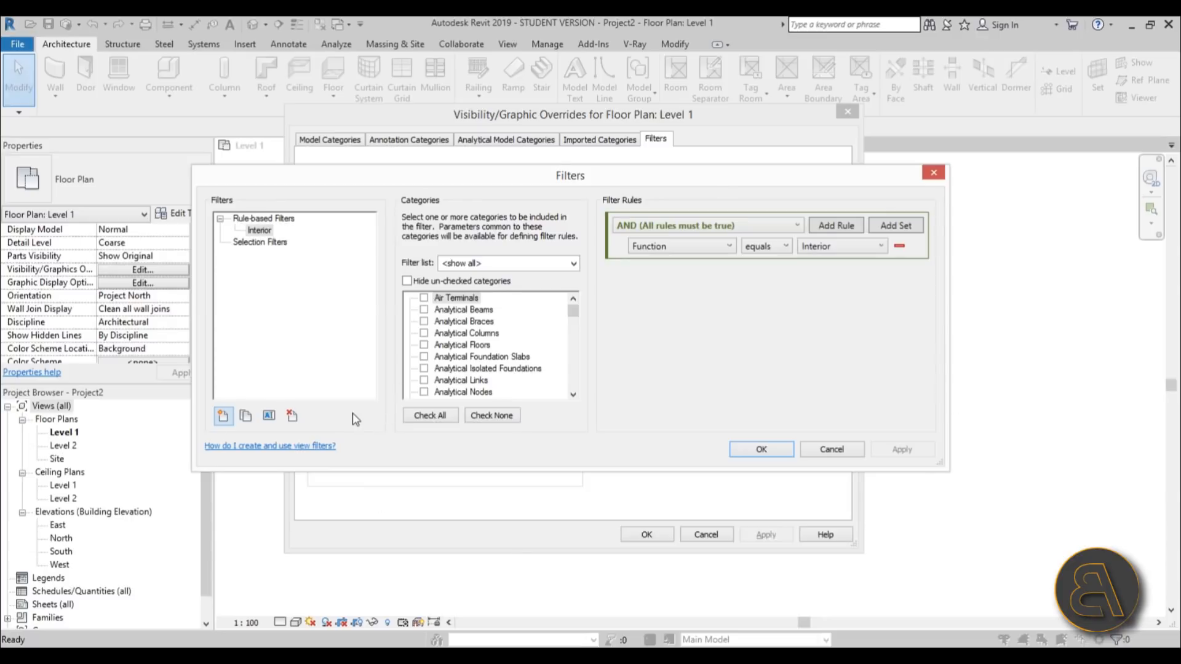
mouse_move(299, 225)
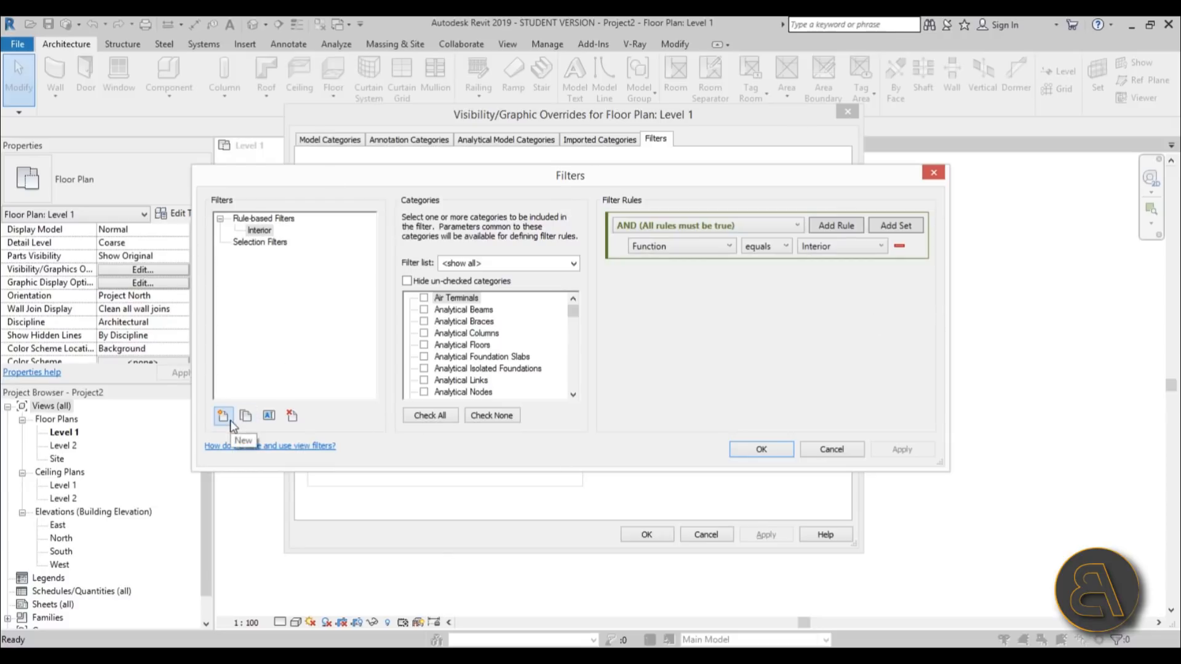
mouse_move(211, 440)
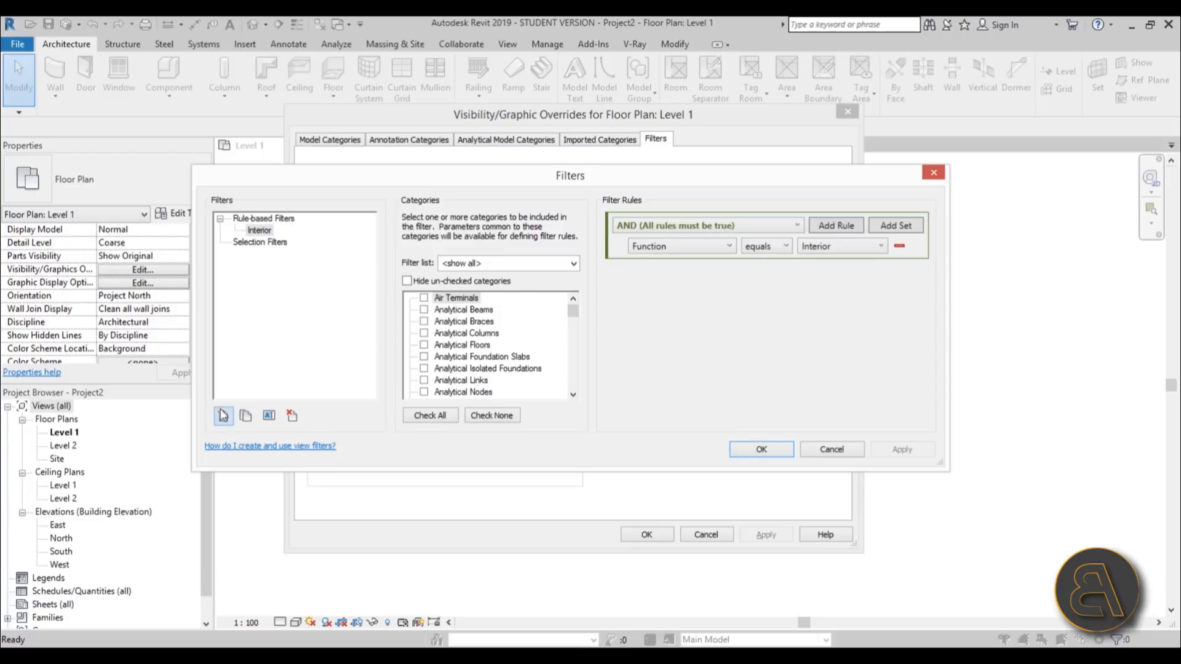
click(223, 416)
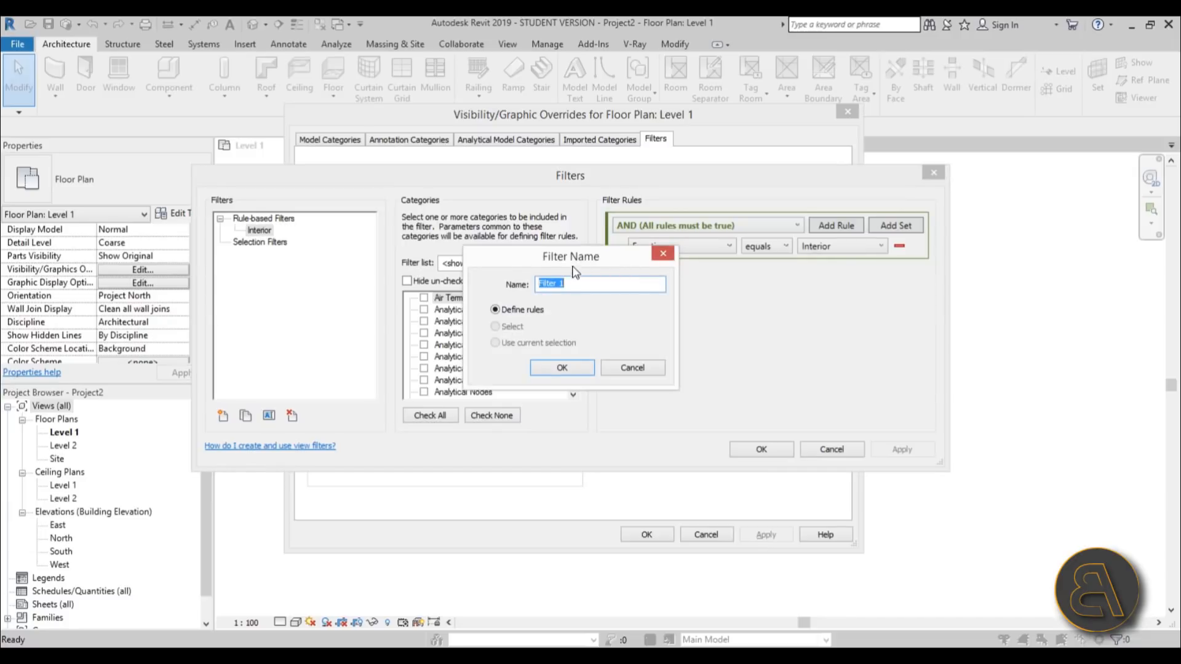
mouse_move(574, 272)
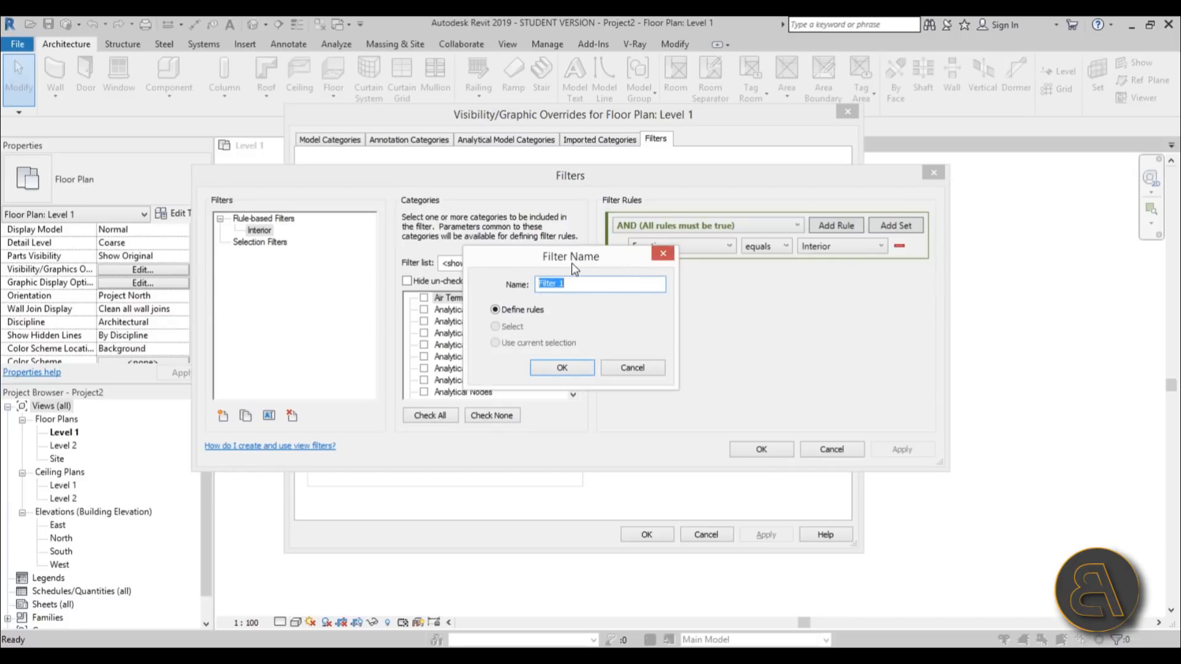
Name the new view filter 'small floor'.
text(small)
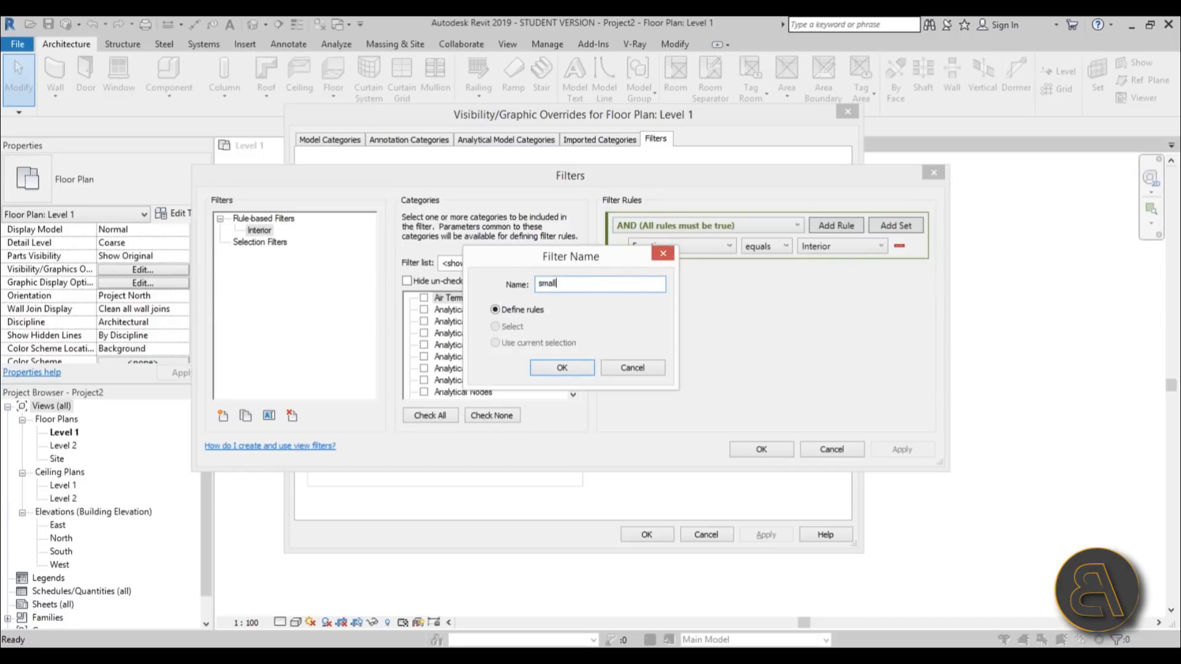
text(floor)
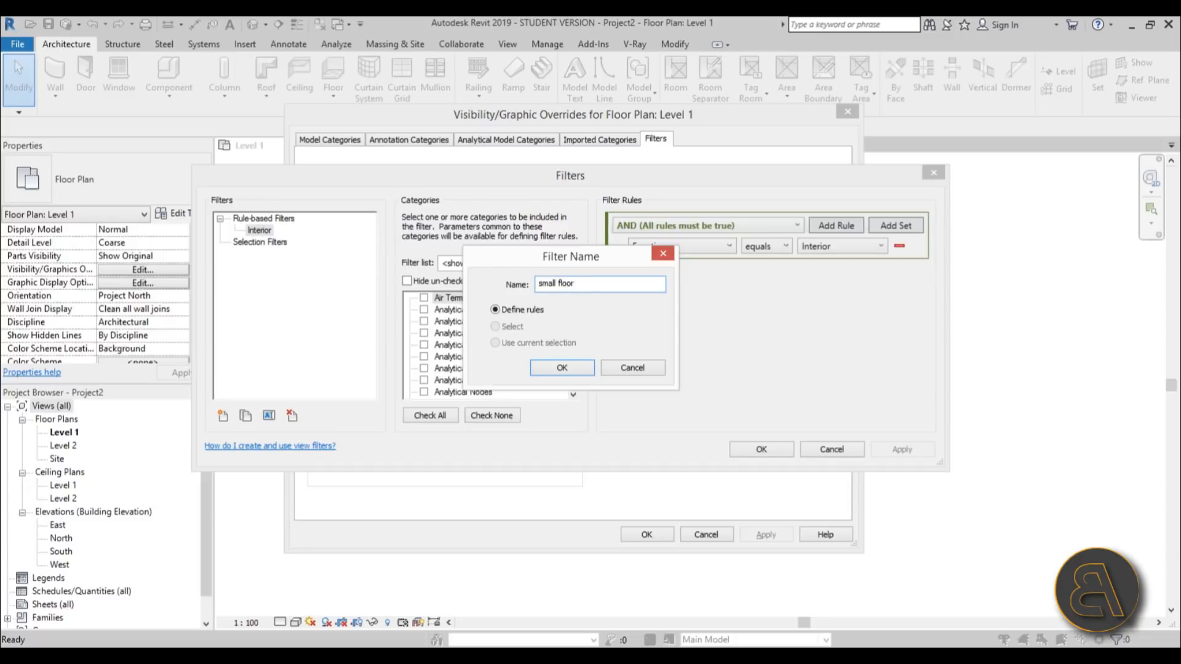
click(598, 283)
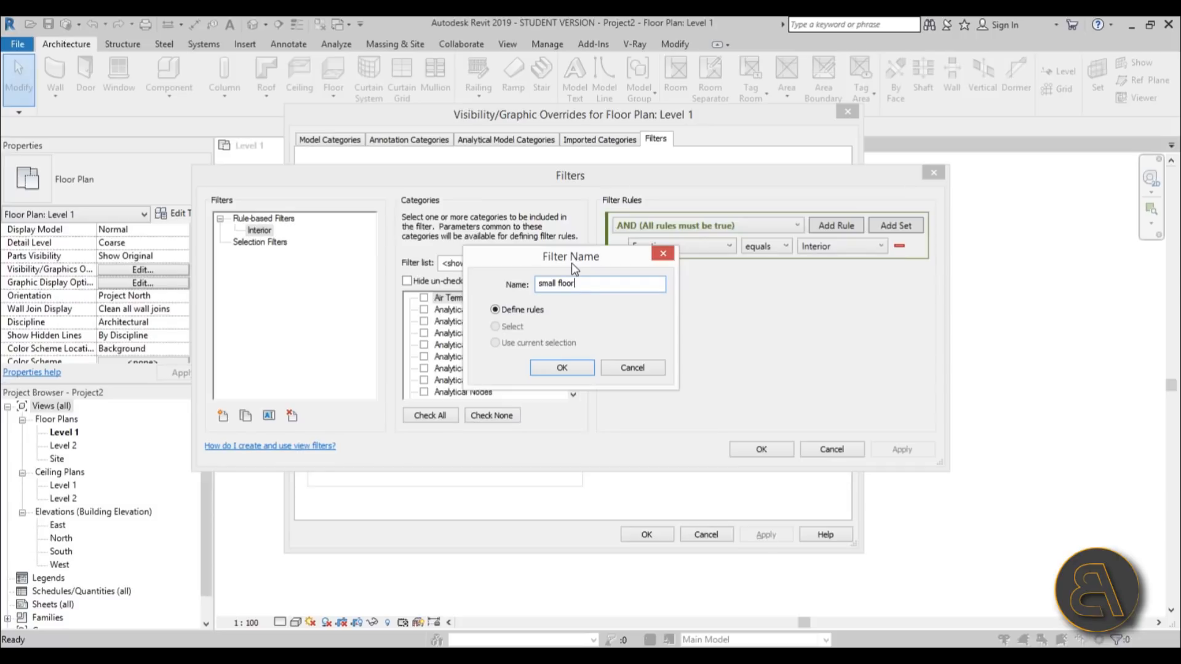
click(561, 368)
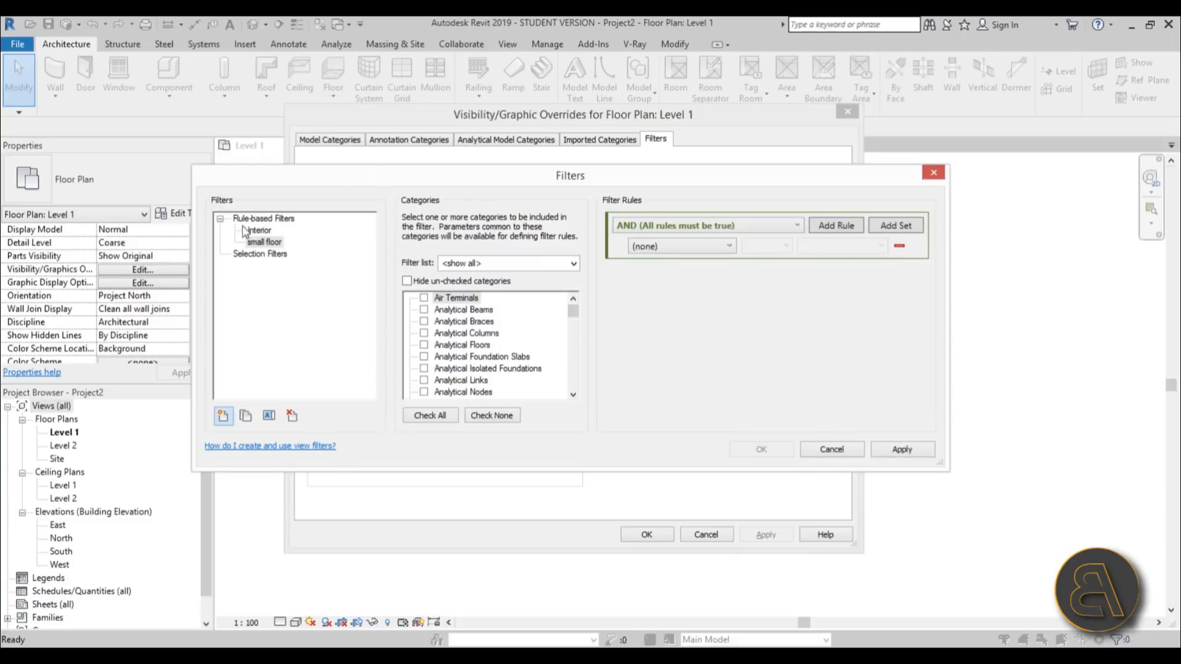
Select the small floor filter and tick Floors as its category.
click(264, 242)
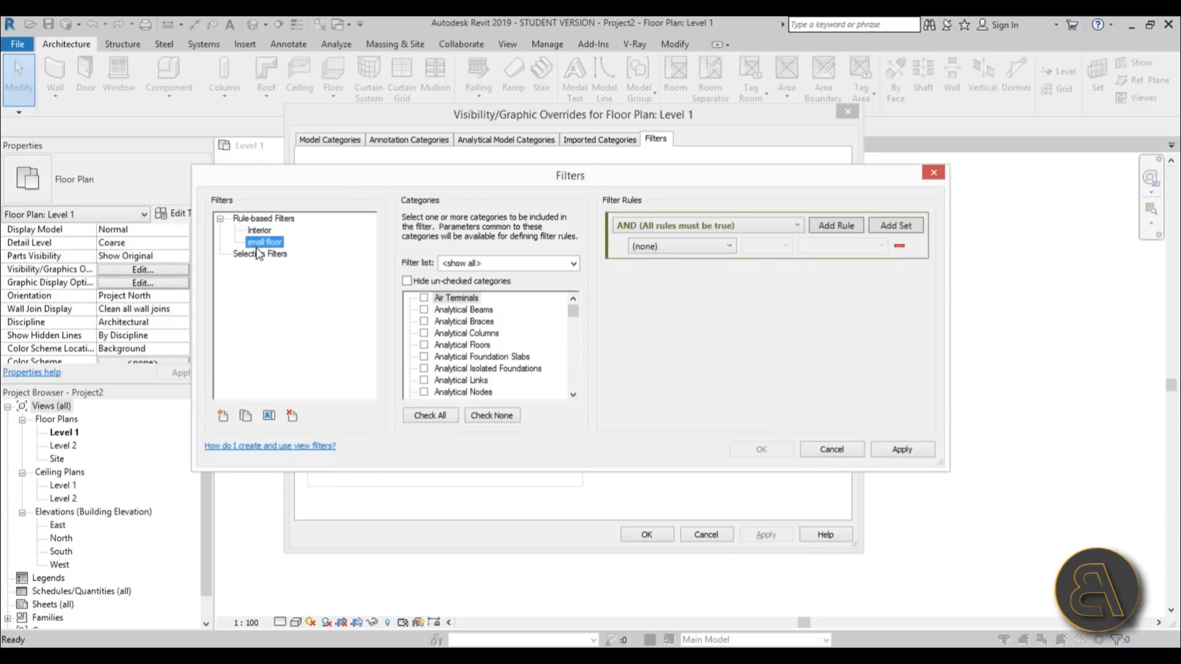
mouse_move(512, 456)
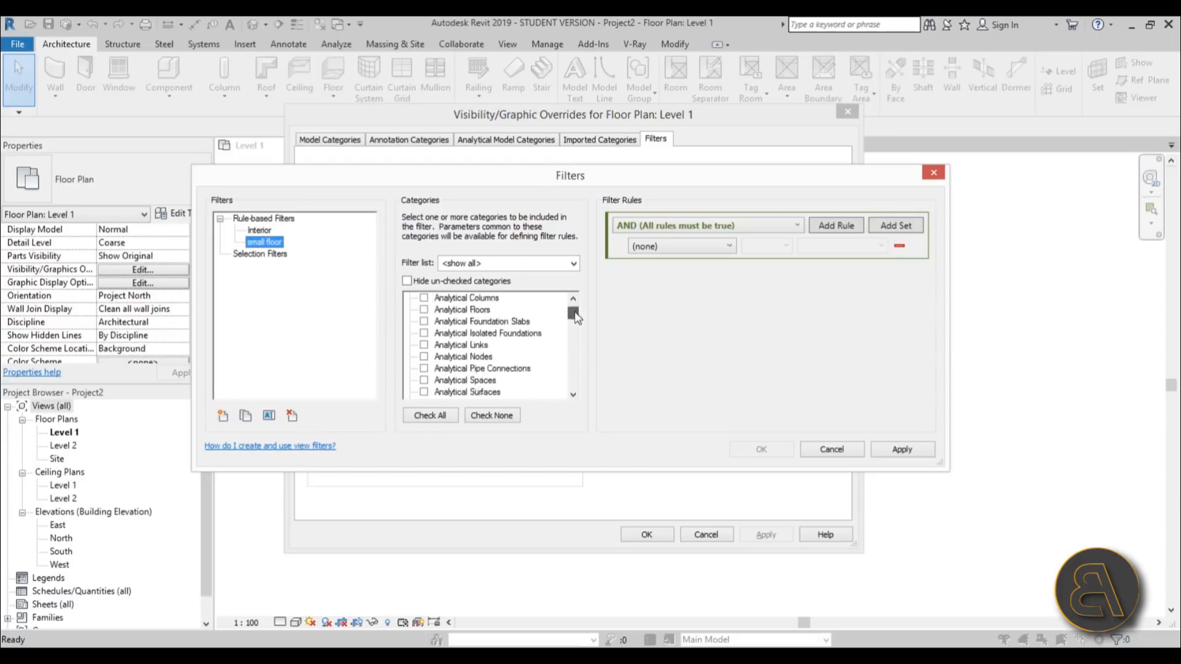
scroll(down, 3)
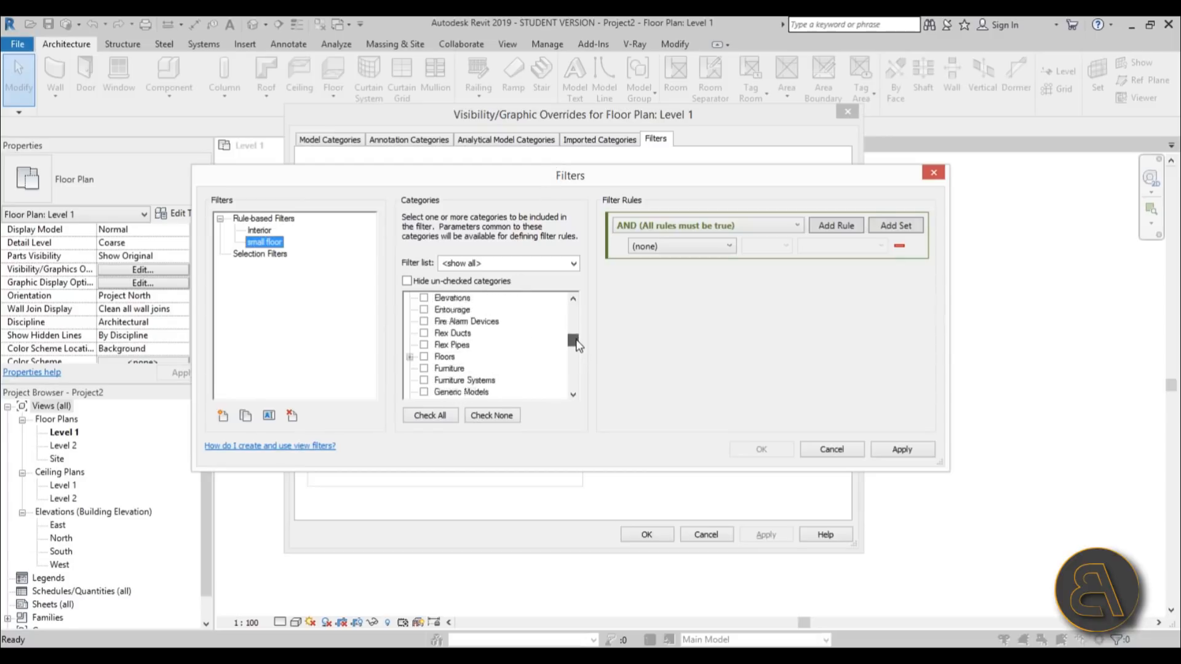
scroll(down, 3)
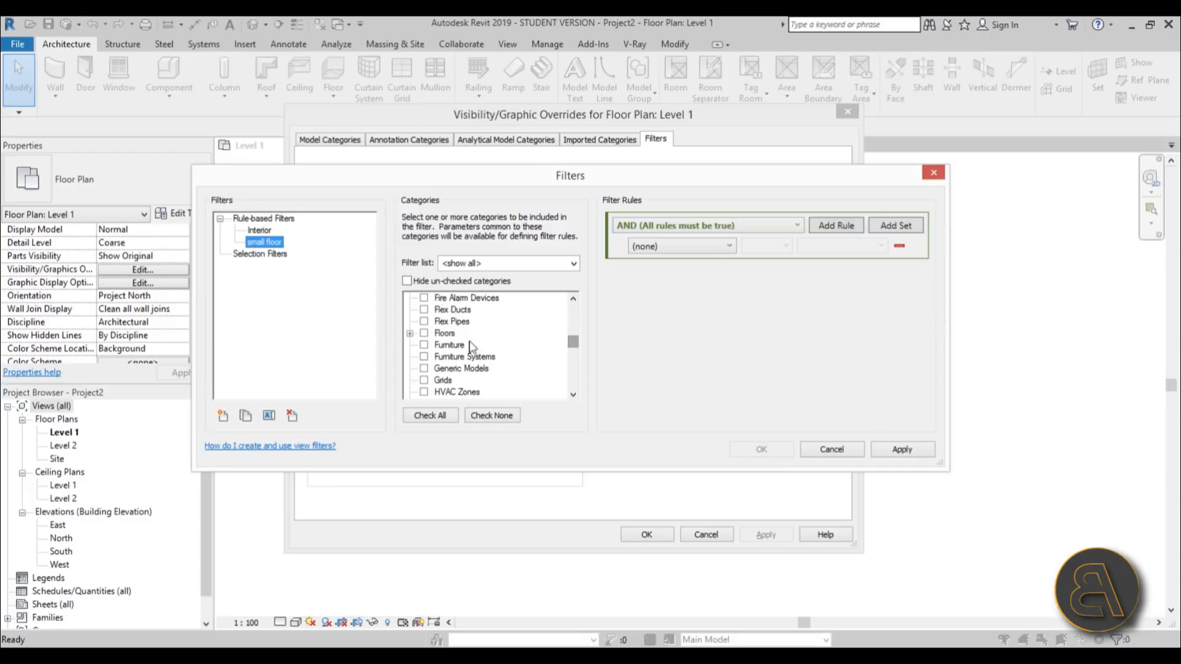
click(445, 332)
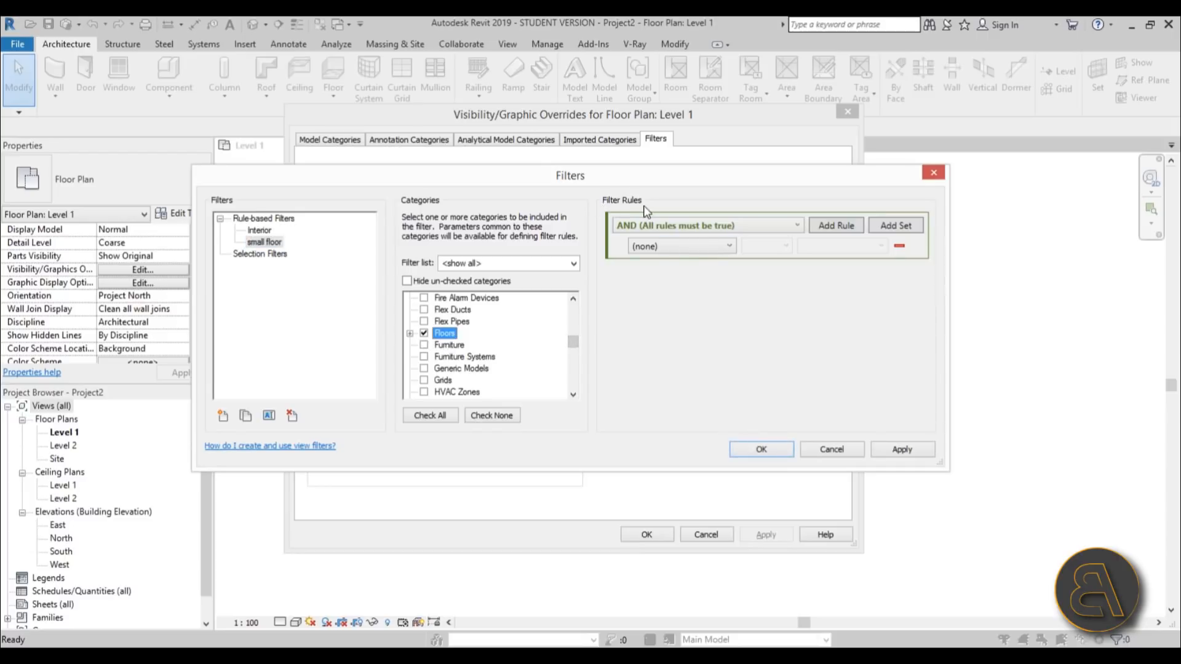
Set small floor's rule to Area is less than 121 m² and close the Filters dialog.
click(679, 245)
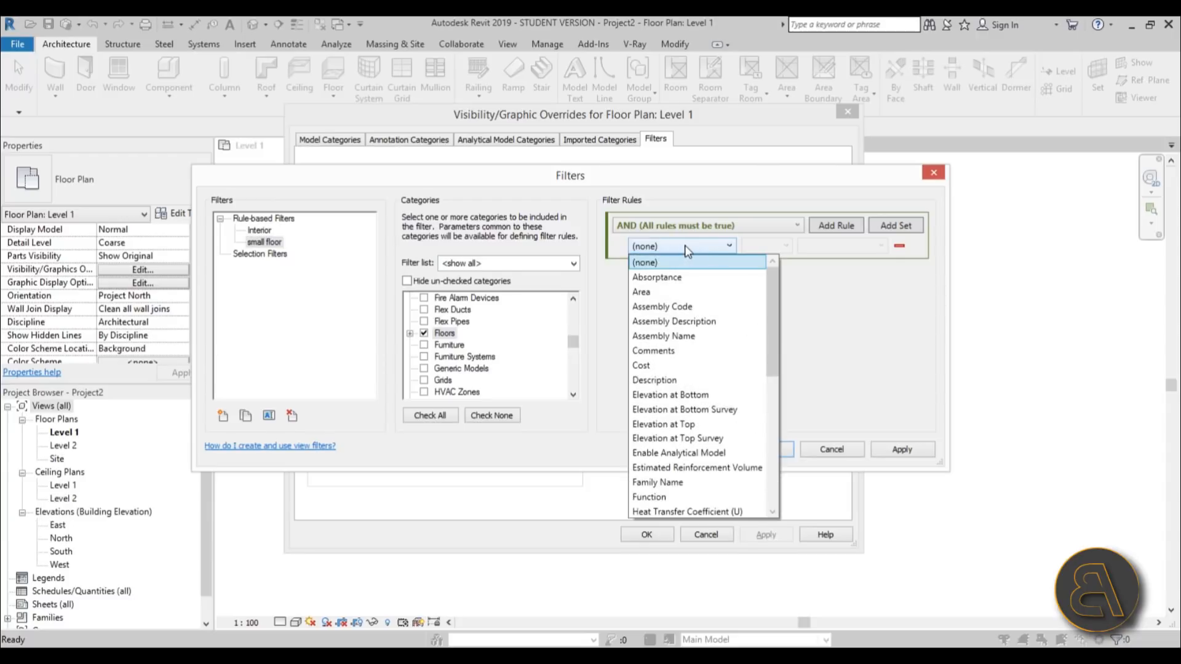
mouse_move(641, 365)
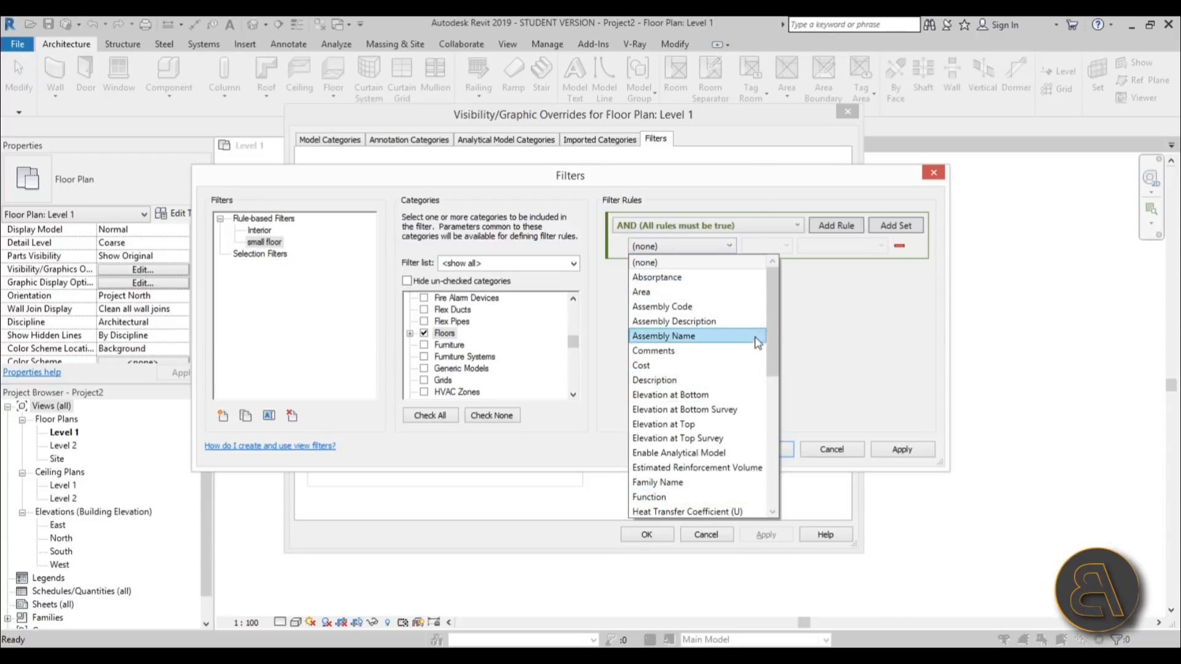
scroll(down, 3)
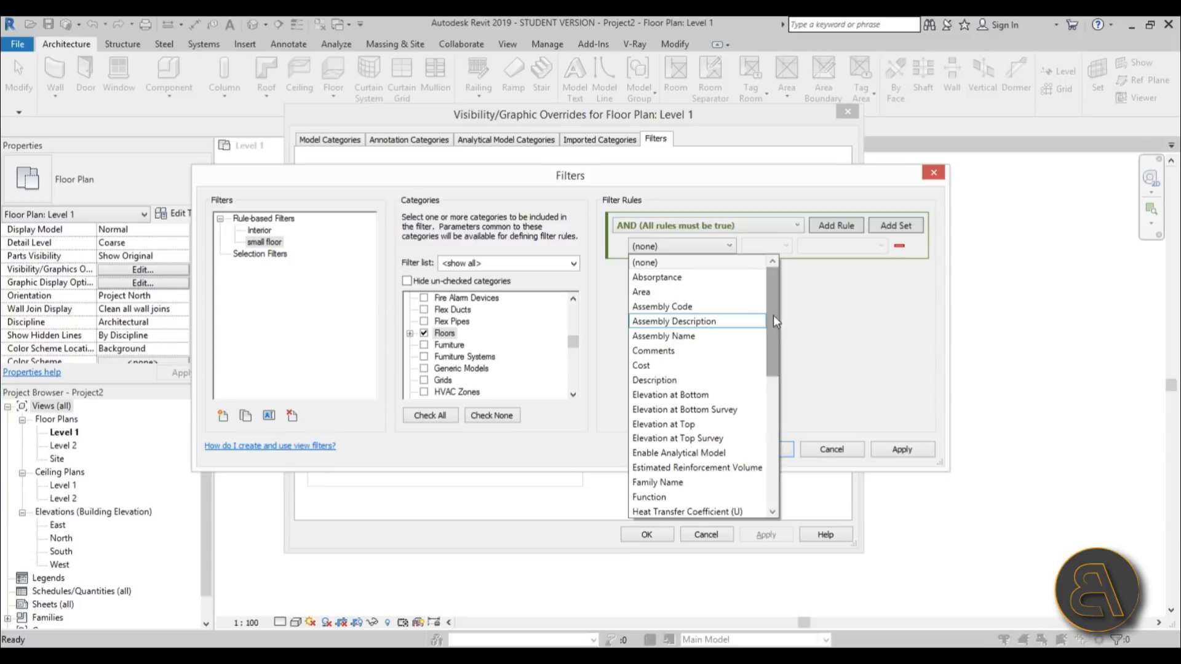
click(641, 292)
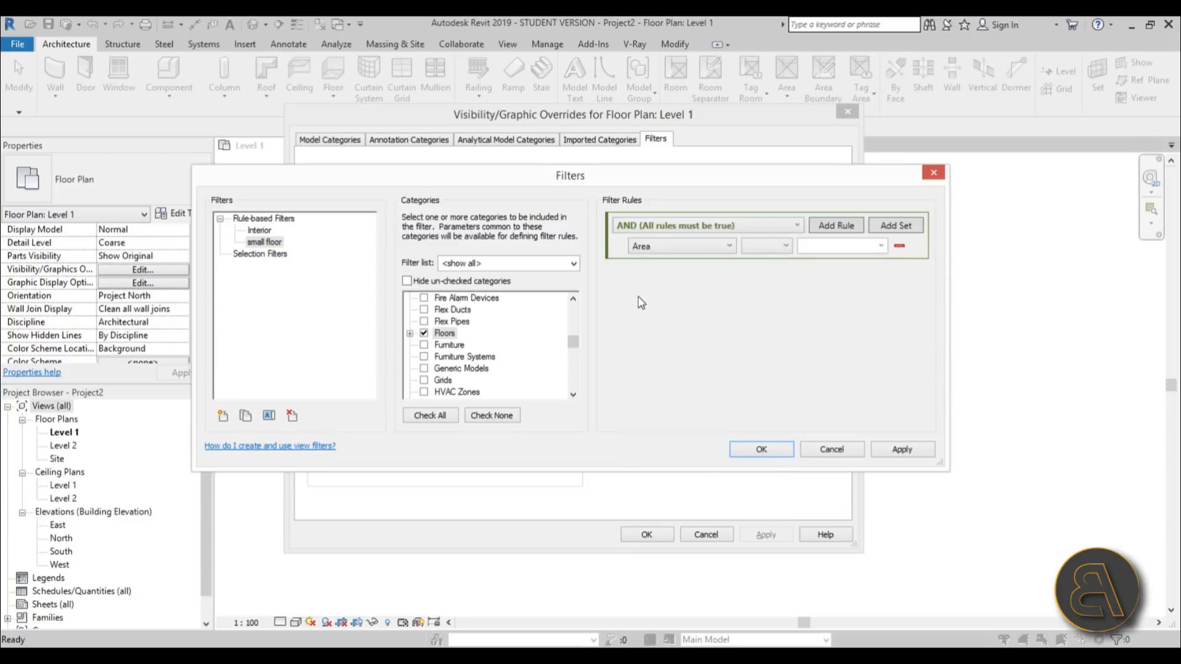
click(765, 246)
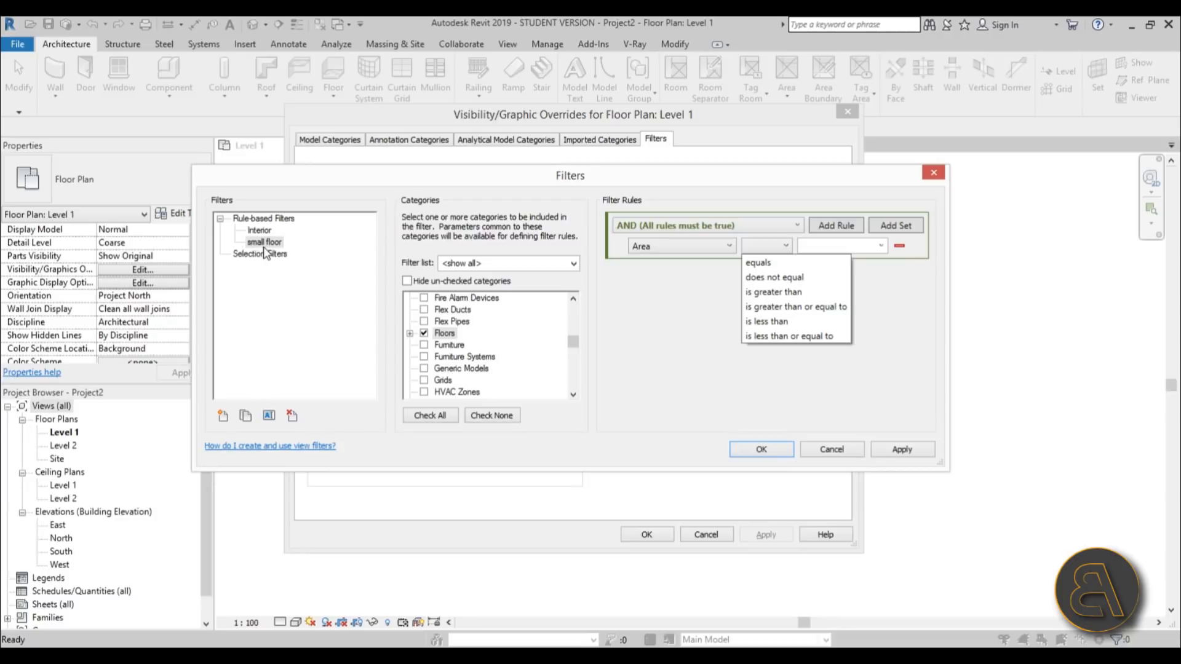
mouse_move(796, 306)
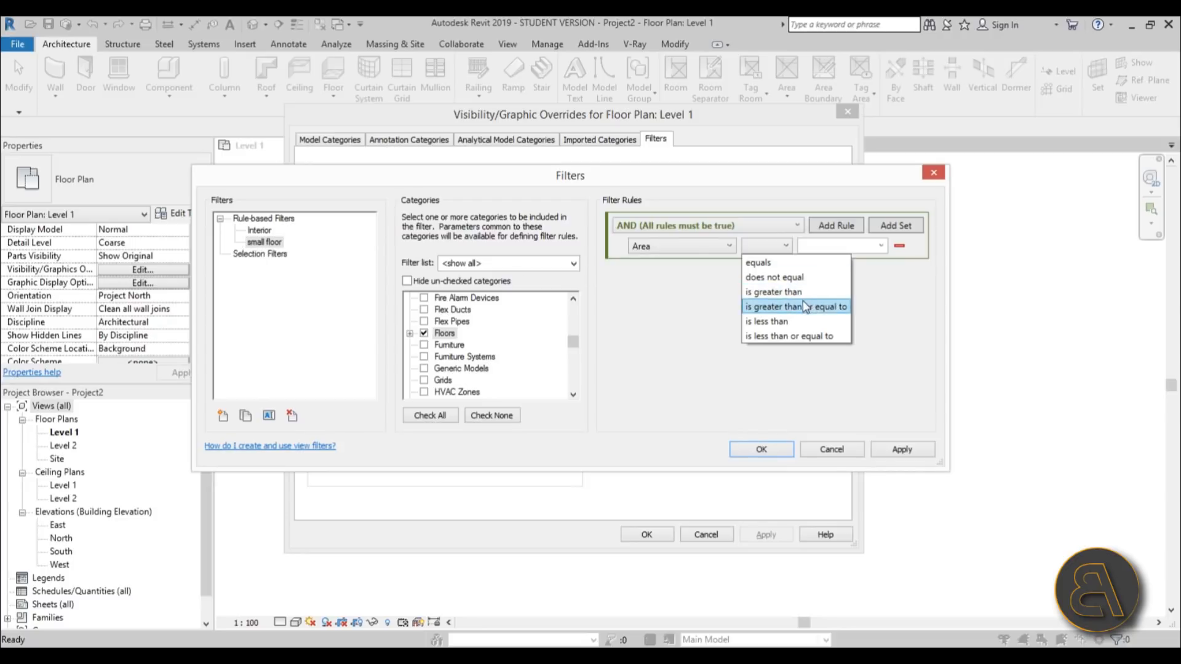
click(765, 321)
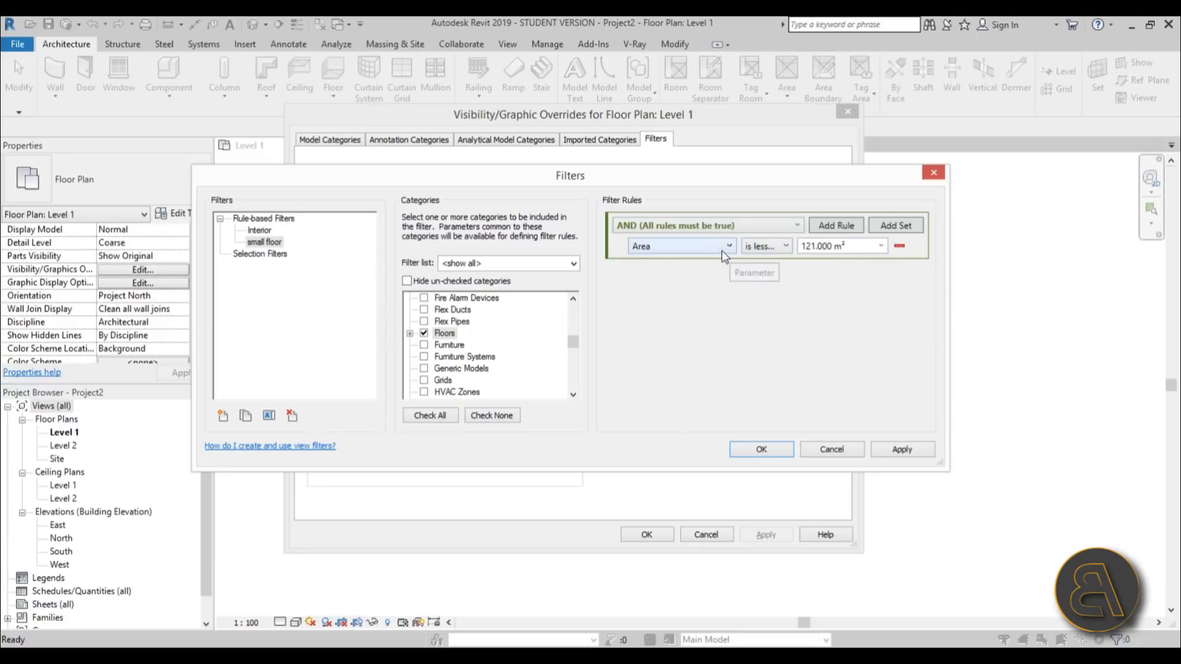
mouse_move(808, 440)
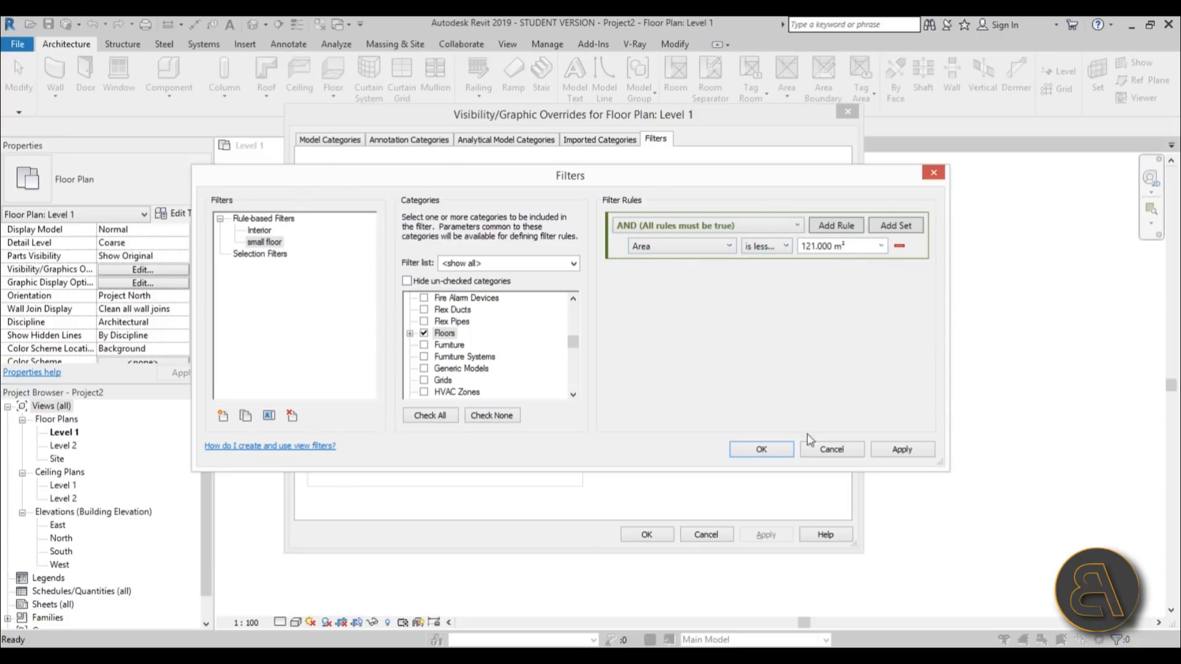
click(902, 449)
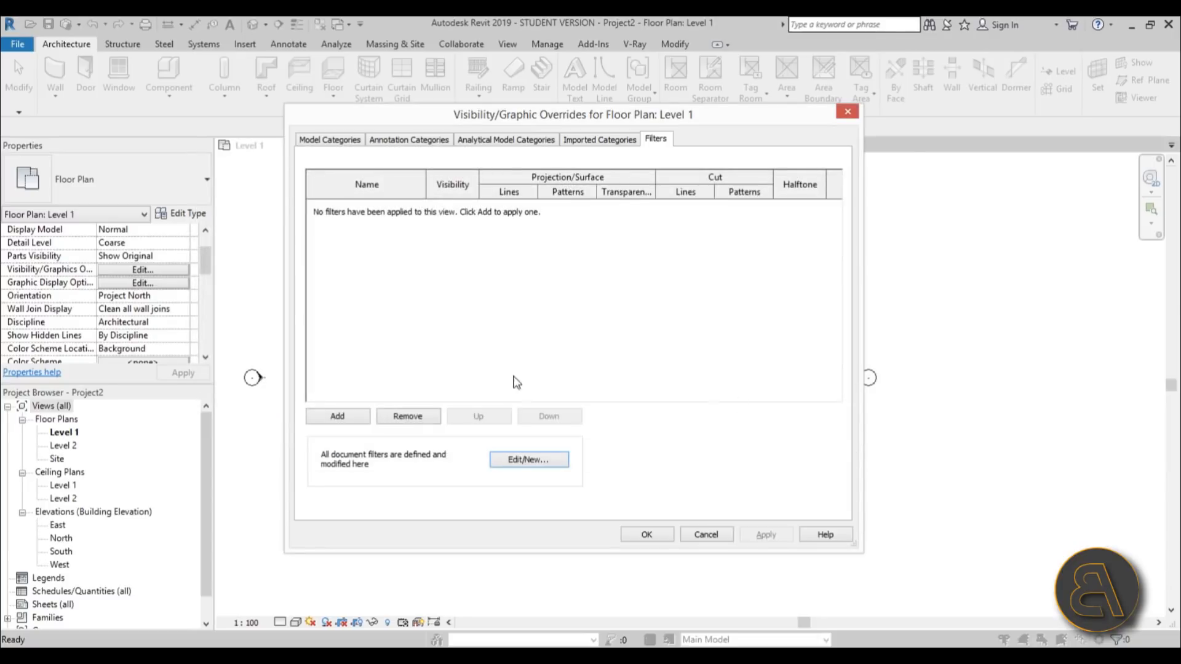
mouse_move(926, 284)
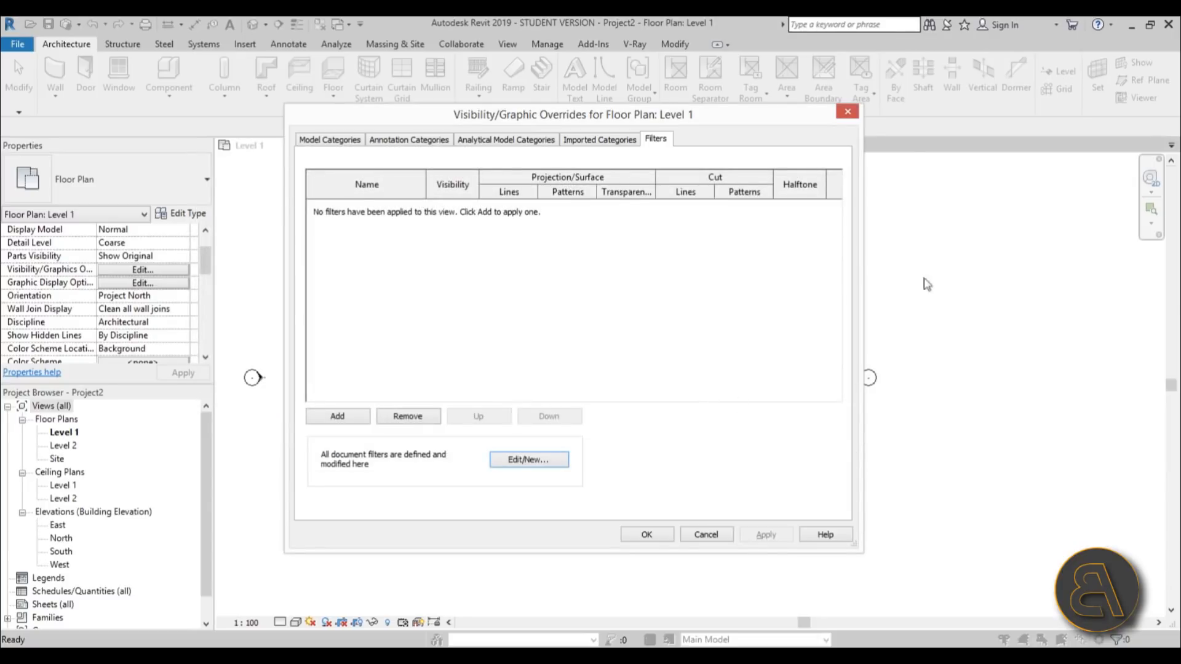
mouse_move(537, 245)
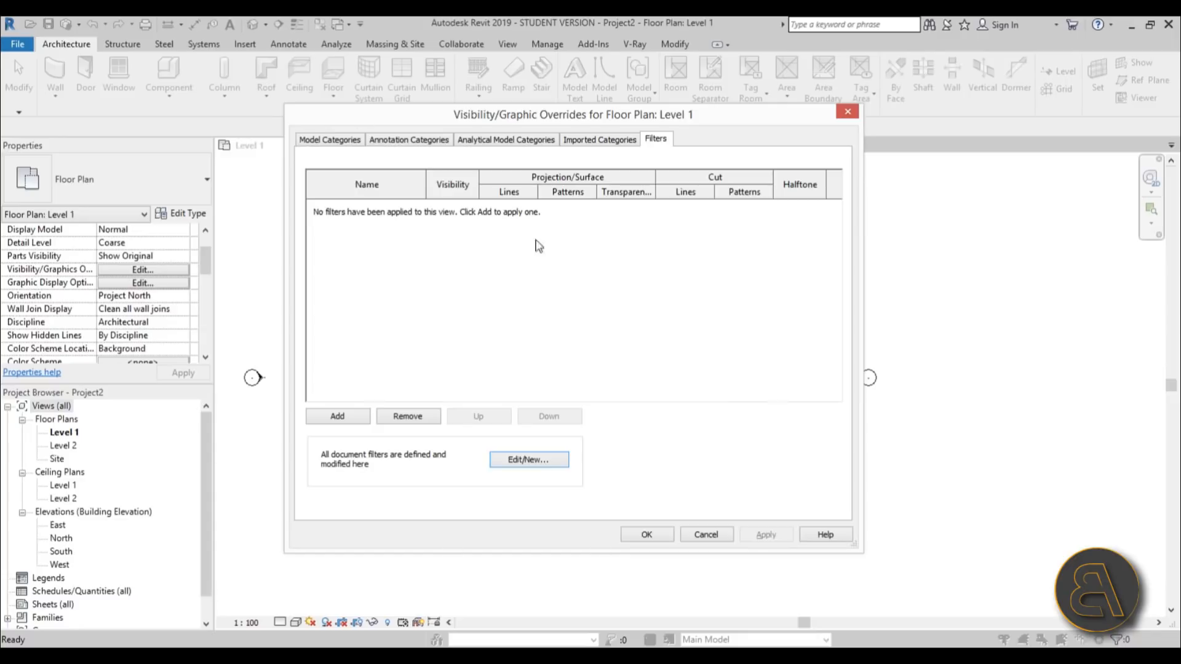
mouse_move(452, 299)
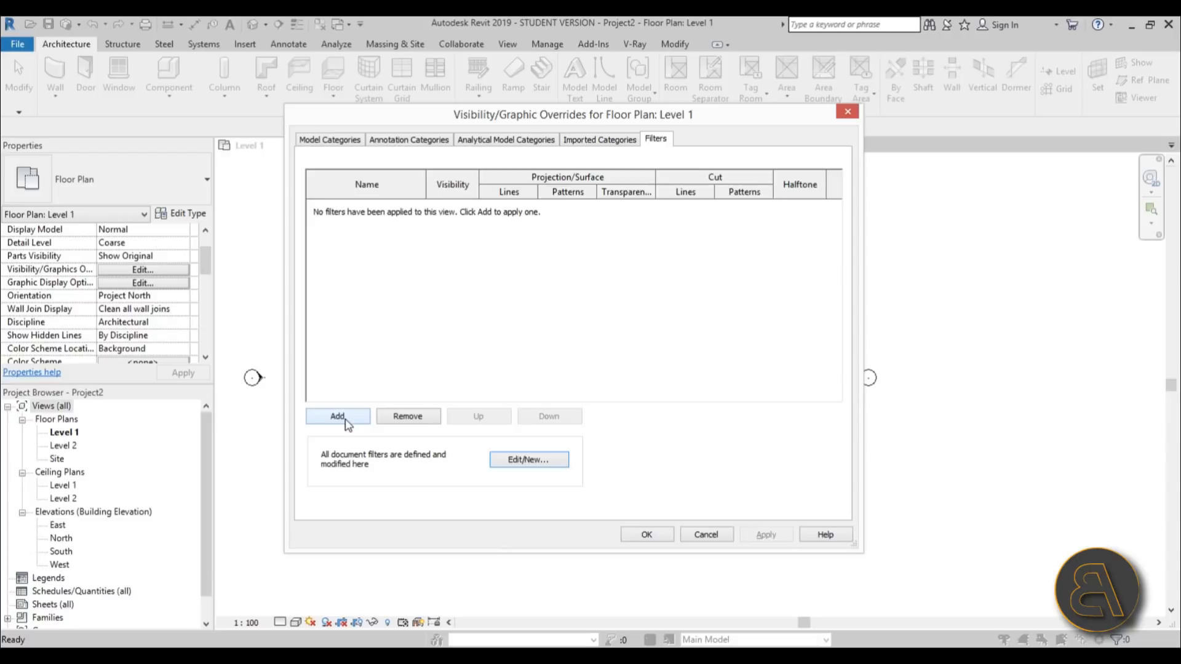
Add the 'small floor' filter to Level 1's view overrides.
click(338, 416)
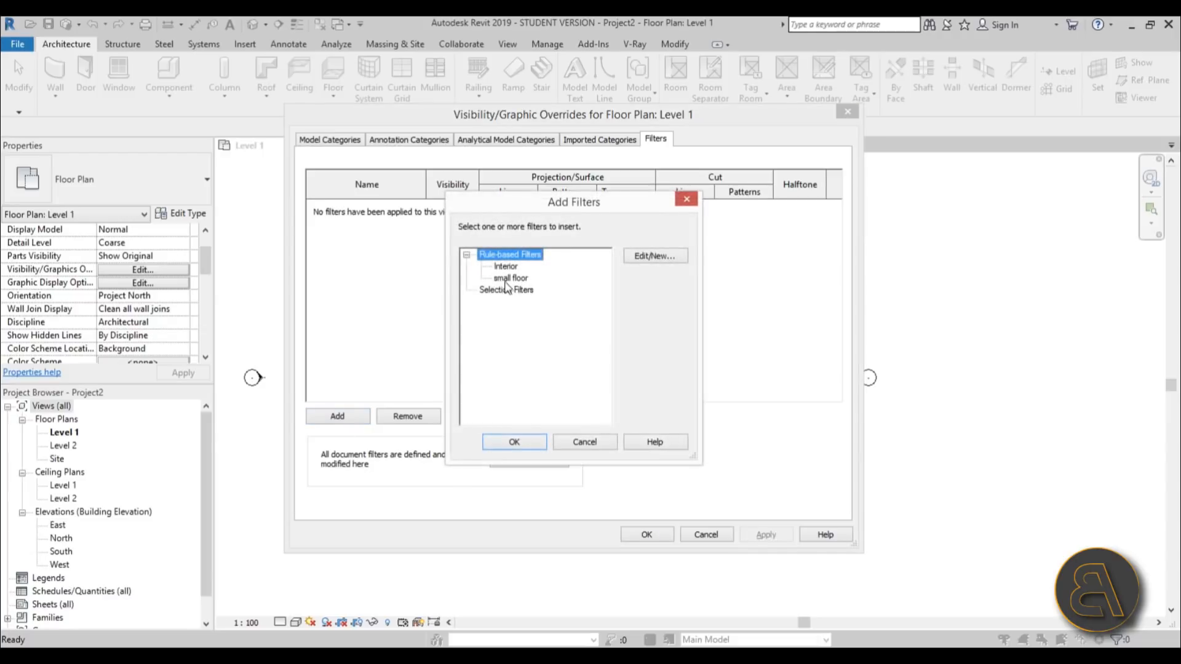
click(514, 442)
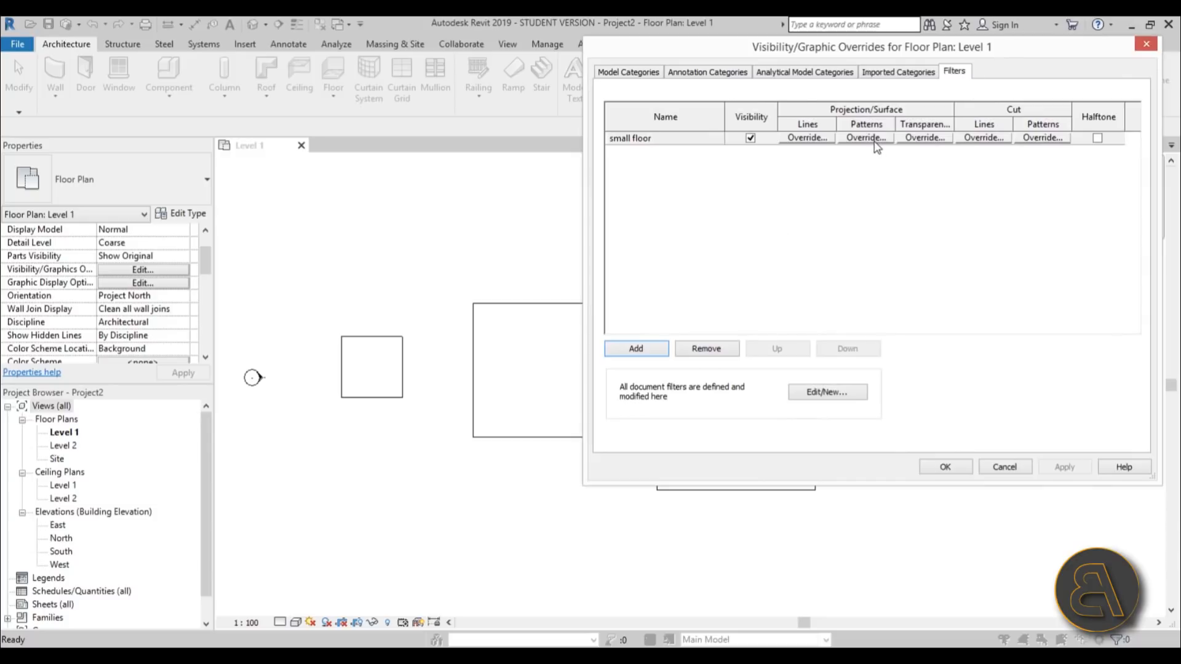
Override small floor's projection pattern with a solid red fill.
click(865, 138)
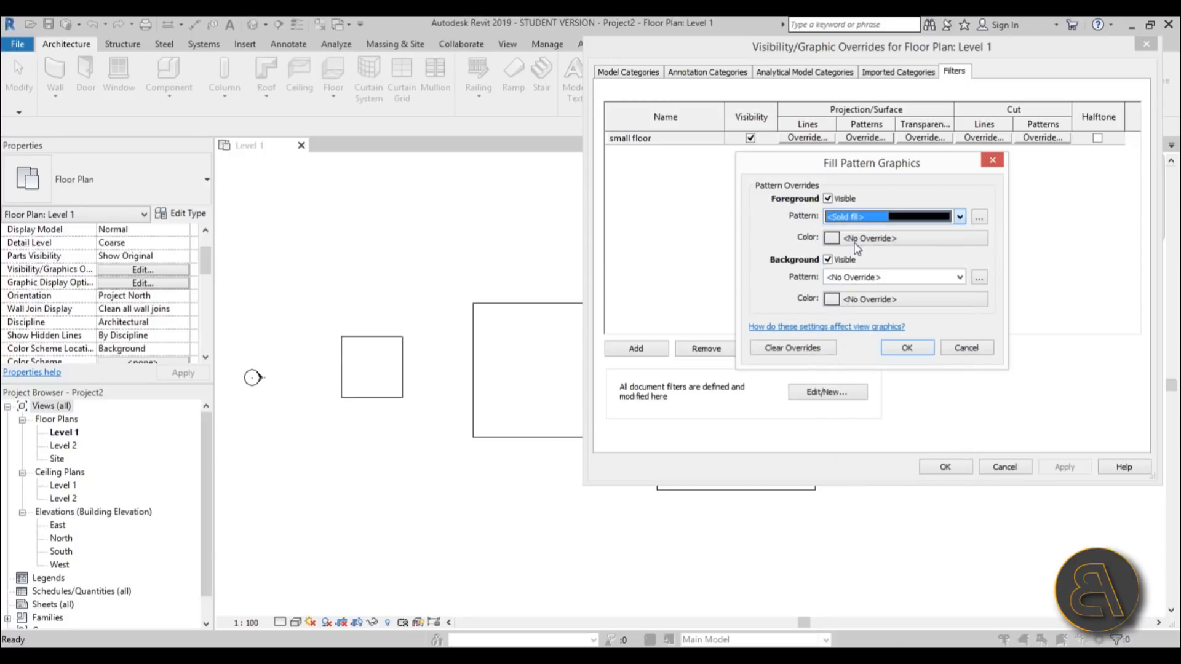
click(831, 238)
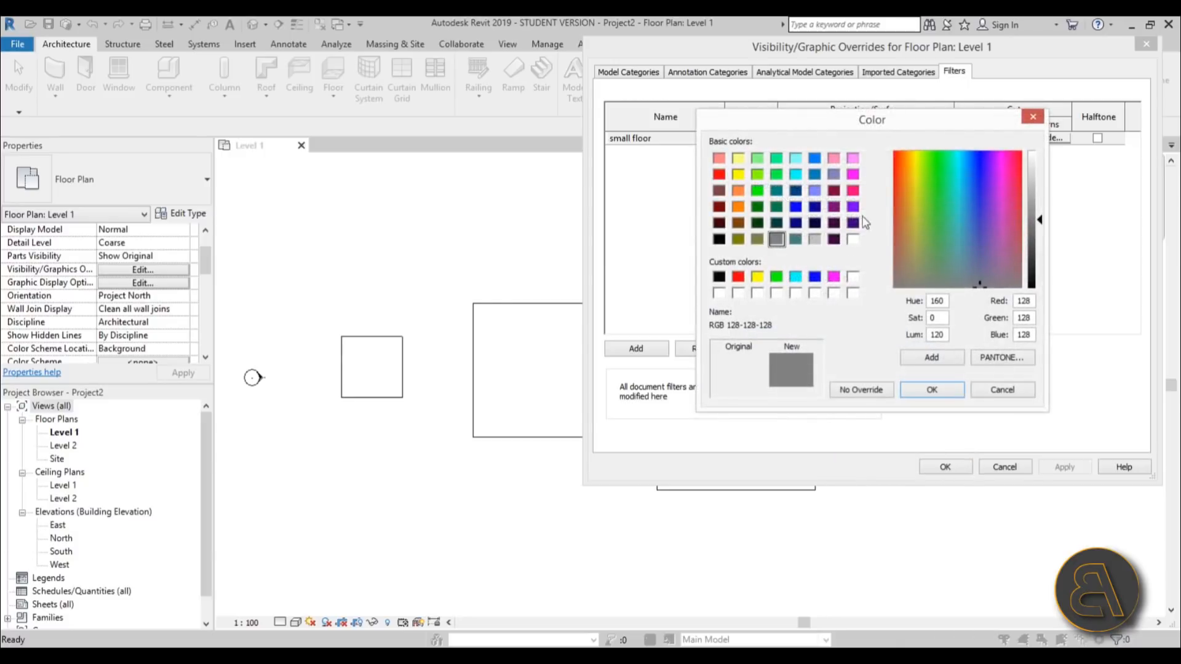
click(718, 174)
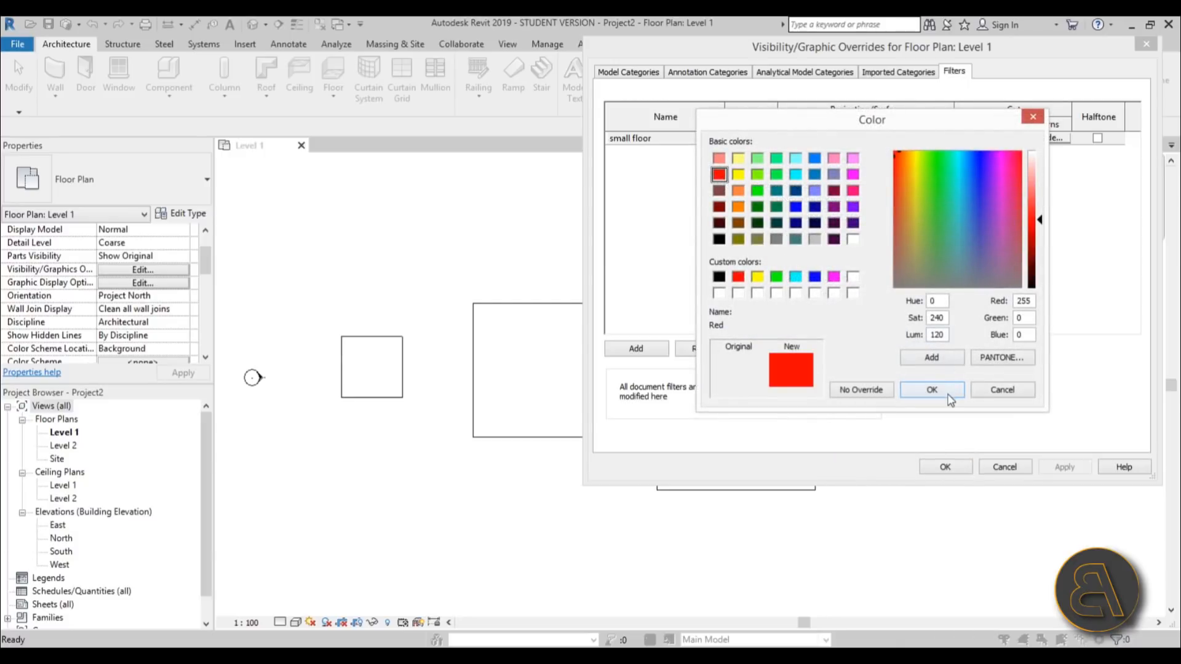
click(932, 390)
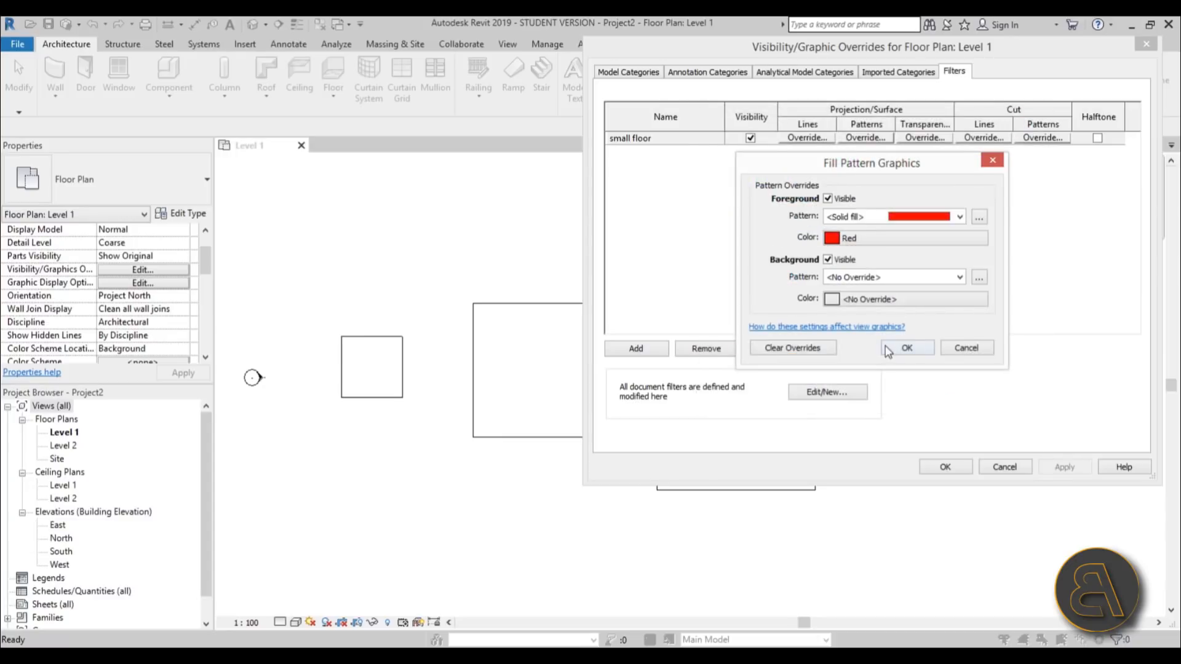
click(906, 346)
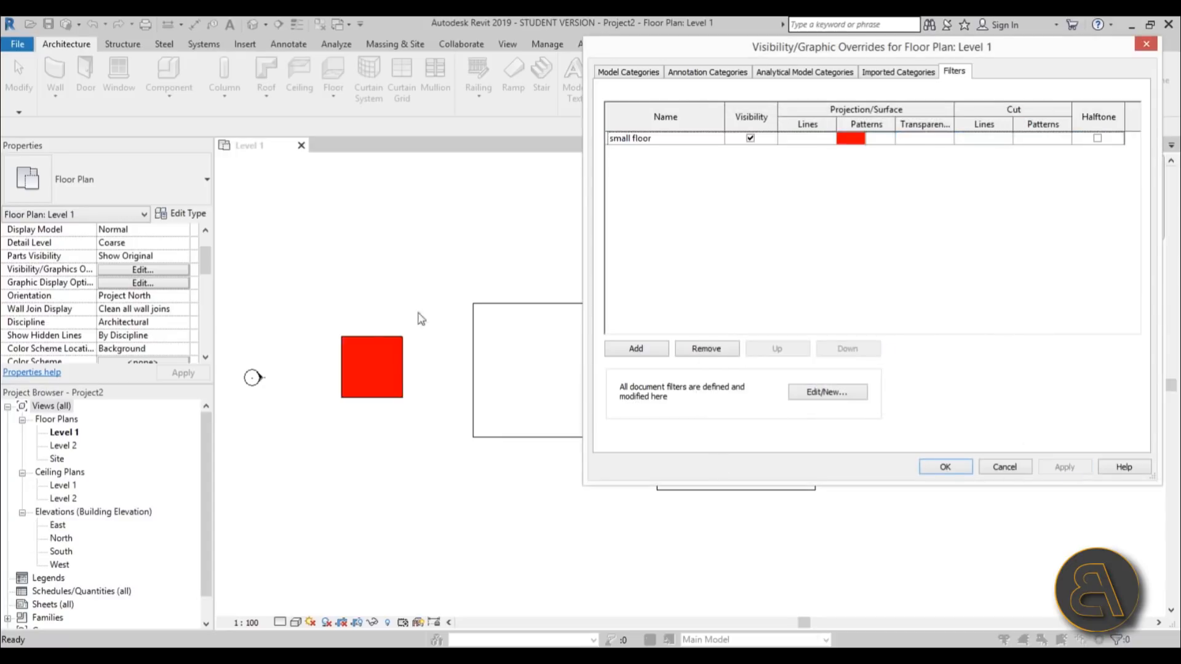
mouse_move(372, 389)
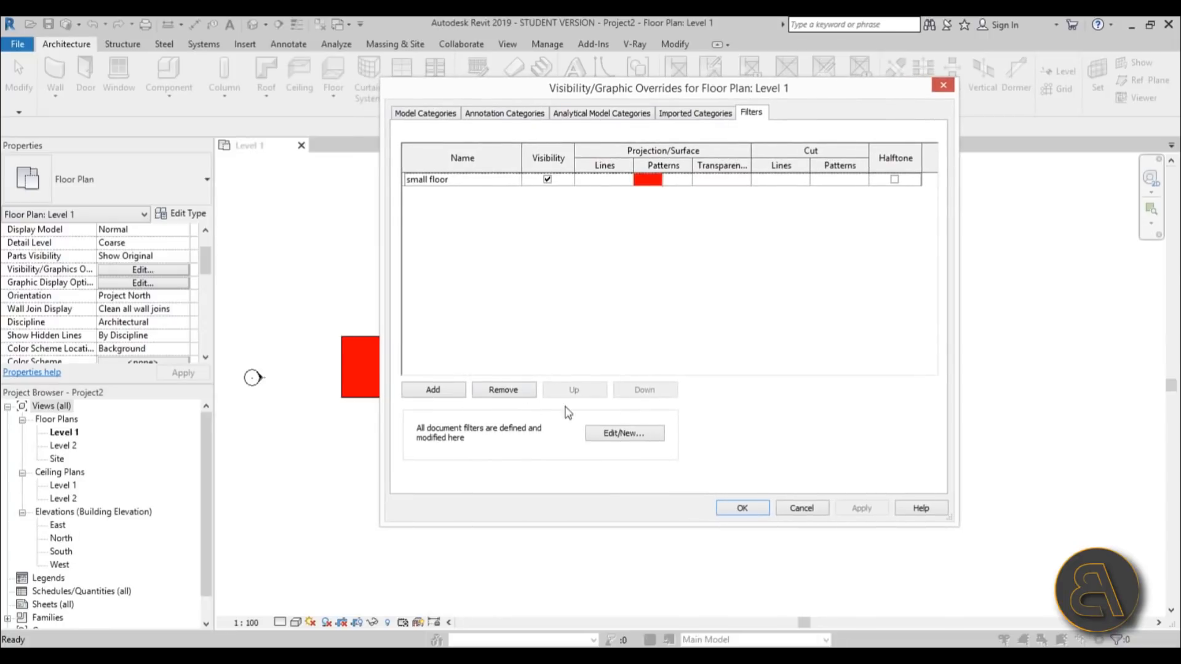
Duplicate the small floor filter and rename the copy 'medium floor'.
click(624, 433)
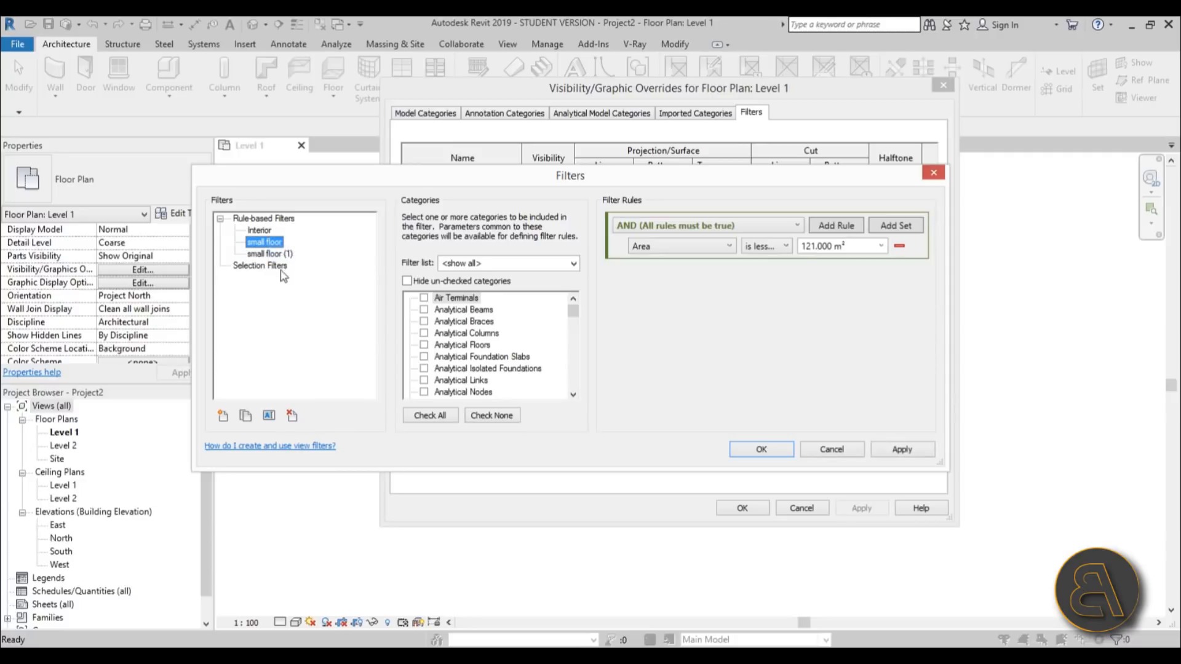
right_click(270, 254)
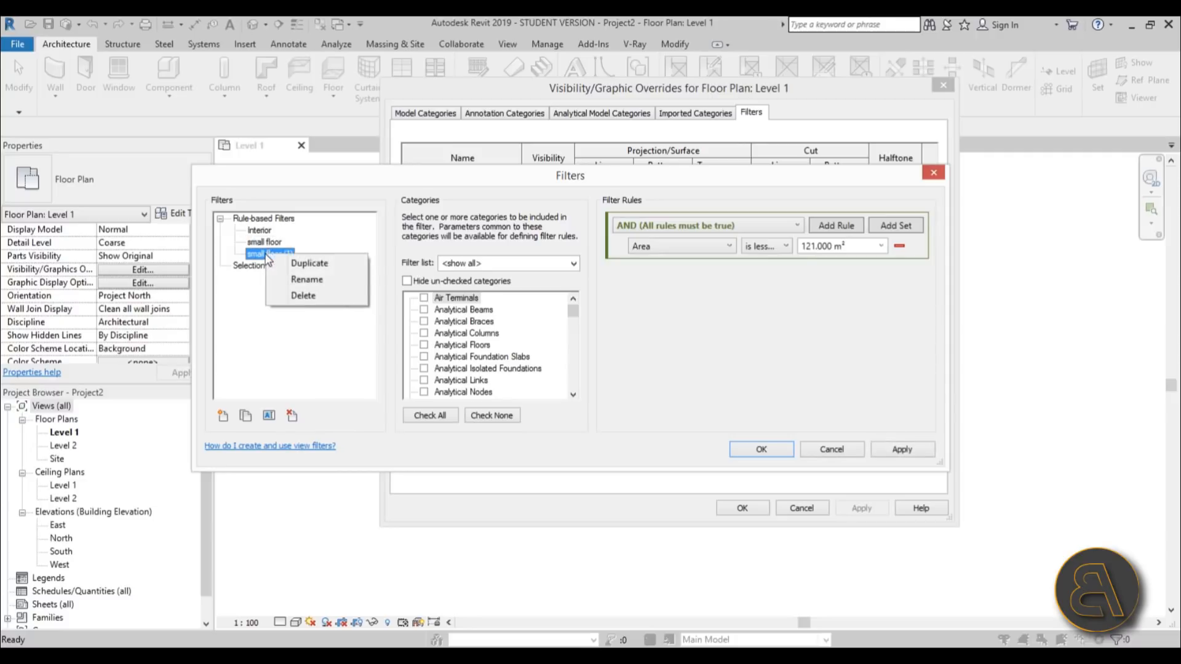
click(306, 279)
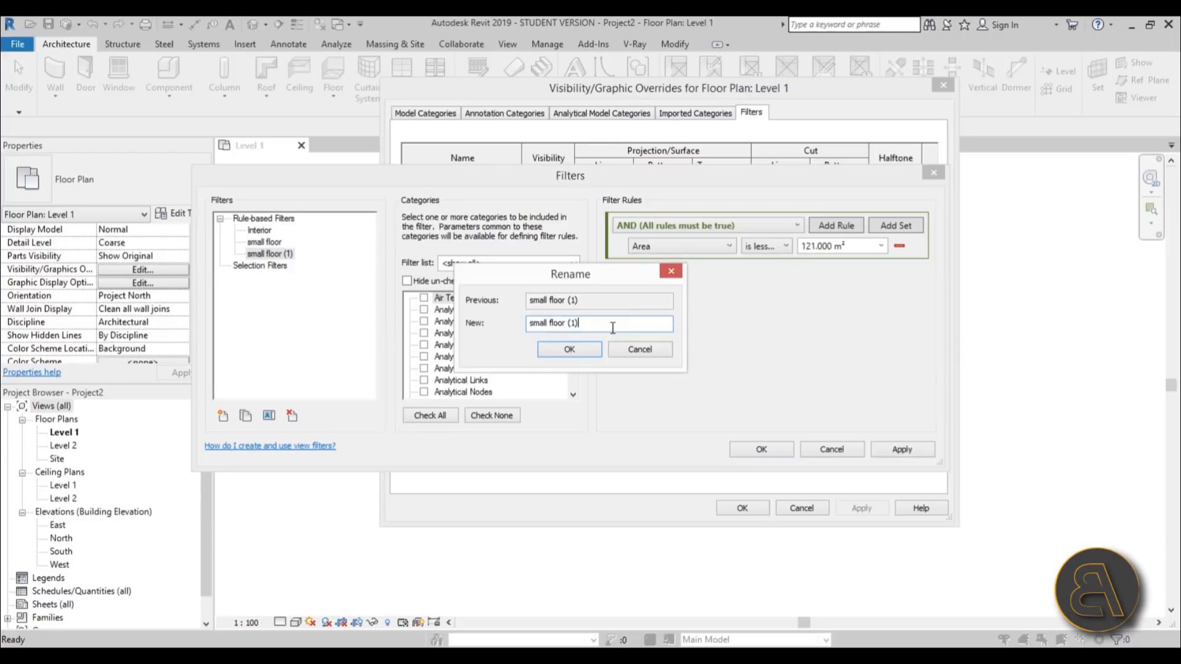
key(BackSpace)
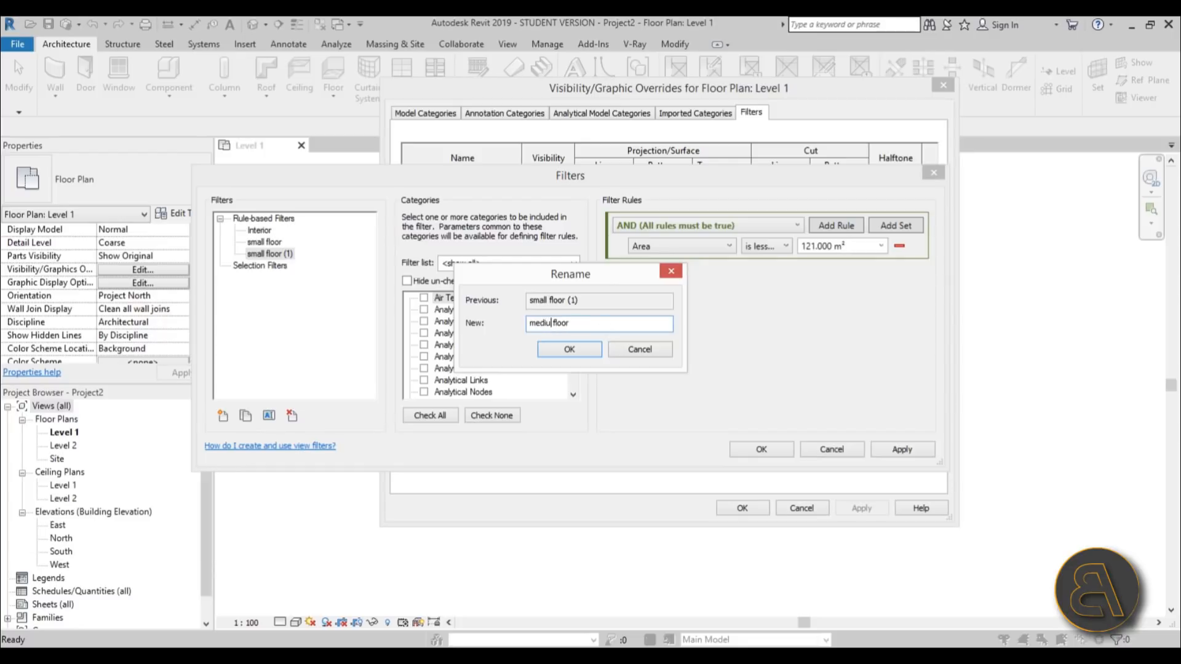
click(568, 348)
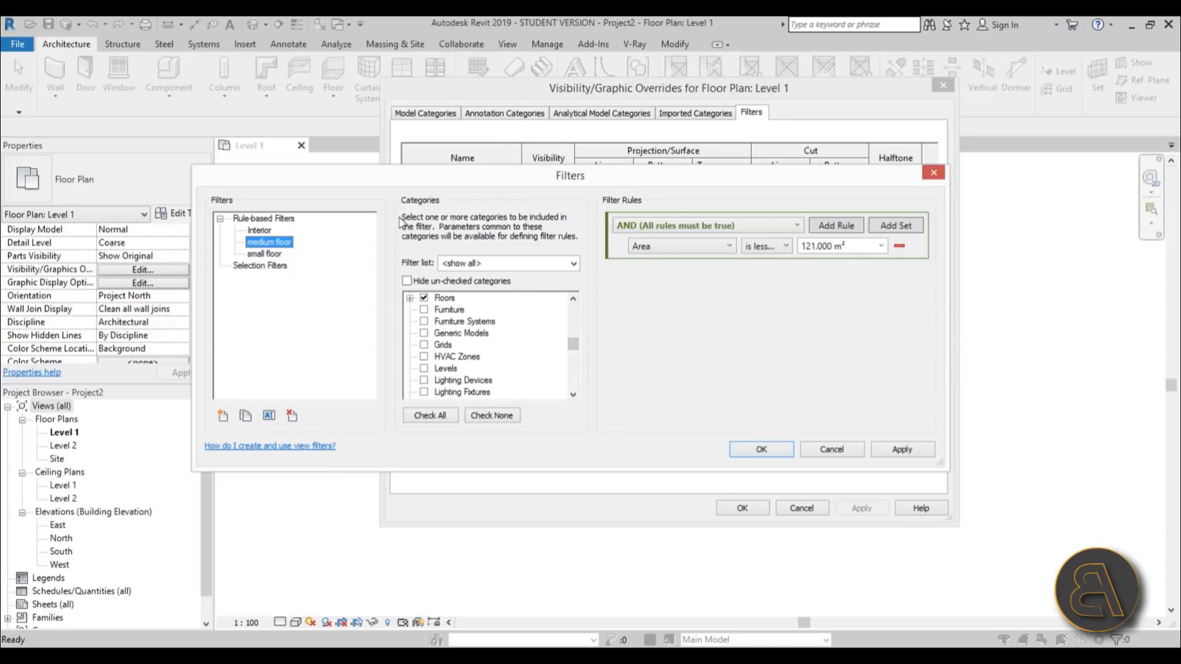
mouse_move(450, 305)
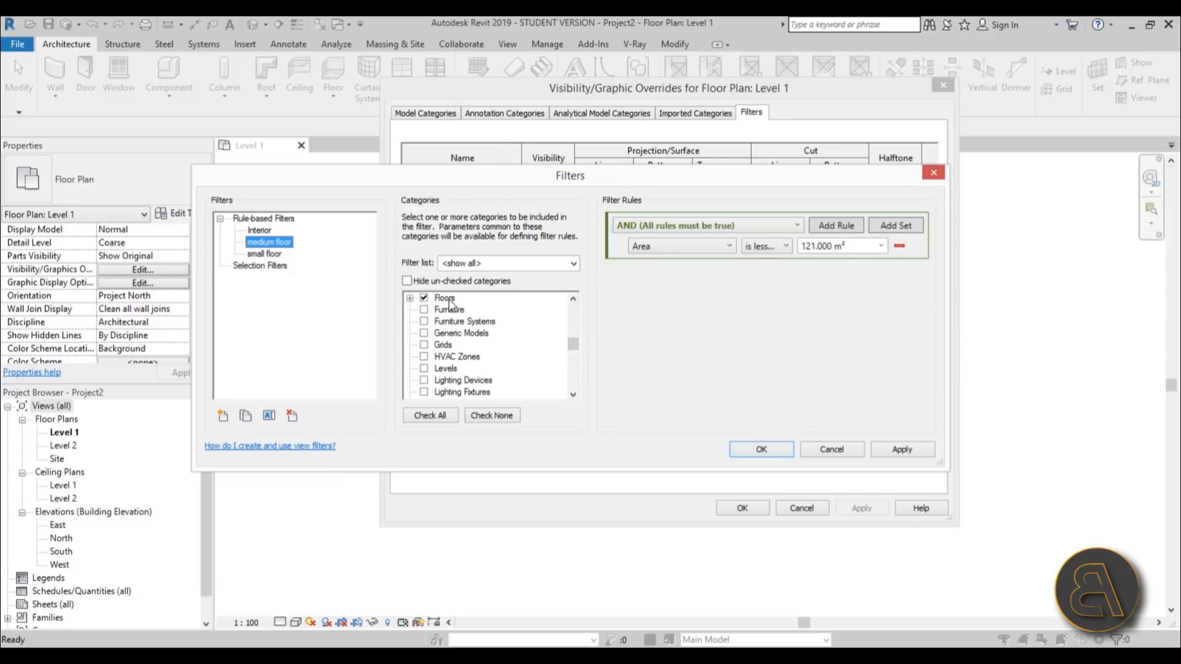
Change medium floor's Area rule from 'is less than' to 'equals' 121 m².
click(678, 245)
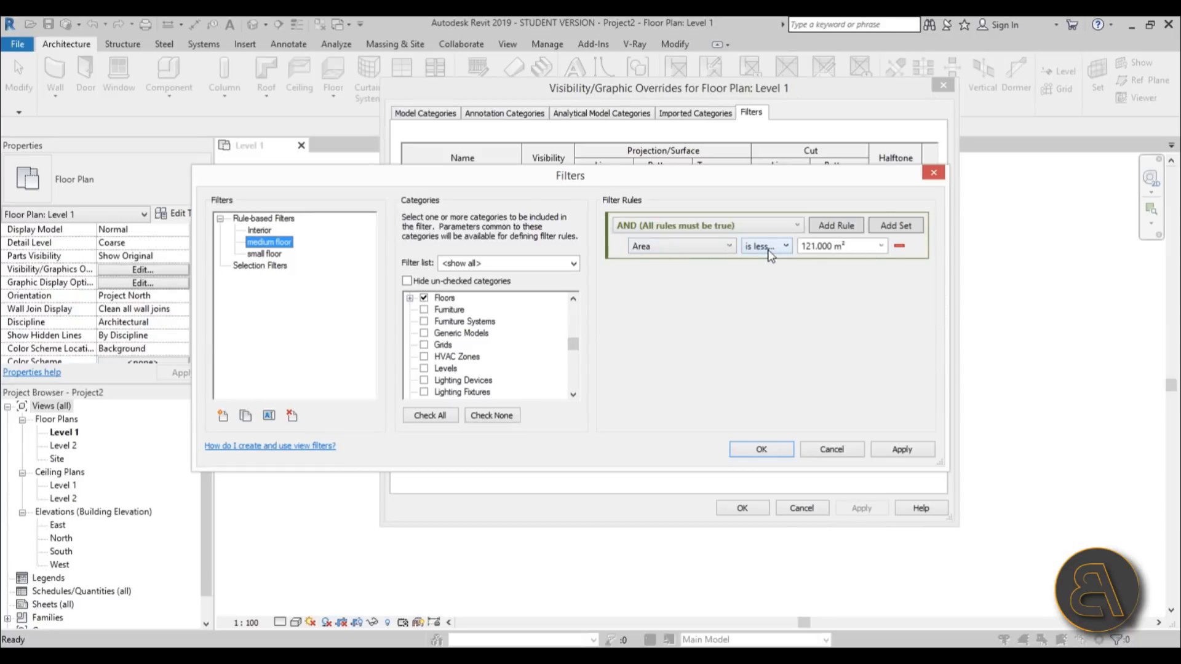
click(765, 246)
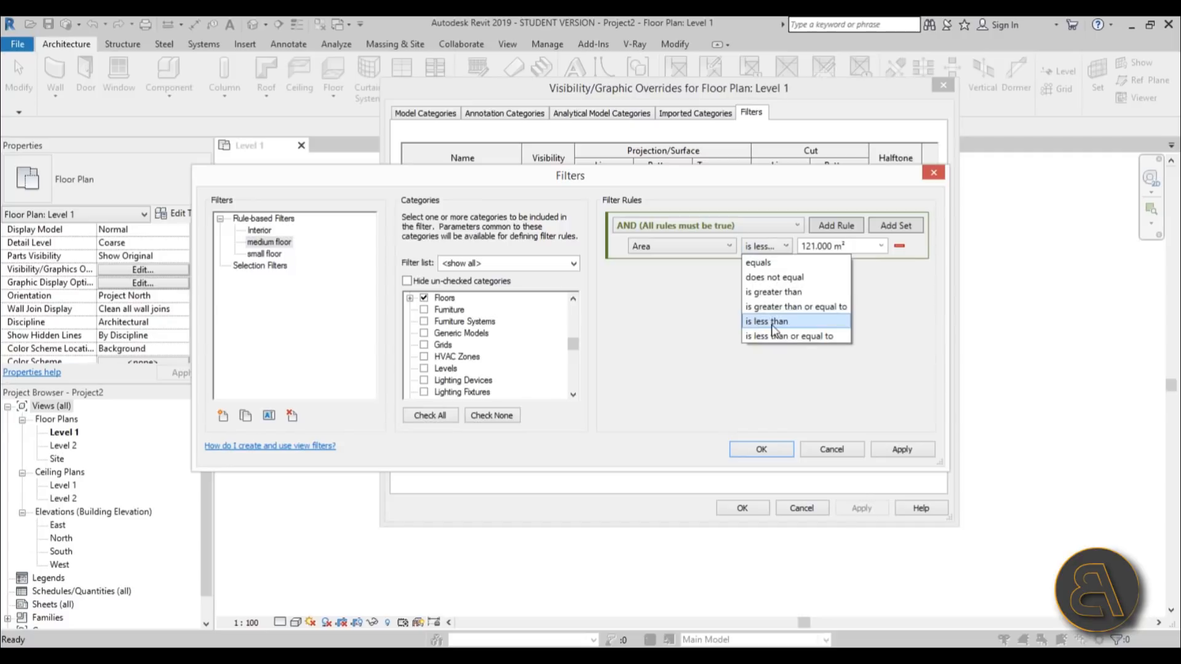
mouse_move(759, 263)
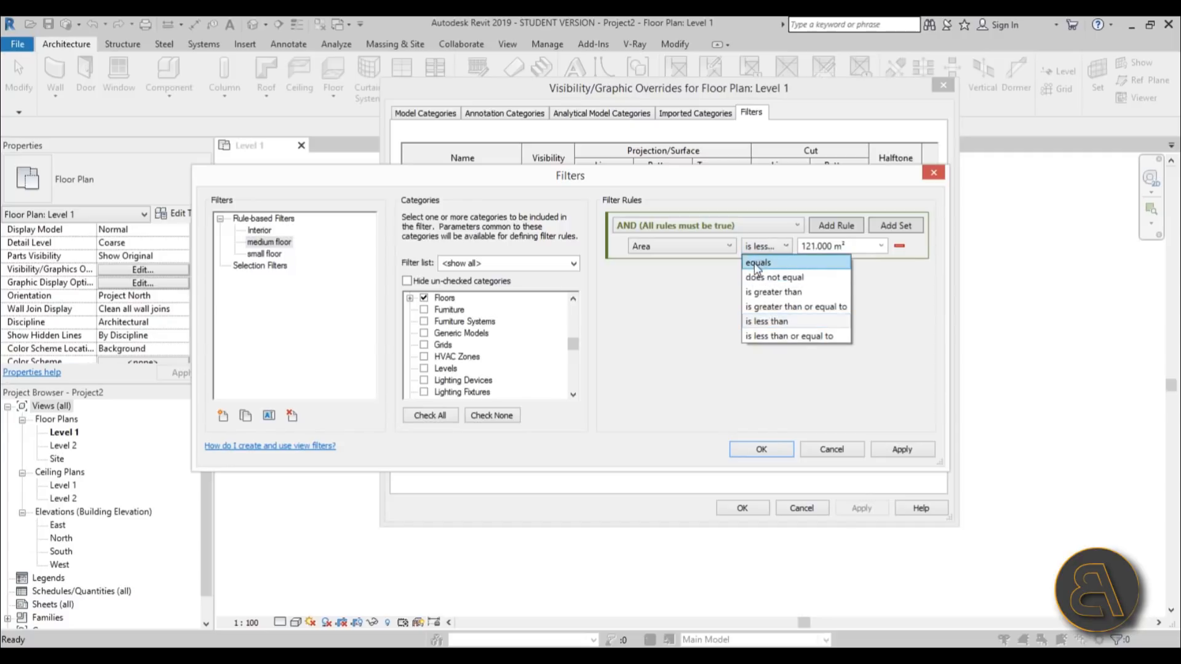
click(759, 262)
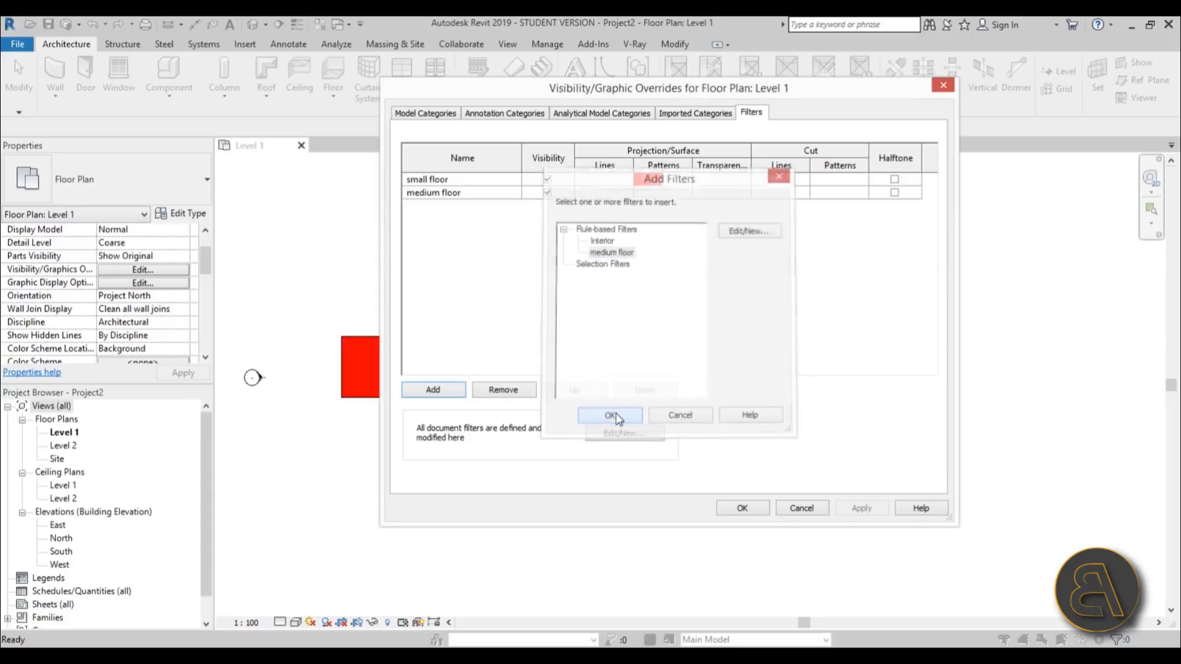
Add medium floor to the view with a solid blue fill override.
click(611, 415)
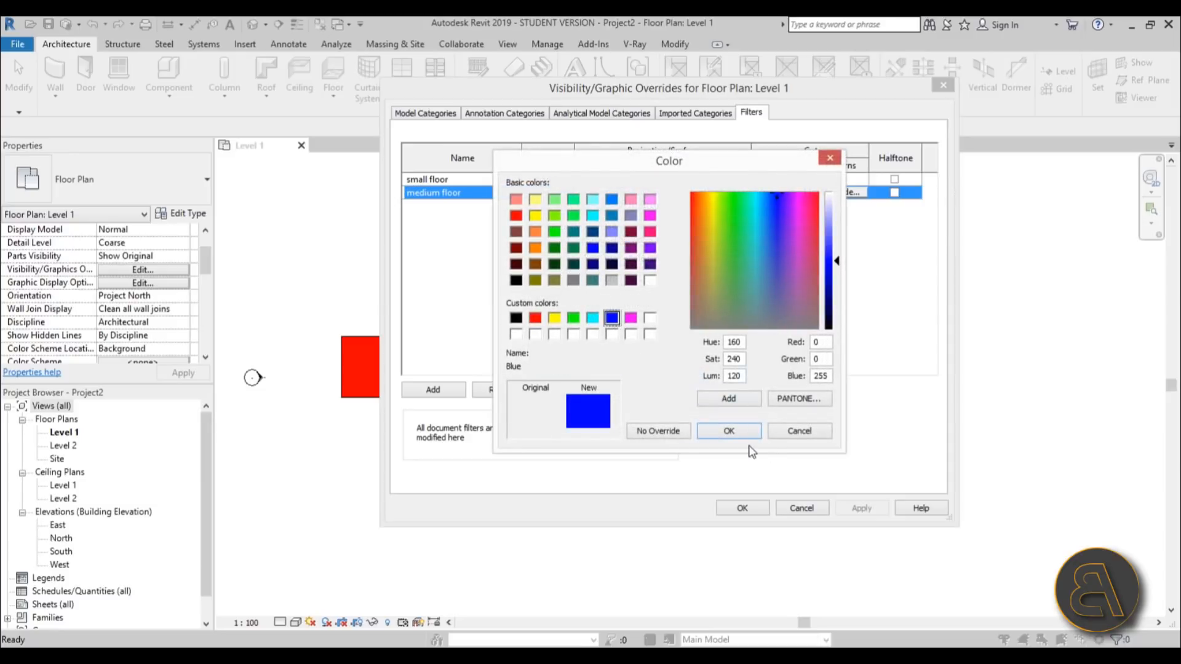
click(728, 431)
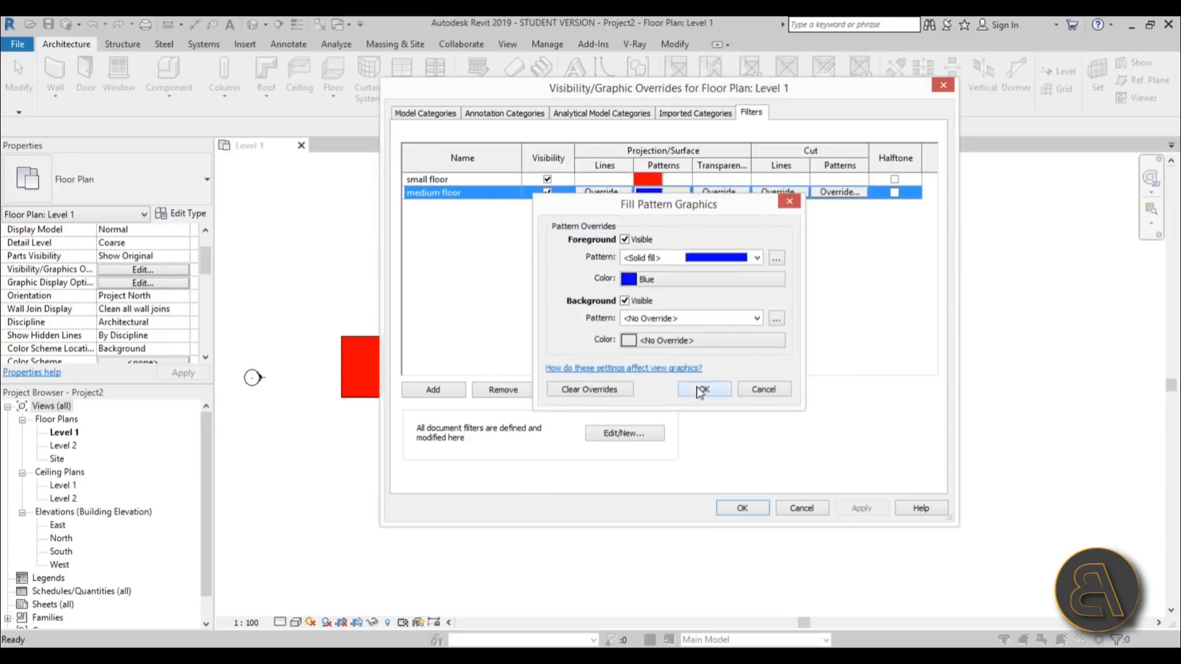
click(702, 389)
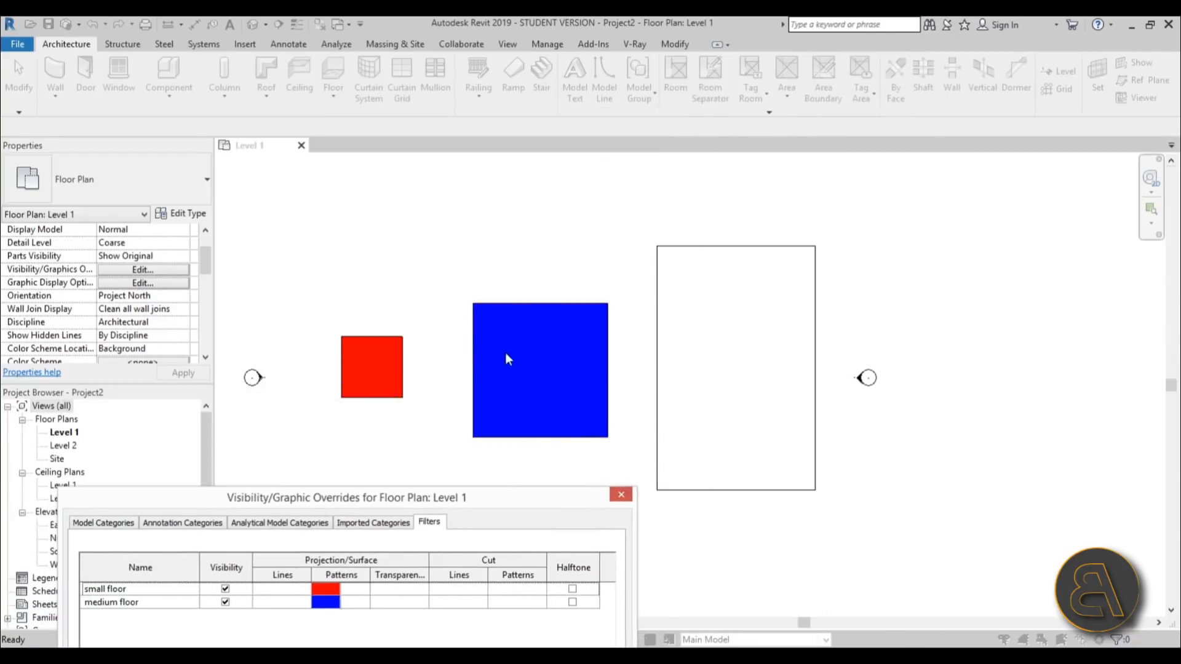
drag(346, 497, 493, 140)
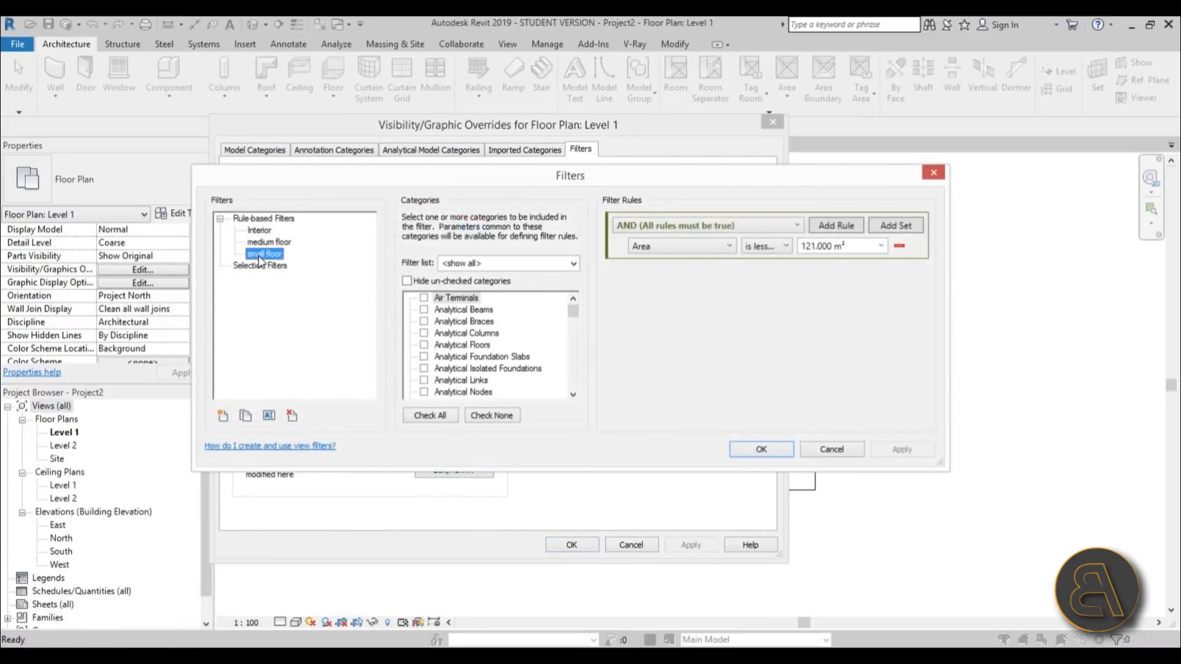
Rename 'medium floor (1)' to 'large floor' and change its Area operator to 'is greater than'.
right_click(268, 241)
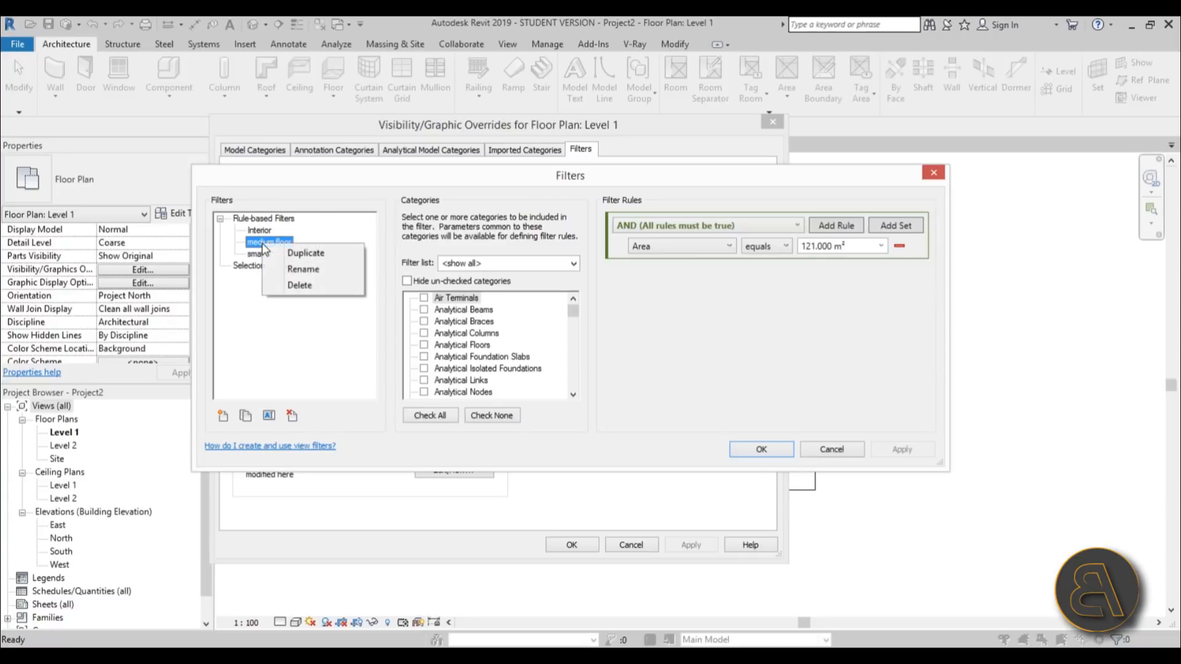
click(305, 252)
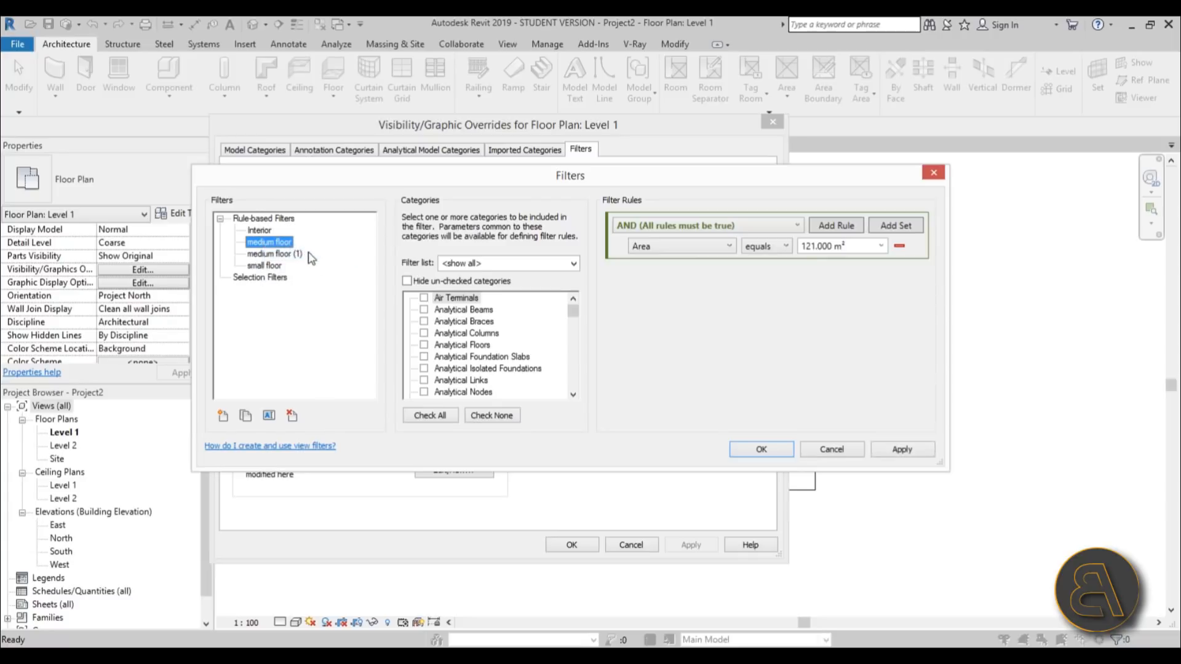
right_click(274, 253)
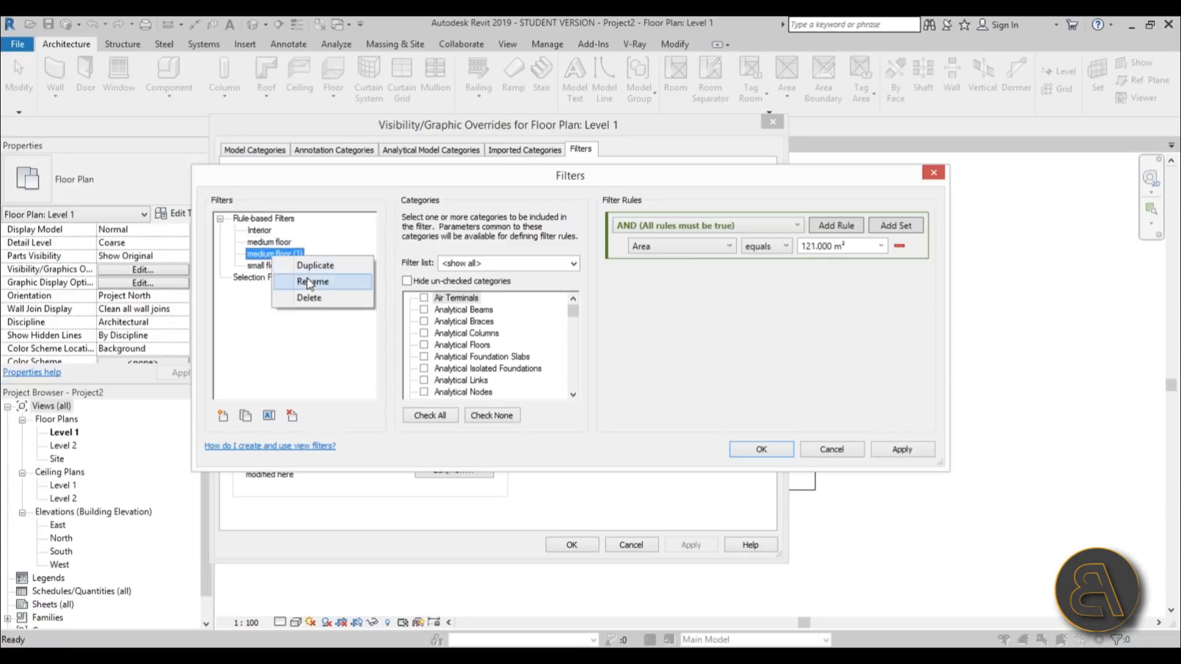
click(313, 281)
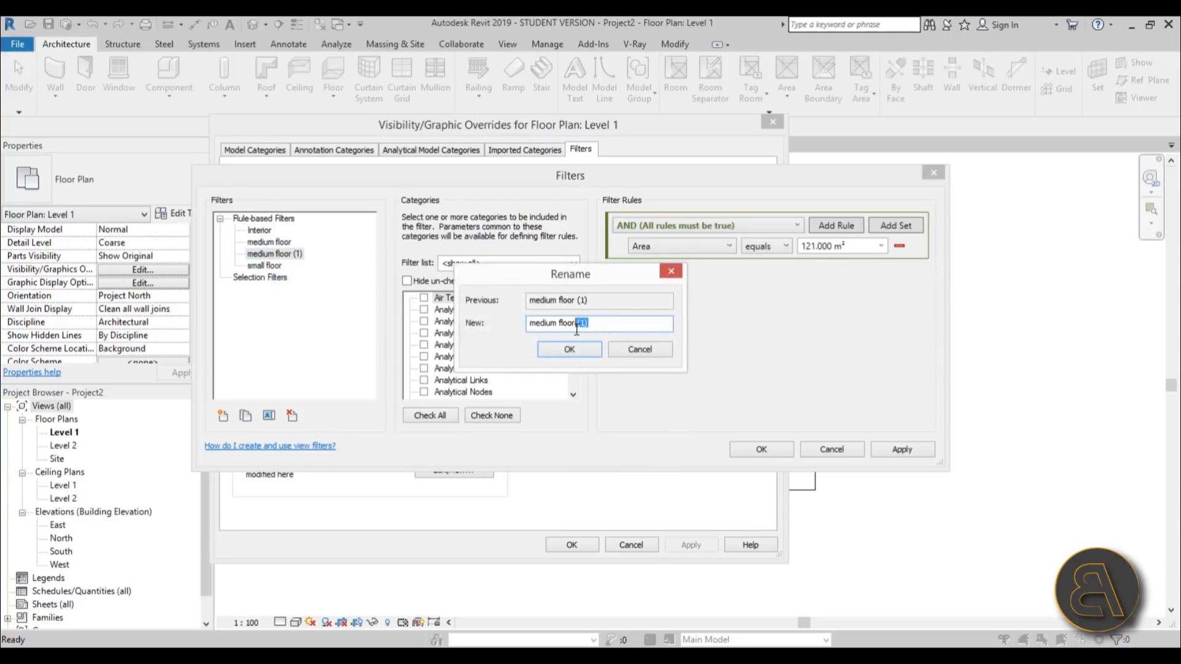
key(Backspace)
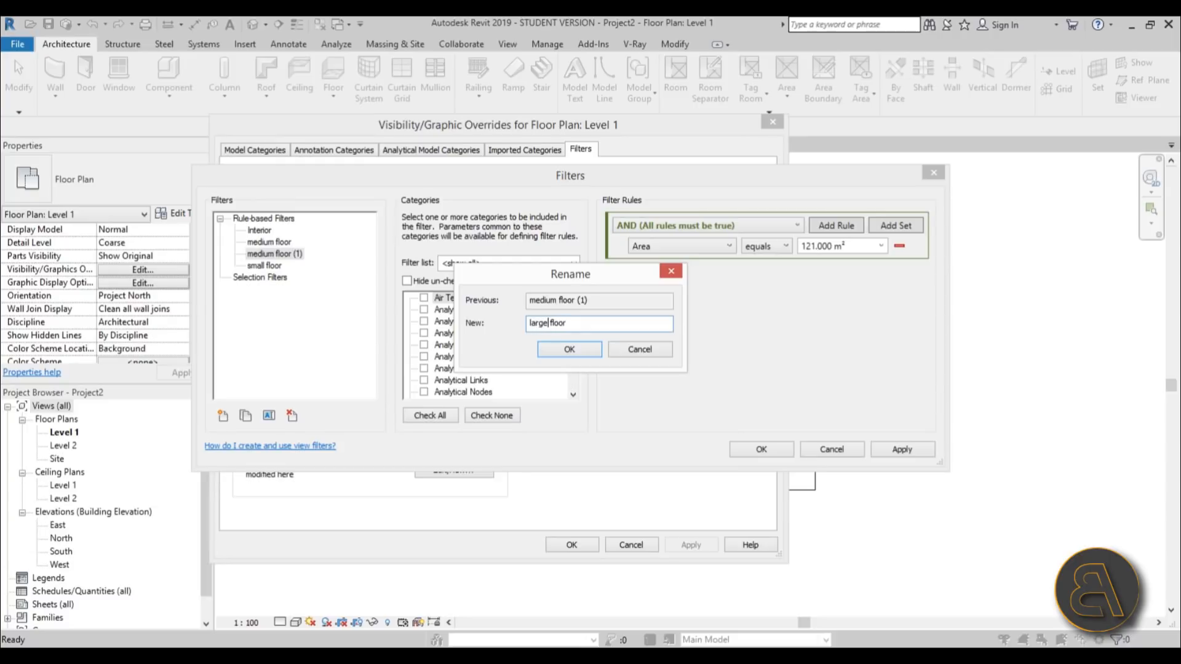
click(764, 246)
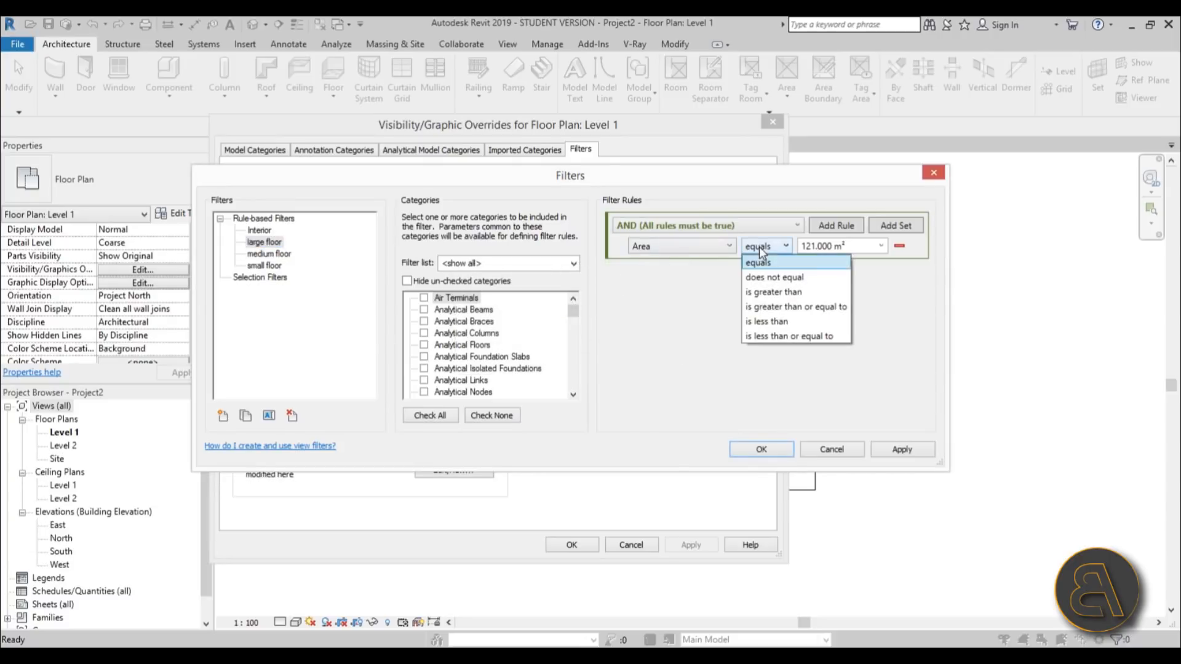
mouse_move(772, 292)
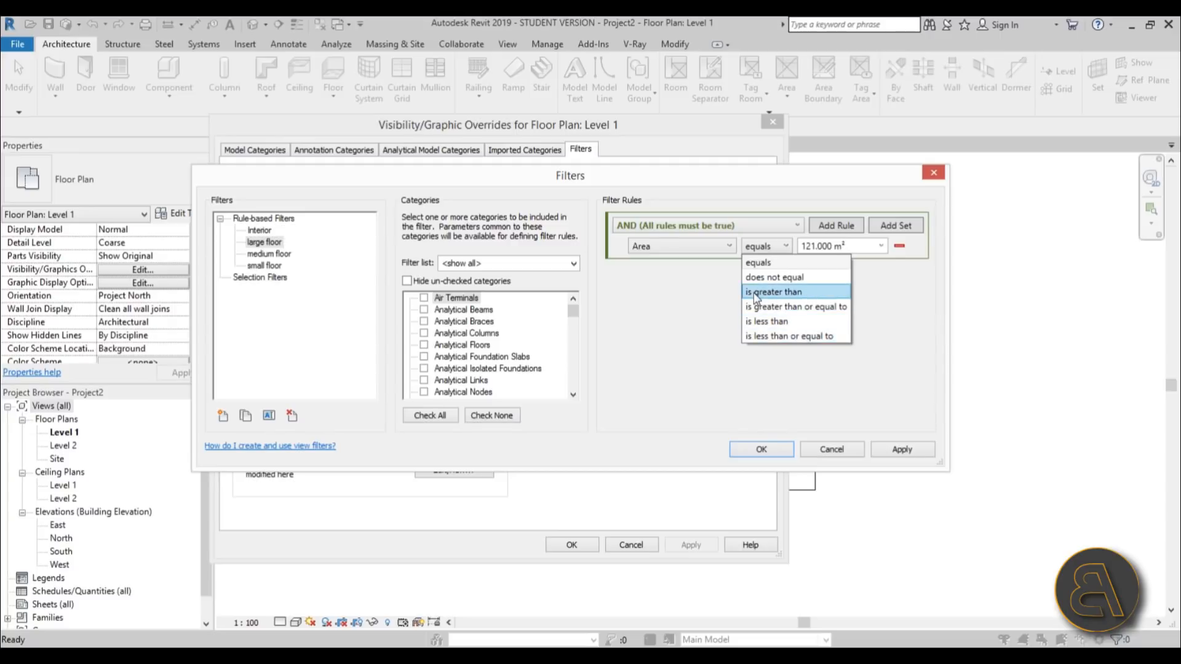
click(772, 291)
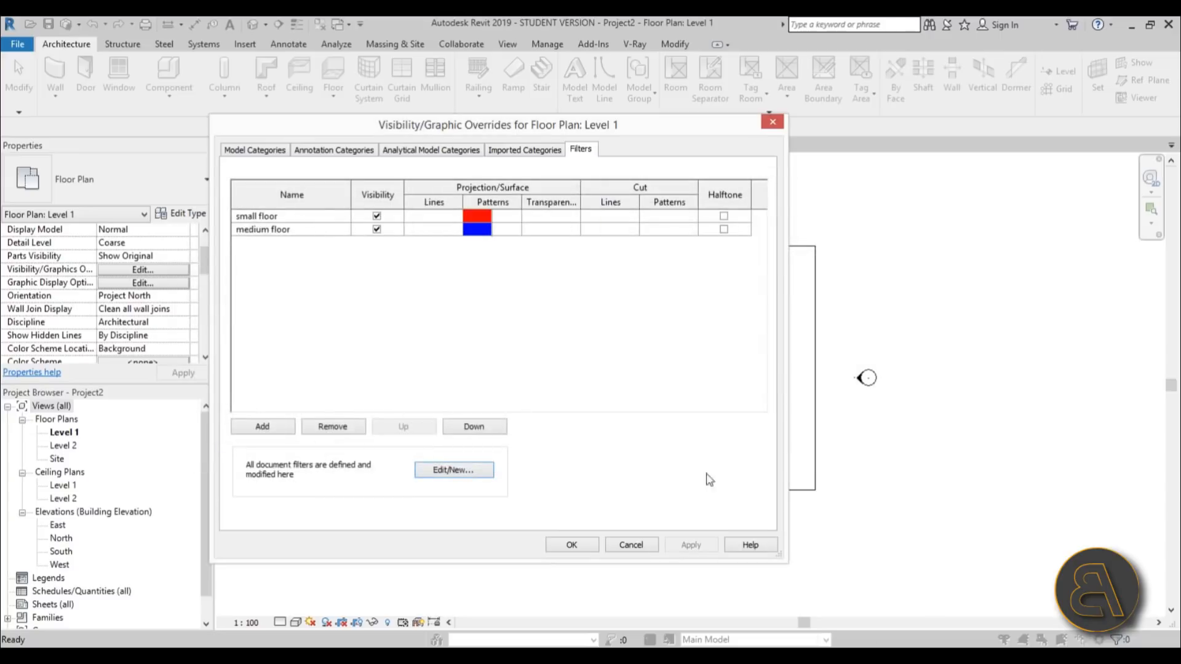
Add the large floor filter to the Level 1 view's filter overrides.
click(262, 427)
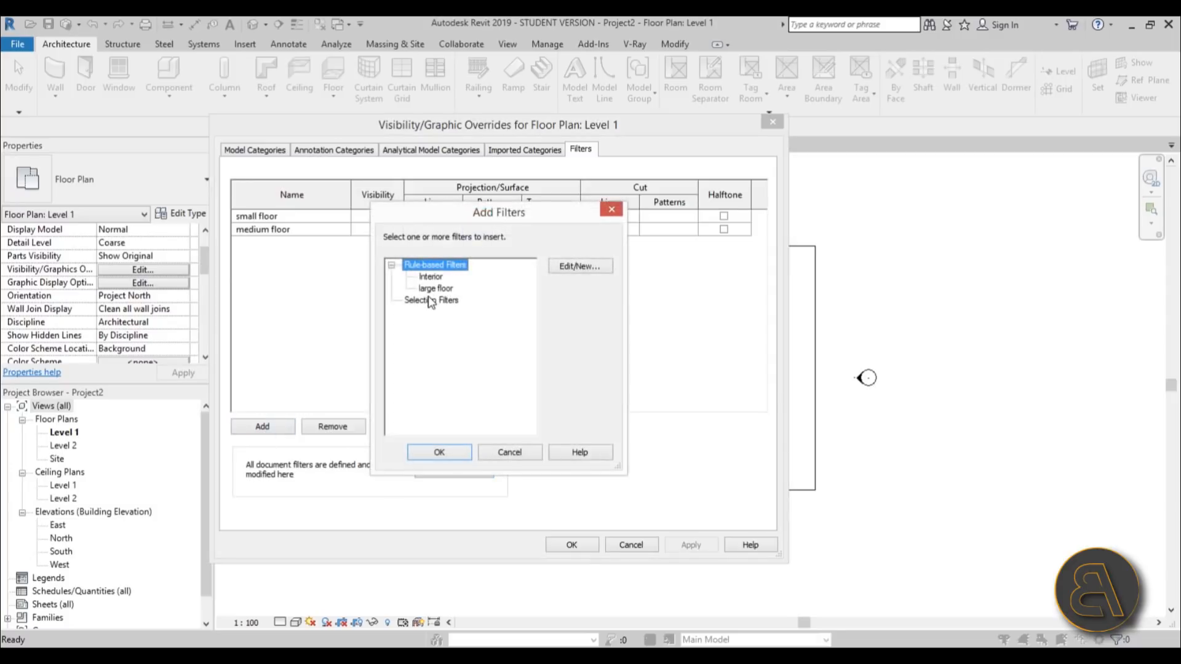
click(435, 288)
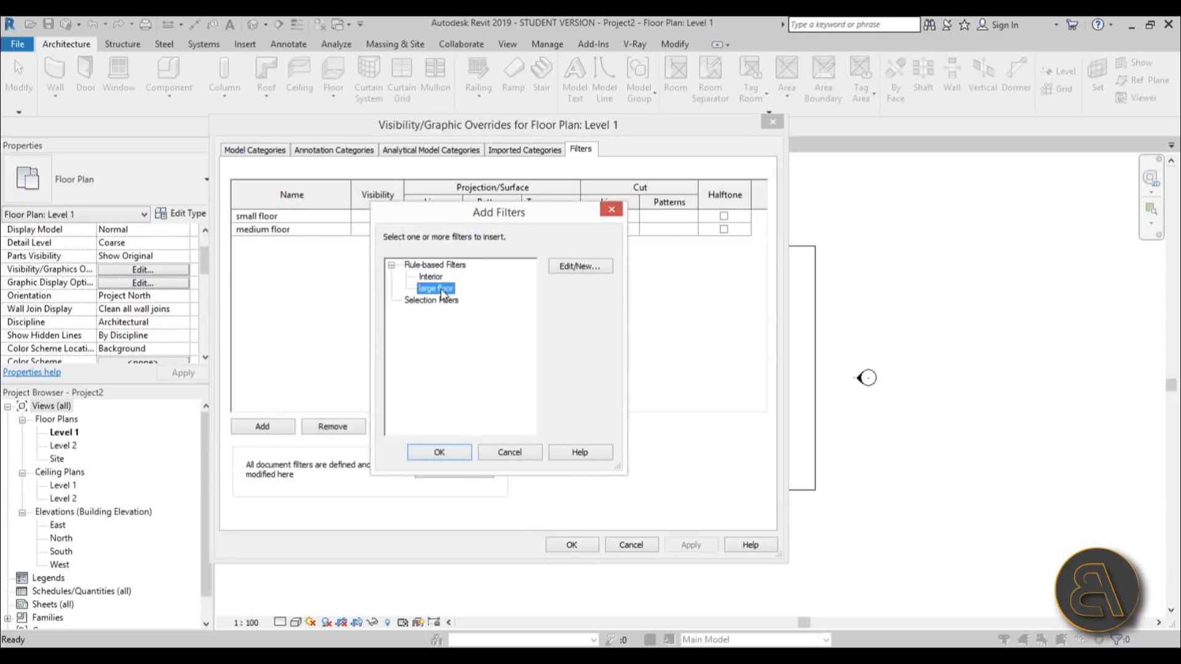
click(438, 452)
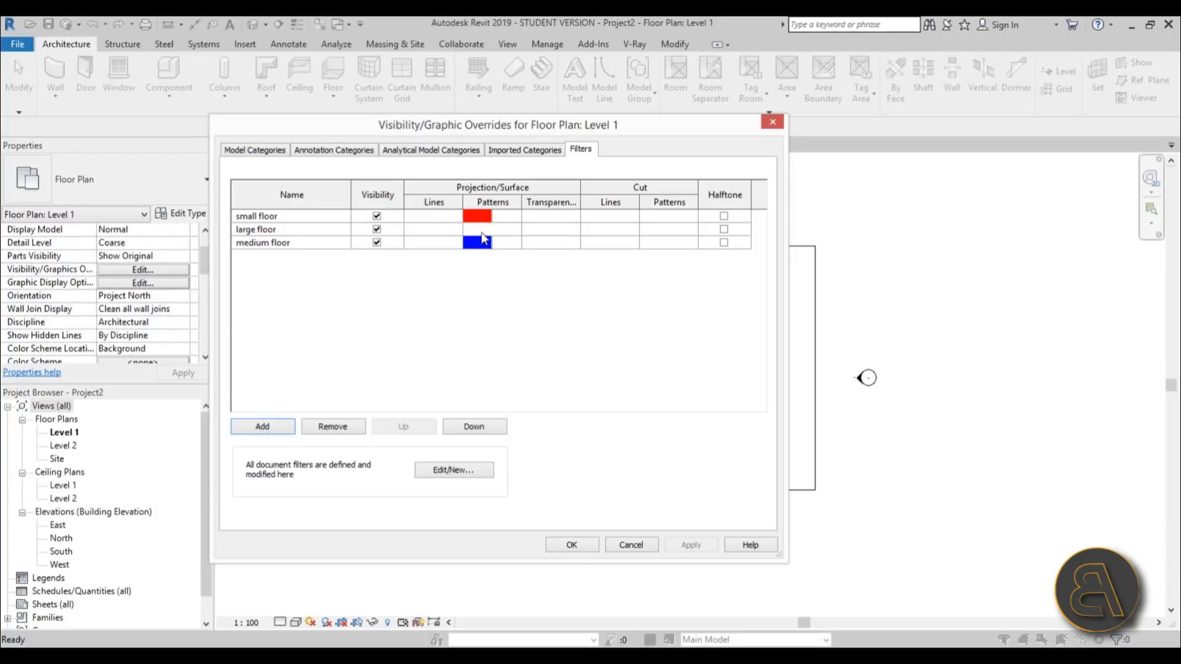
Give large floor a solid green fill pattern override and apply it.
click(491, 229)
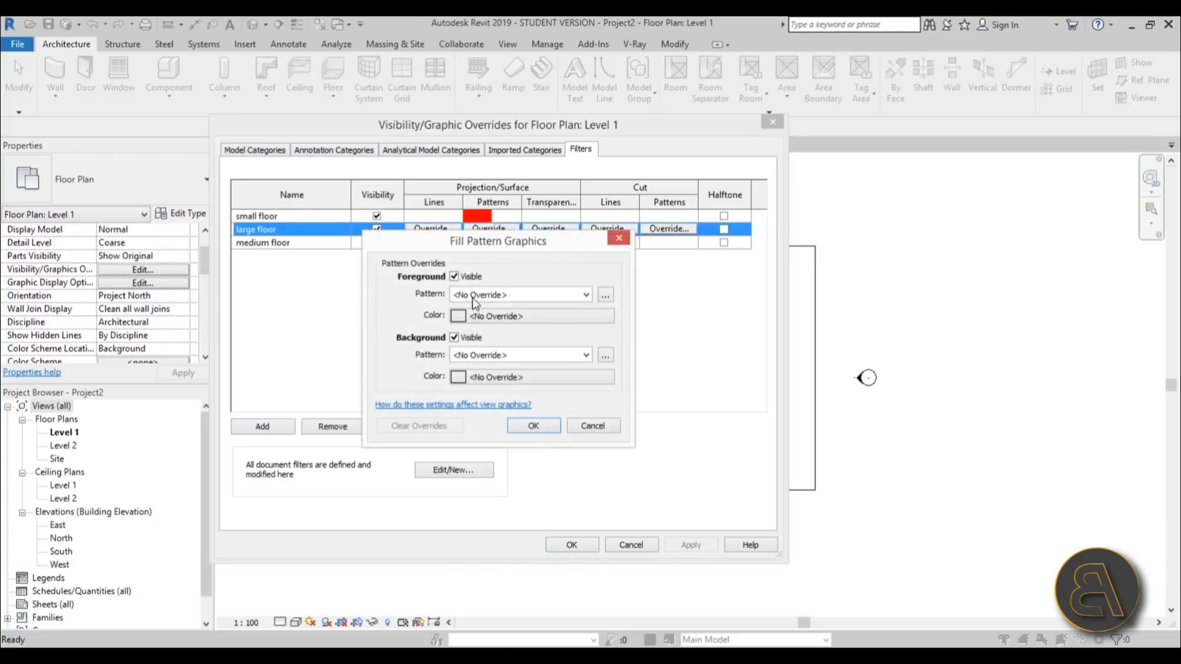
click(519, 295)
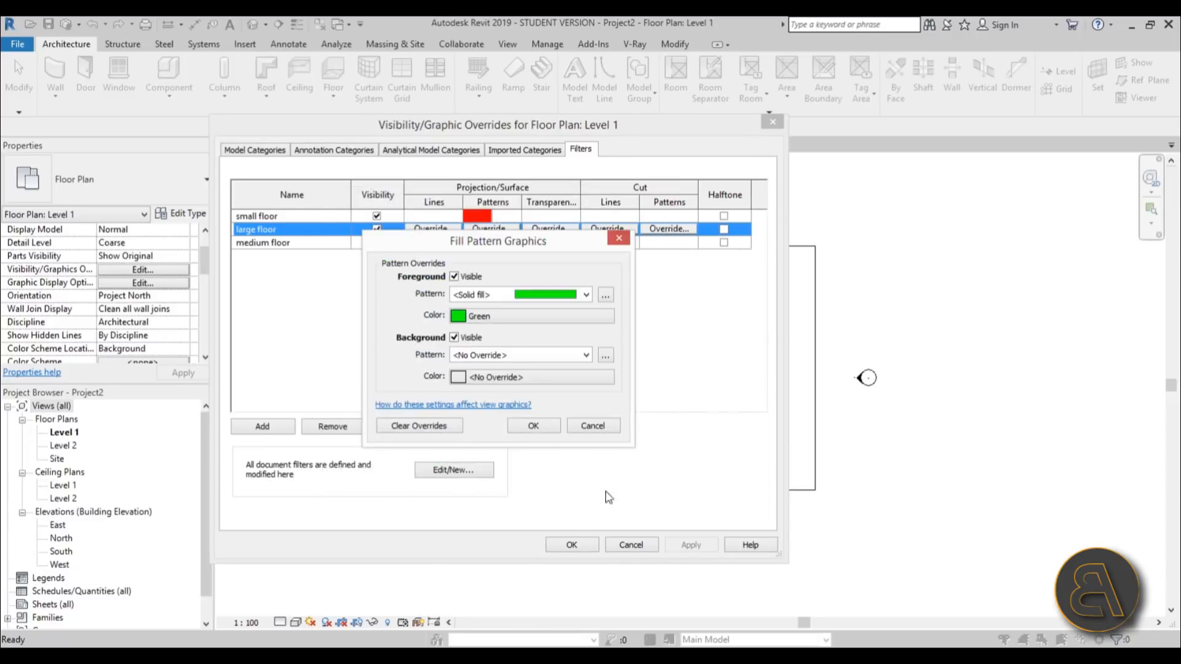
click(532, 425)
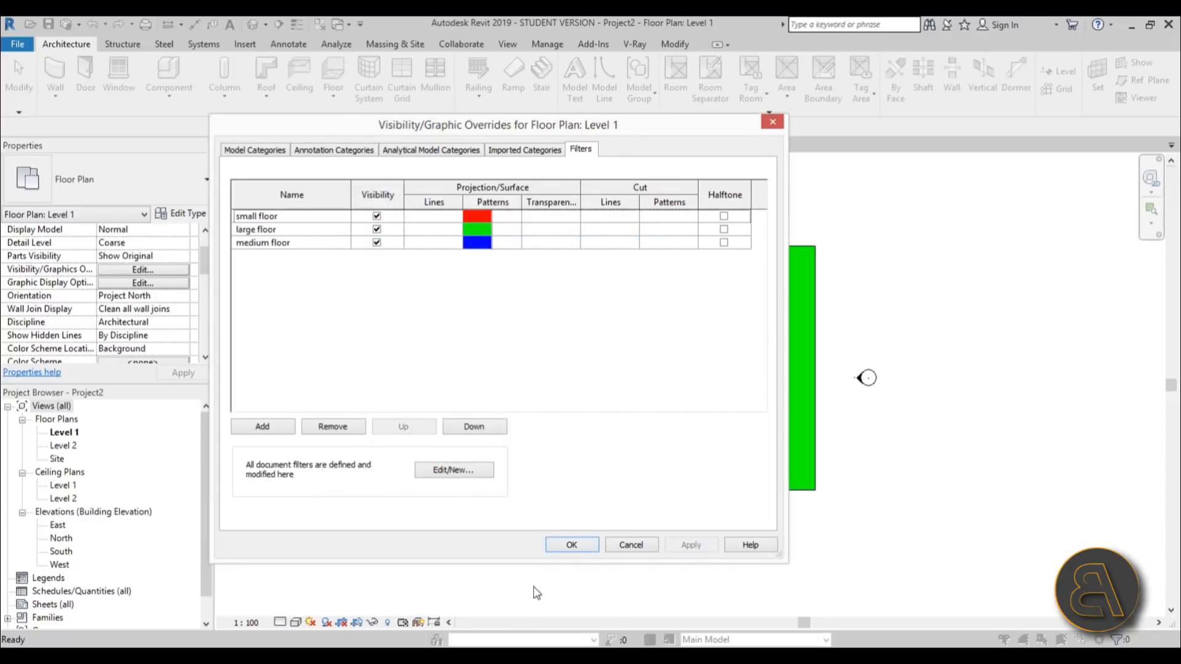
click(570, 544)
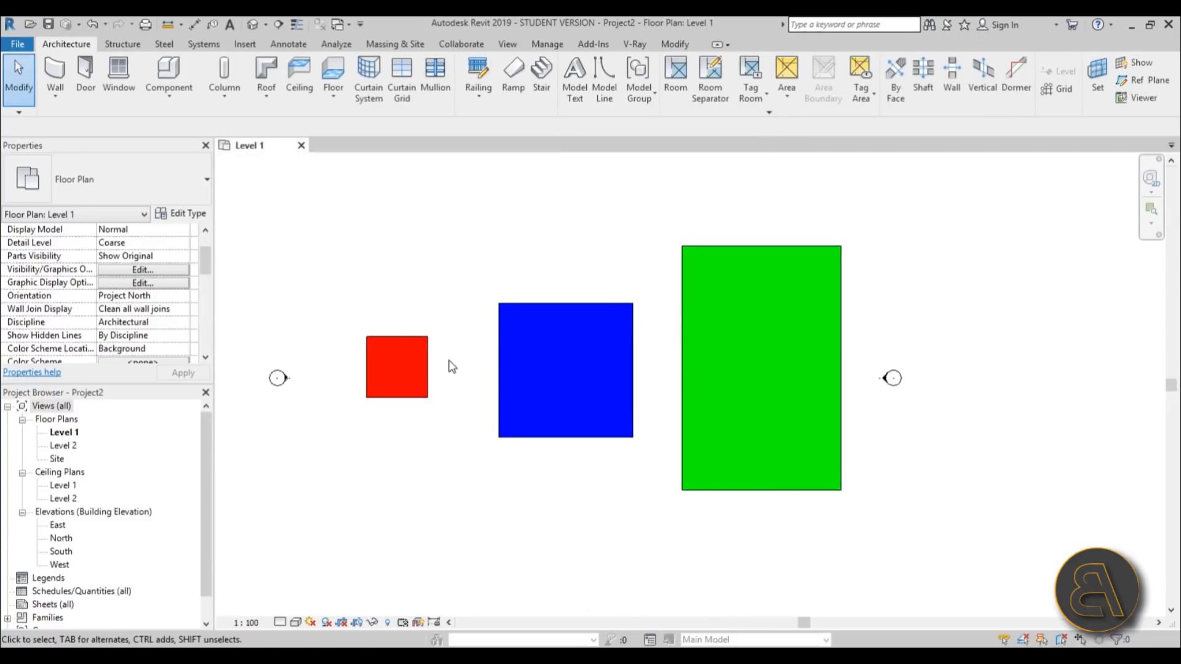
mouse_move(804, 550)
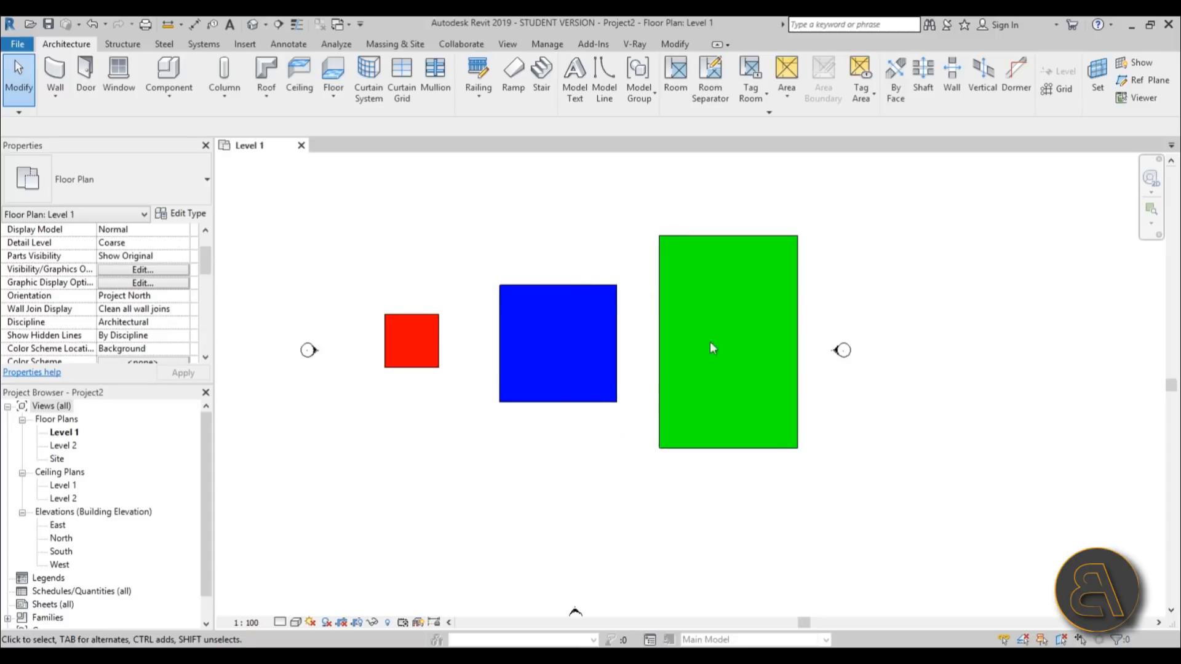
mouse_move(629, 294)
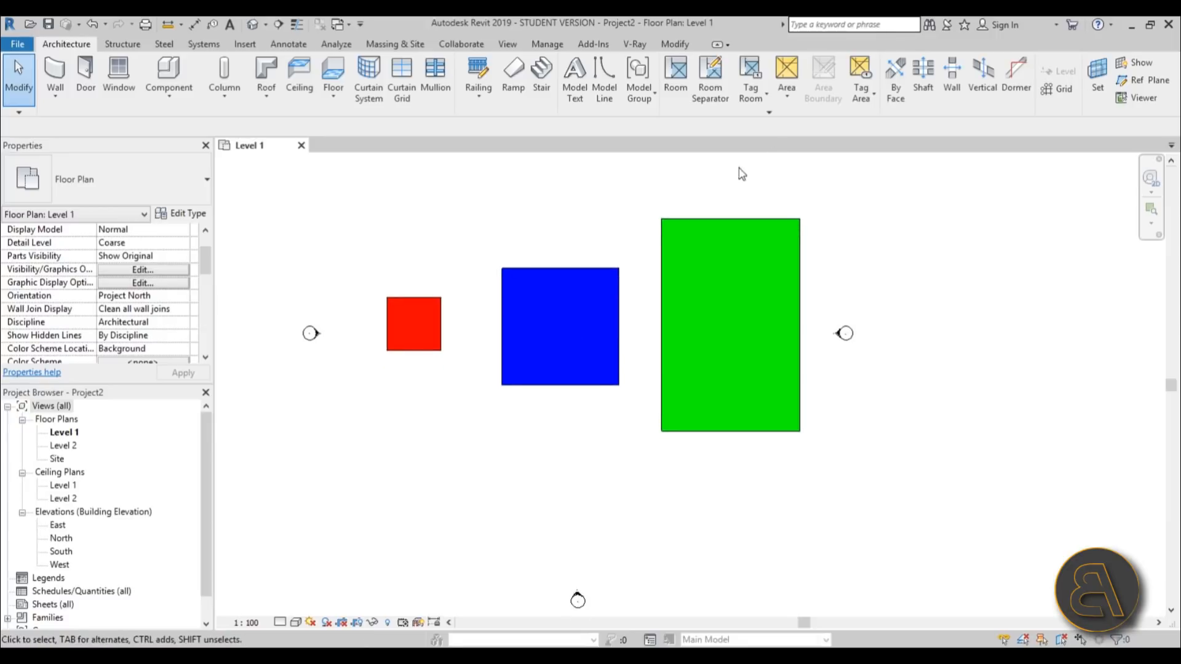
mouse_move(550, 405)
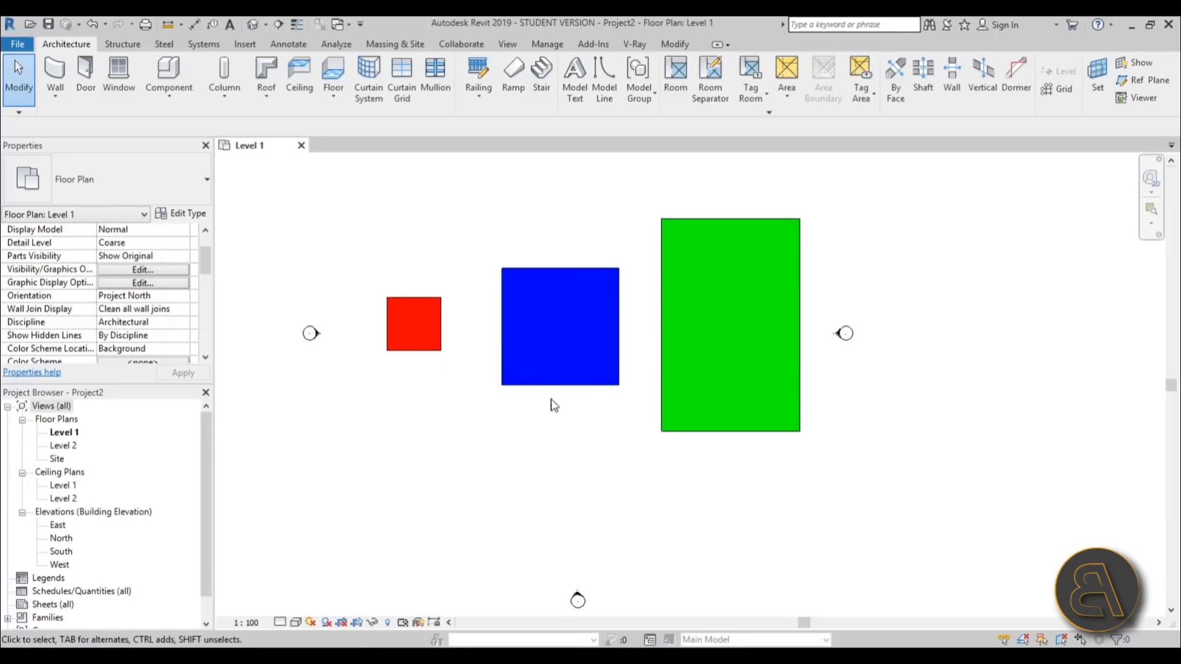
mouse_move(789, 204)
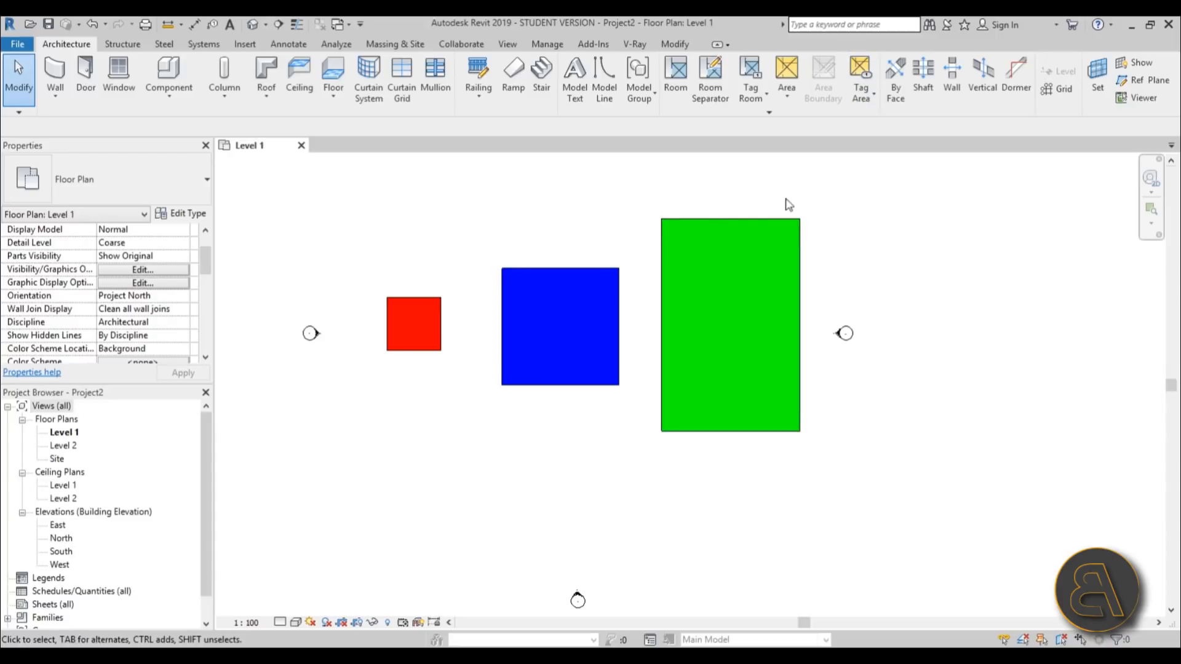
mouse_move(609, 291)
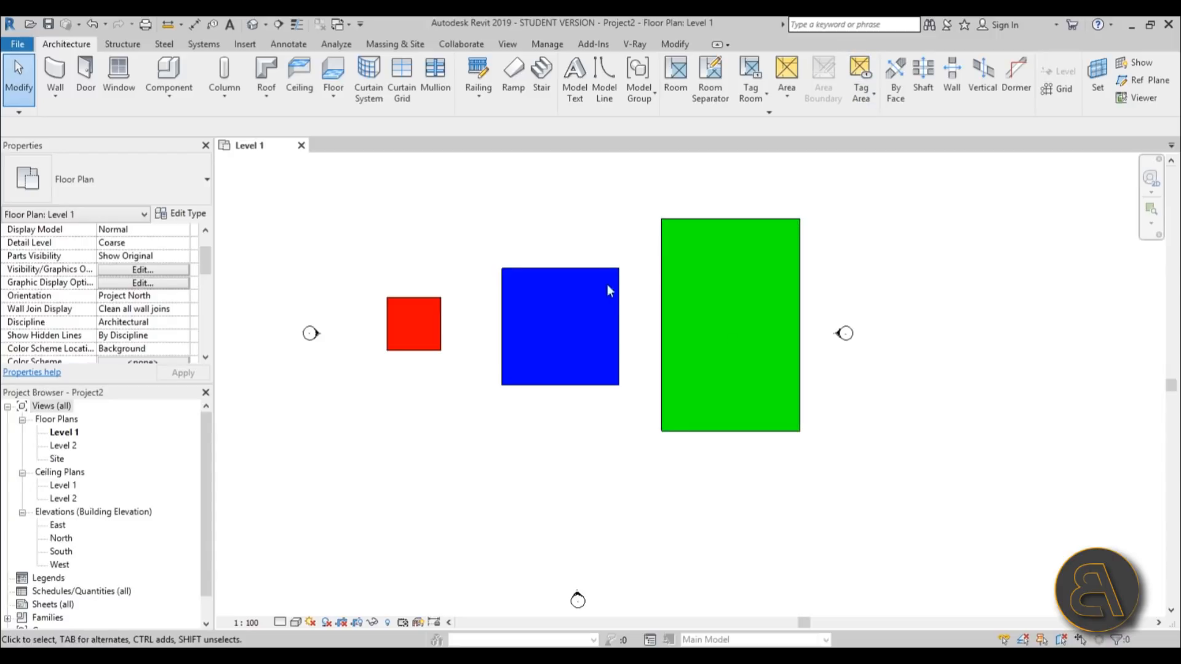
mouse_move(650, 347)
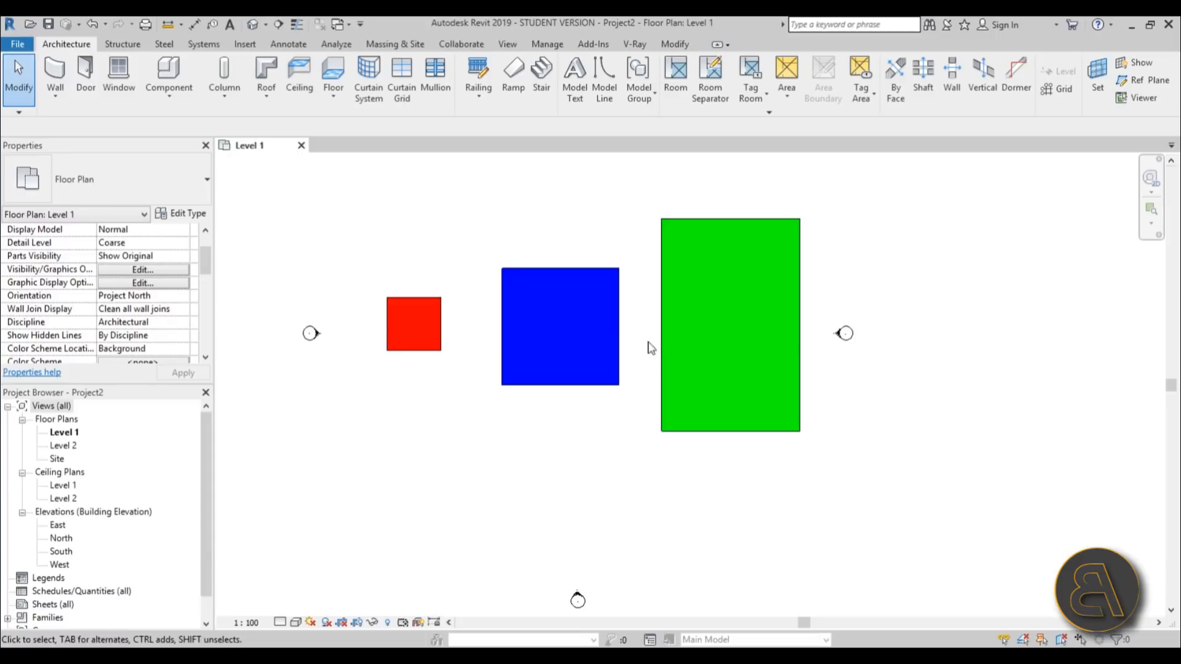
mouse_move(380, 311)
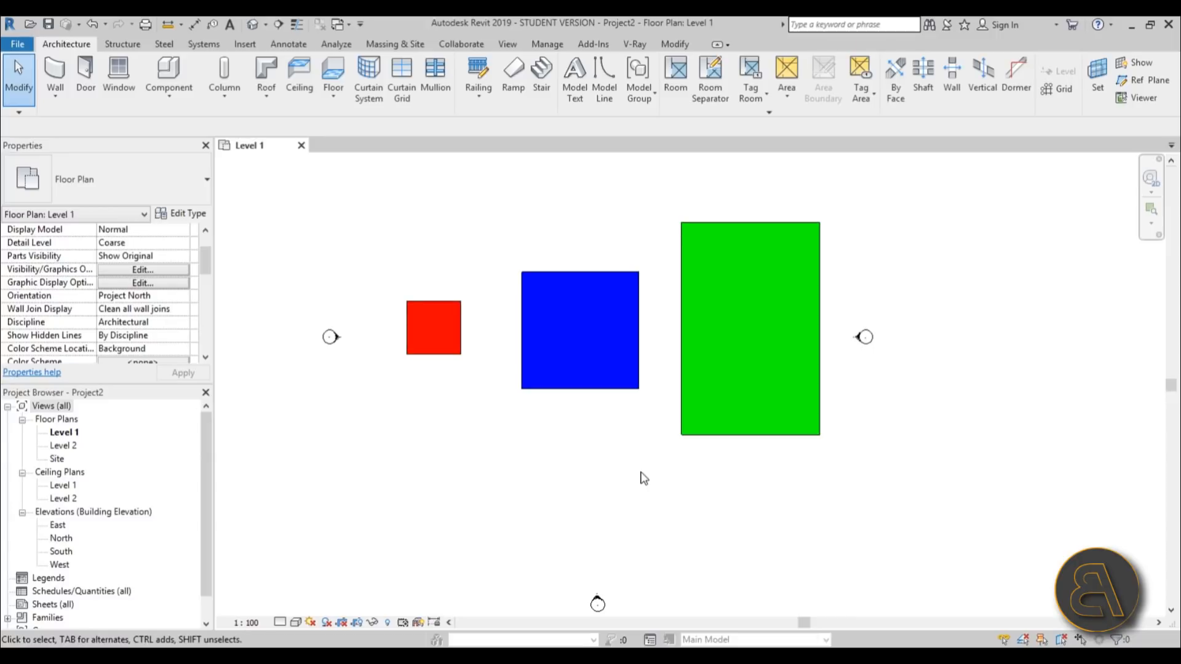
mouse_move(605, 531)
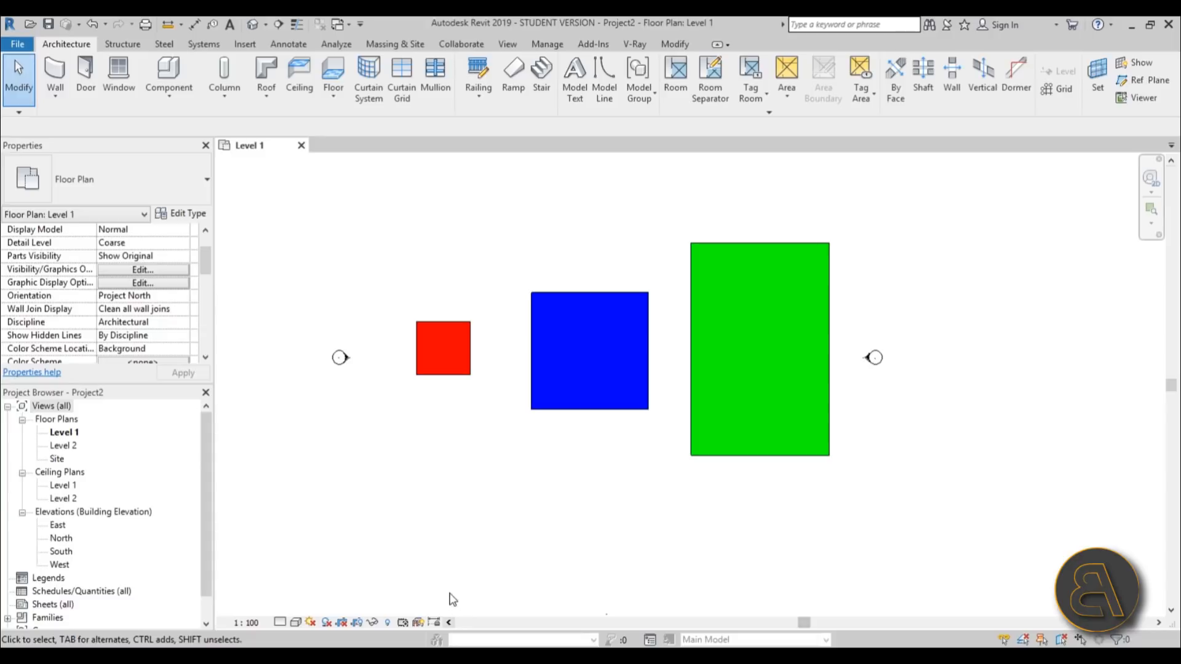
mouse_move(504, 486)
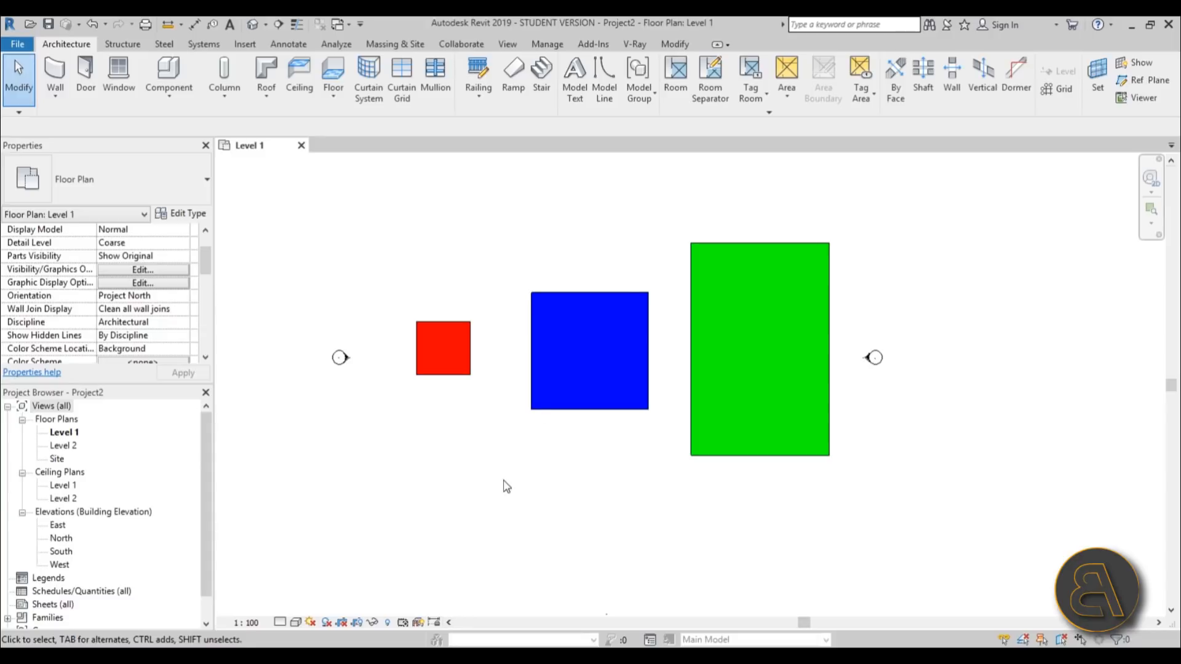